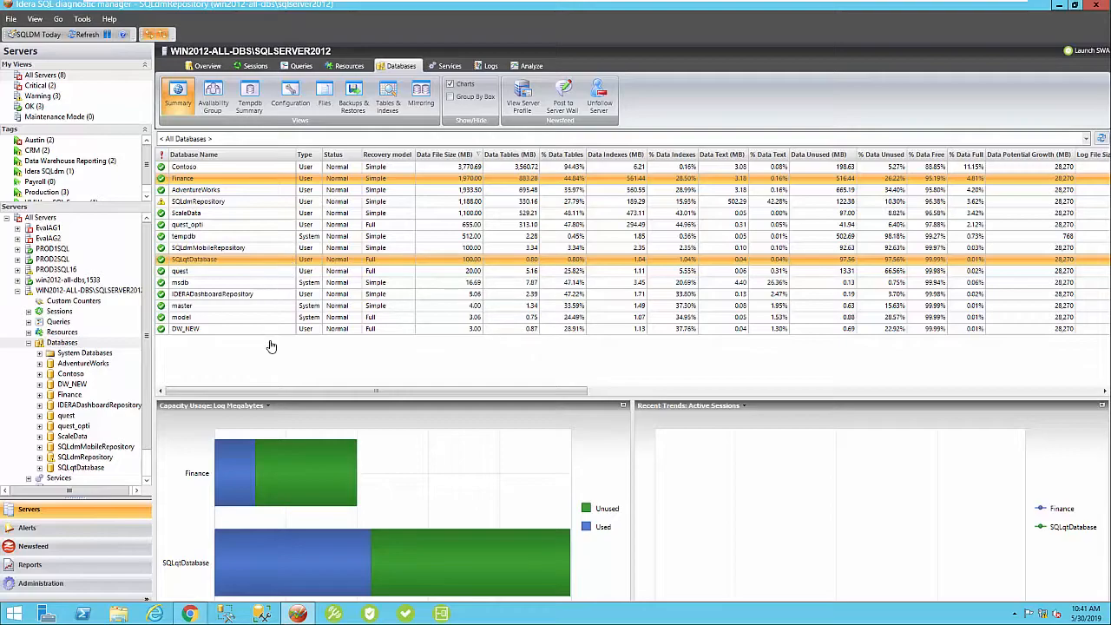
{"action": "mouse_move", "coordinate": [302, 336]}
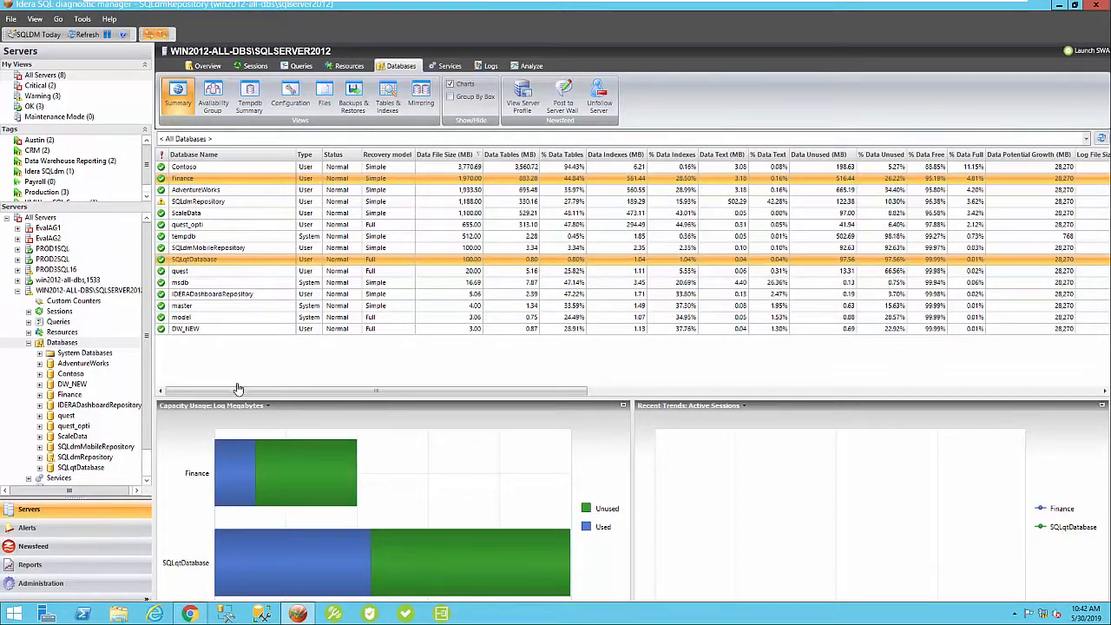
{"action": "mouse_move", "coordinate": [177, 438]}
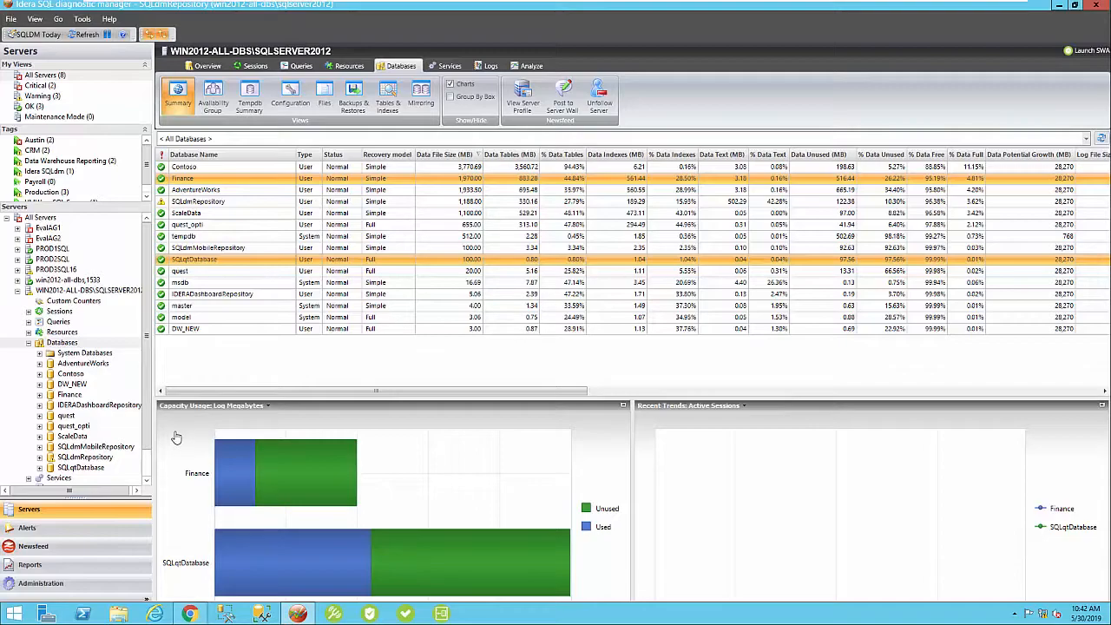
{"action": "mouse_move", "coordinate": [233, 472]}
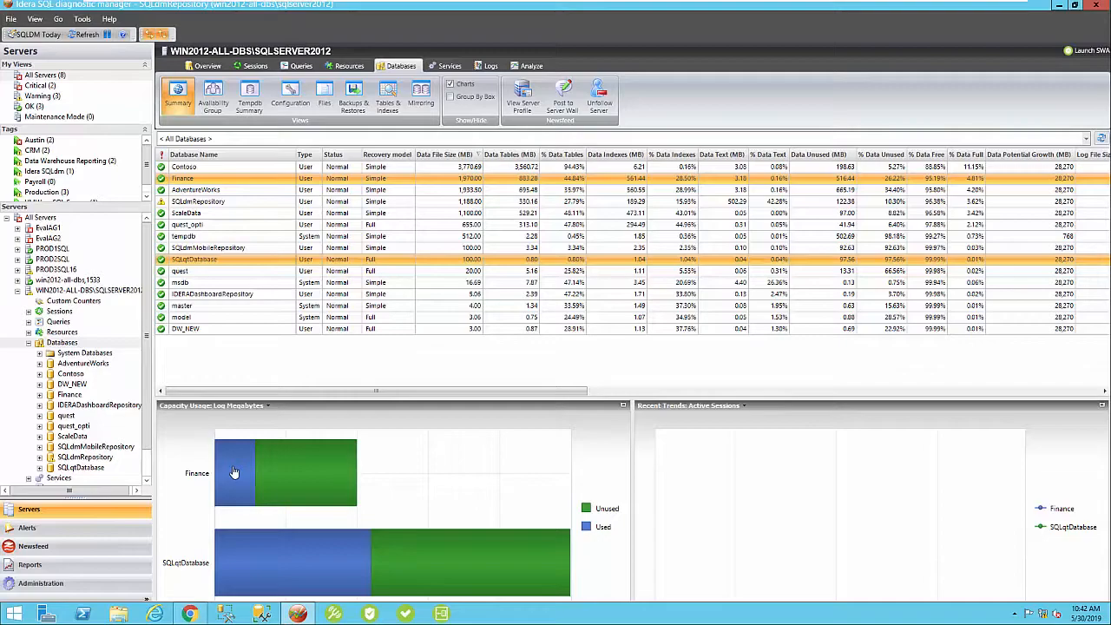
{"action": "mouse_move", "coordinate": [235, 472]}
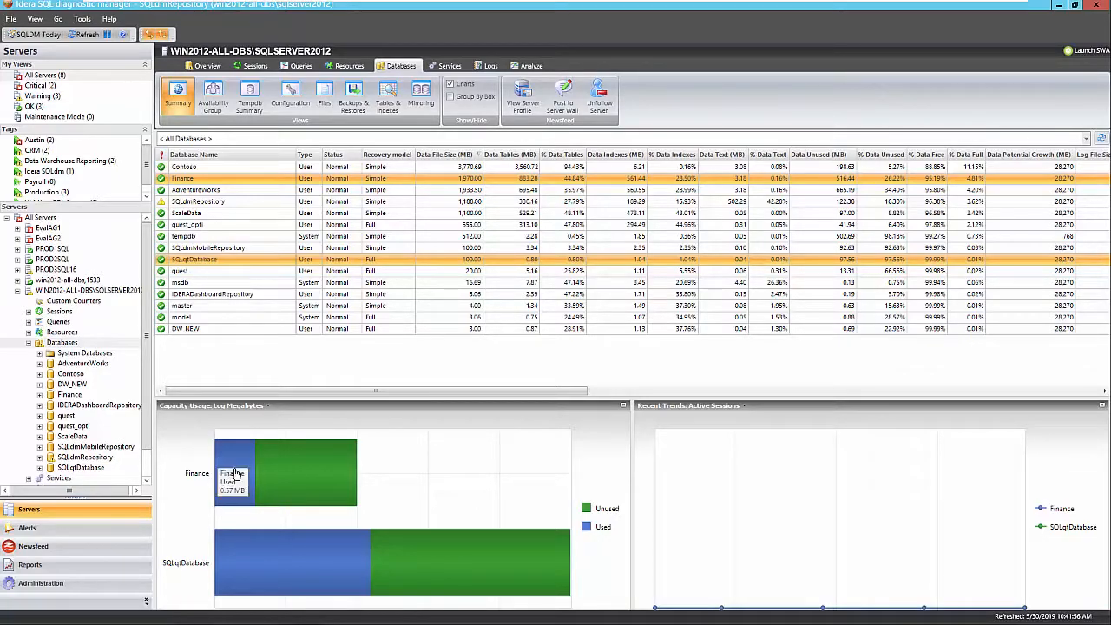
{"action": "mouse_move", "coordinate": [299, 475]}
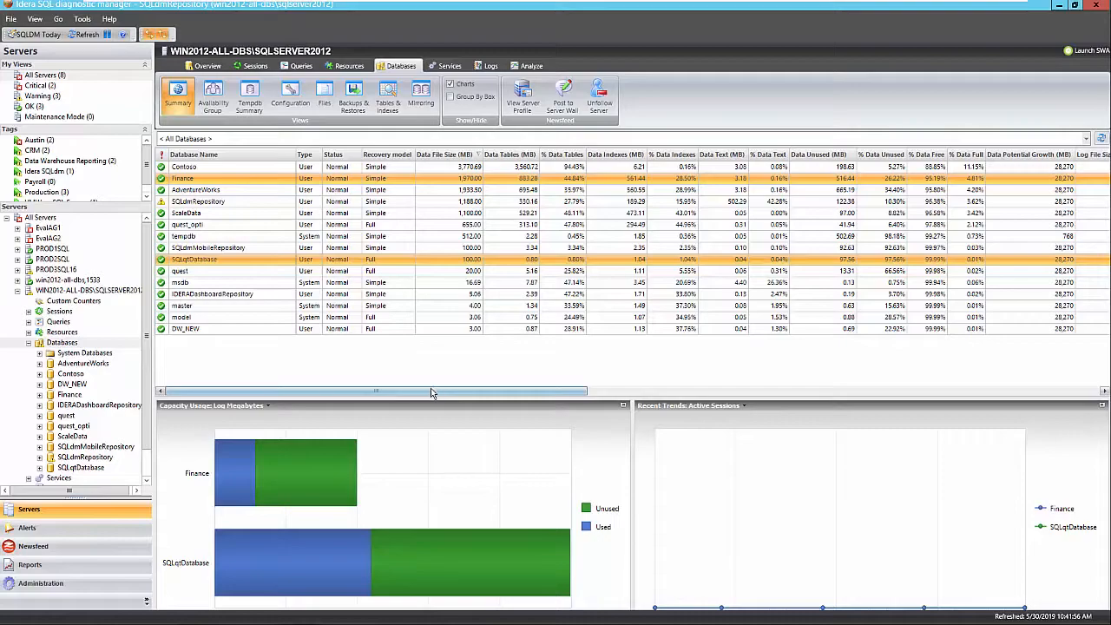
Switch the Capacity Usage chart to Data Megabytes and bring up its print/export menu.
{"action": "left_click", "coordinate": [268, 406]}
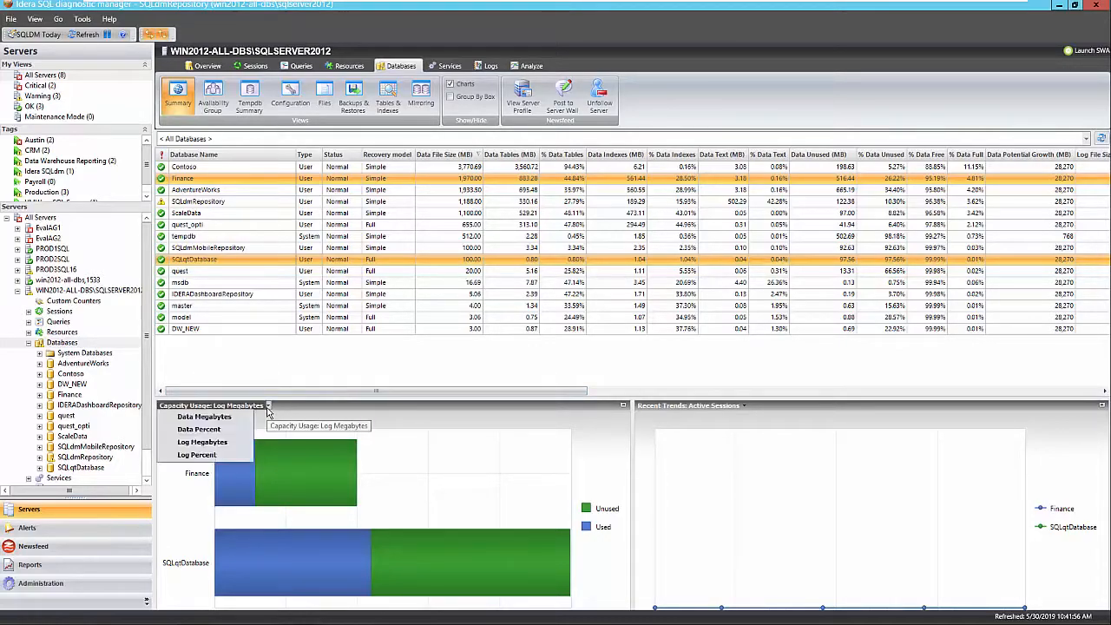
{"action": "left_click", "coordinate": [203, 416]}
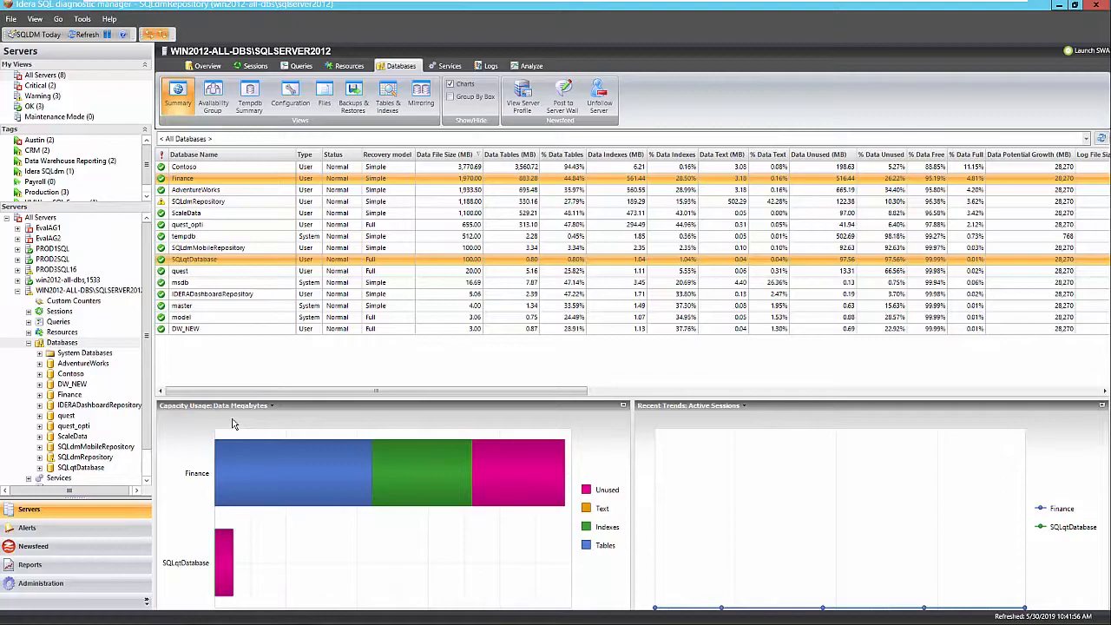
{"action": "mouse_move", "coordinate": [311, 497]}
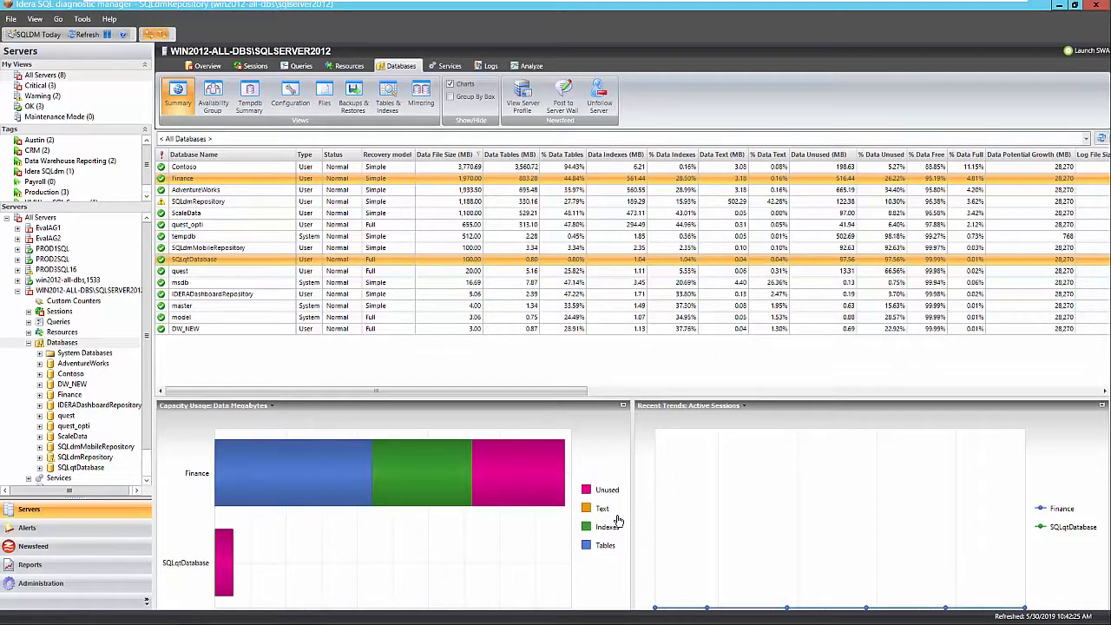
{"action": "right_click", "coordinate": [330, 493]}
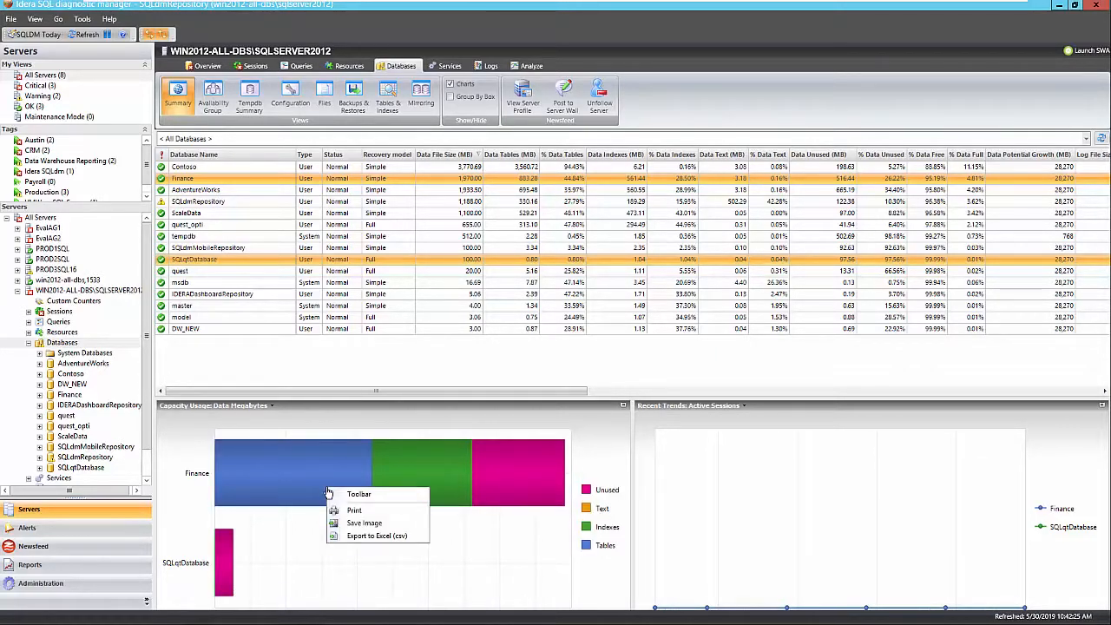
{"action": "mouse_move", "coordinate": [366, 511]}
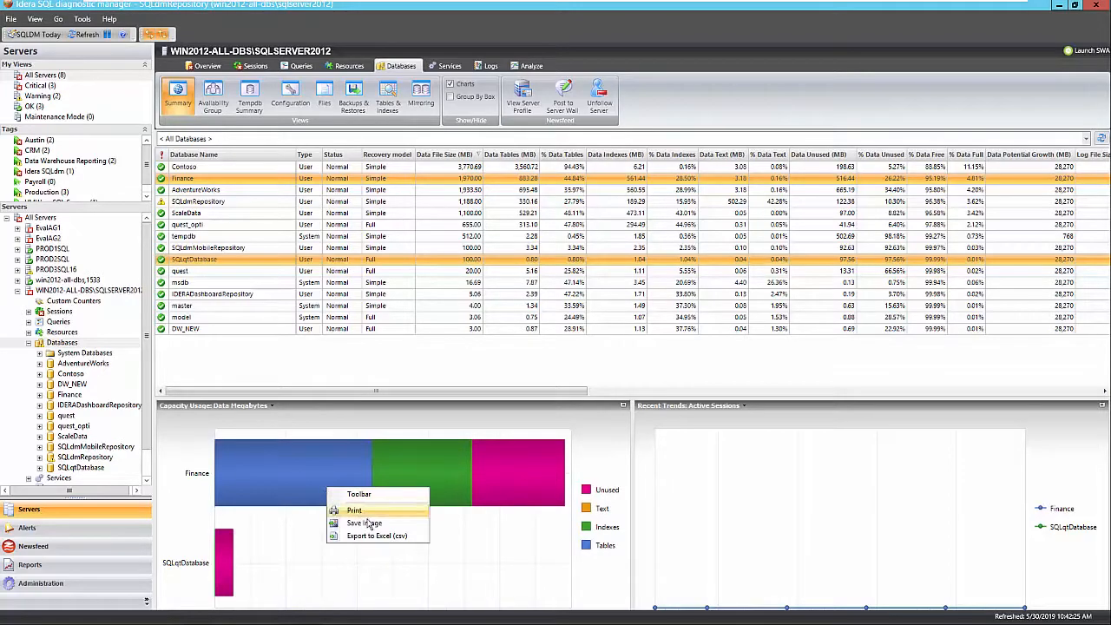
{"action": "mouse_move", "coordinate": [376, 535]}
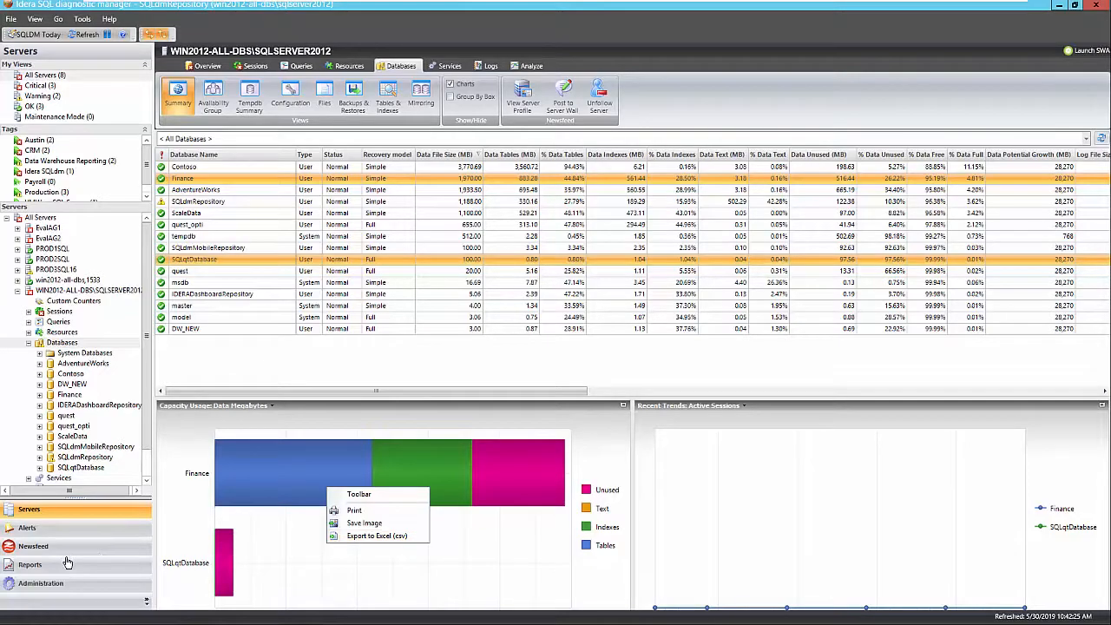
From Reports, show the server-level analysis list and choose Baseline Statistics.
{"action": "left_click", "coordinate": [29, 564]}
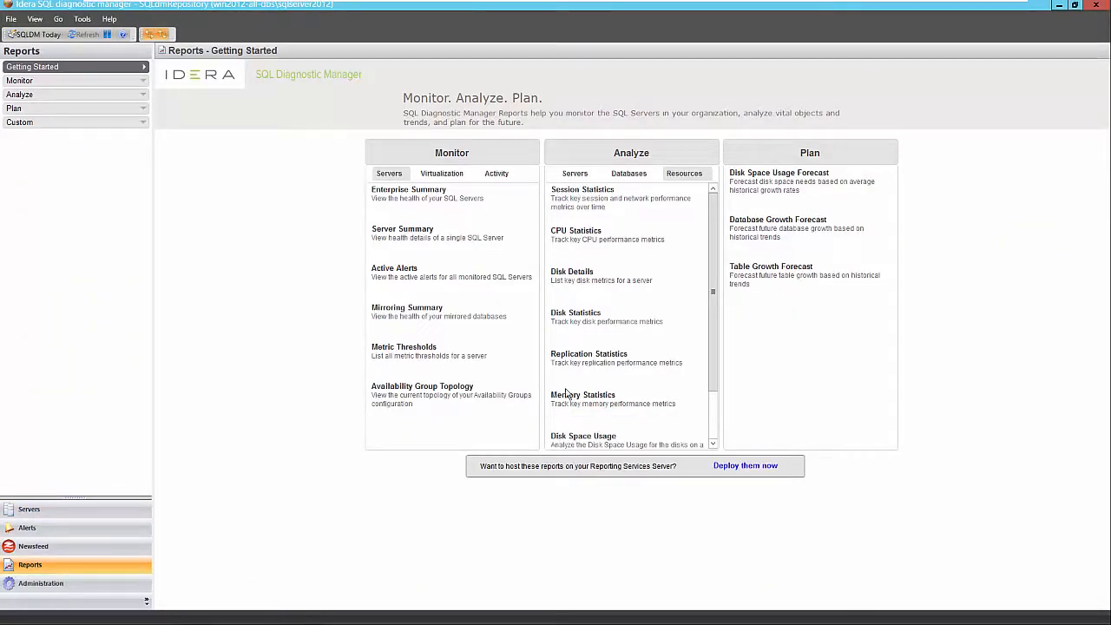
{"action": "mouse_move", "coordinate": [599, 363]}
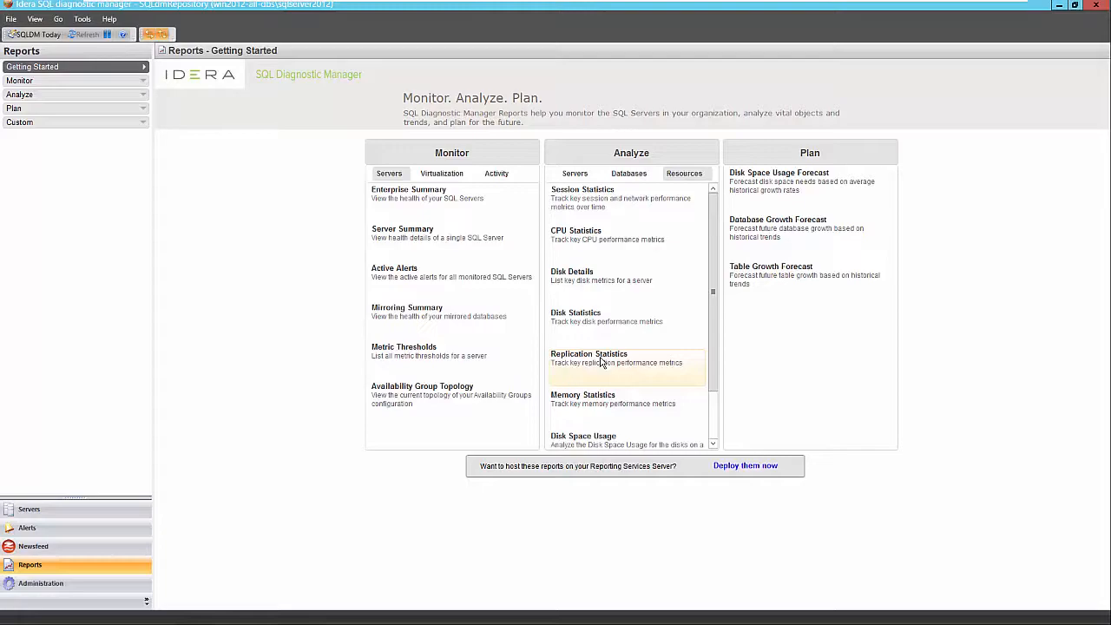
{"action": "mouse_move", "coordinate": [695, 403]}
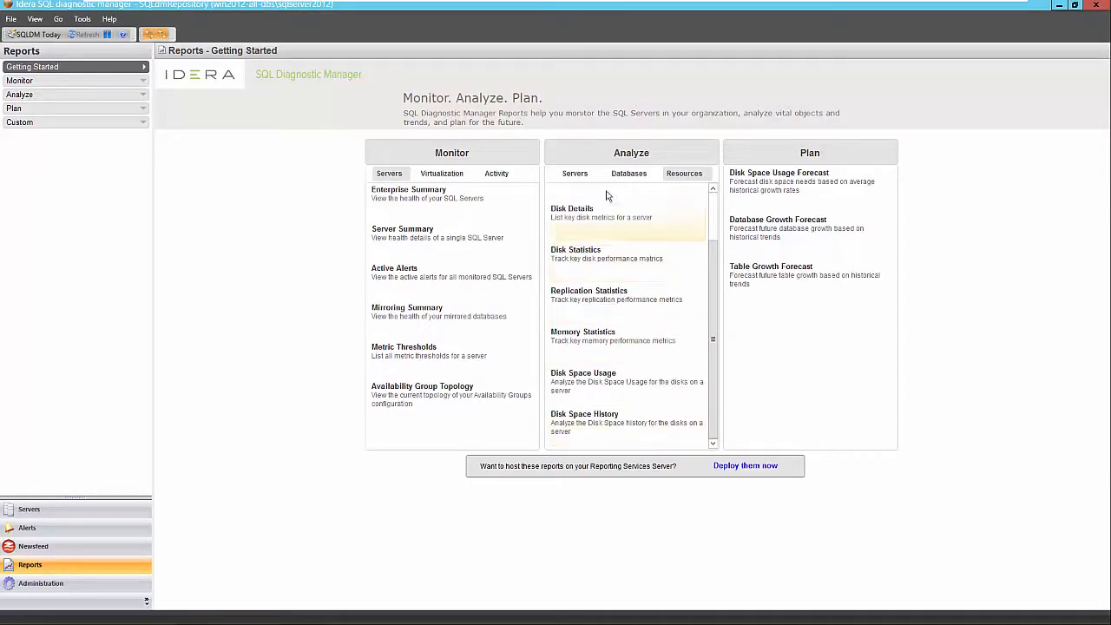
{"action": "left_click", "coordinate": [575, 174]}
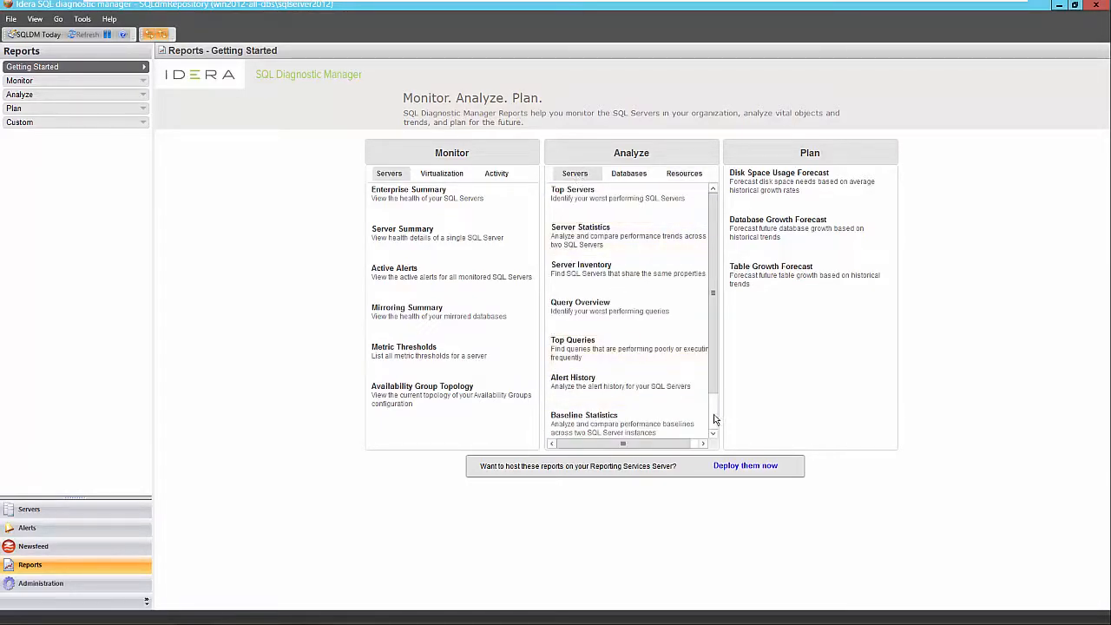
{"action": "left_click", "coordinate": [584, 413]}
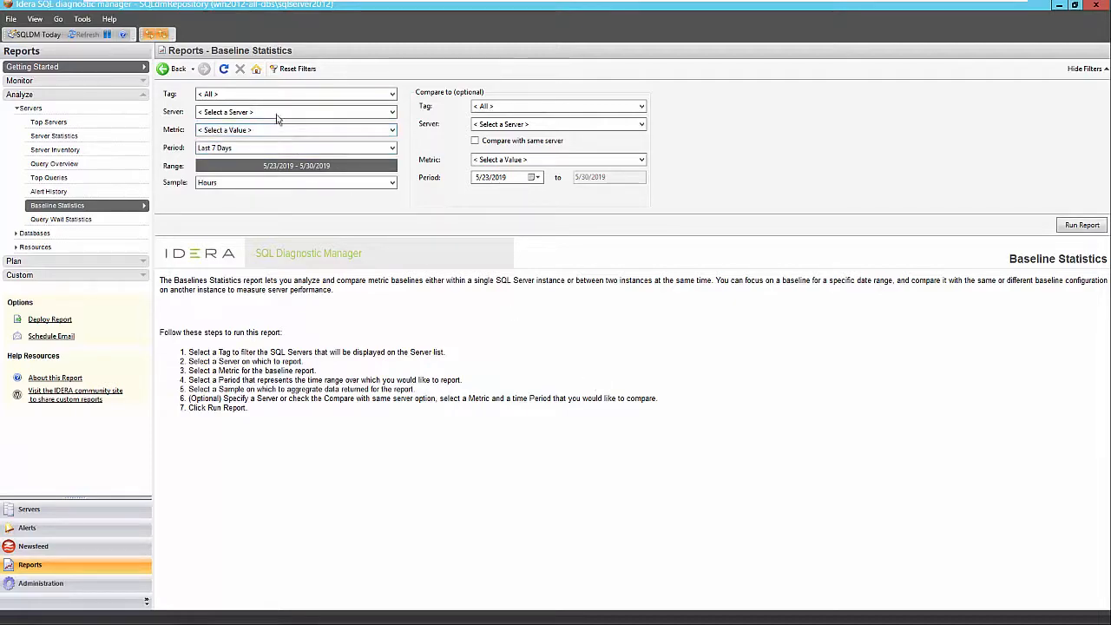
Pick WIN2012-ALL-DBS\SQLSERVER2012 and a Last 30 Days period for the Page Life Expectancy baseline.
{"action": "left_click", "coordinate": [295, 111]}
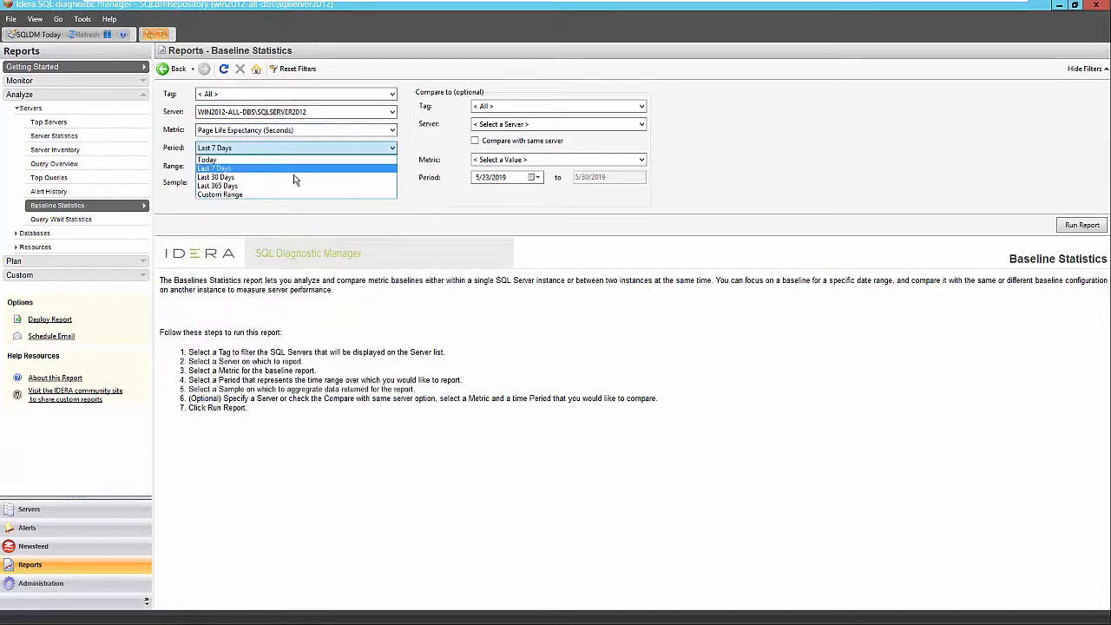
{"action": "mouse_move", "coordinate": [295, 178]}
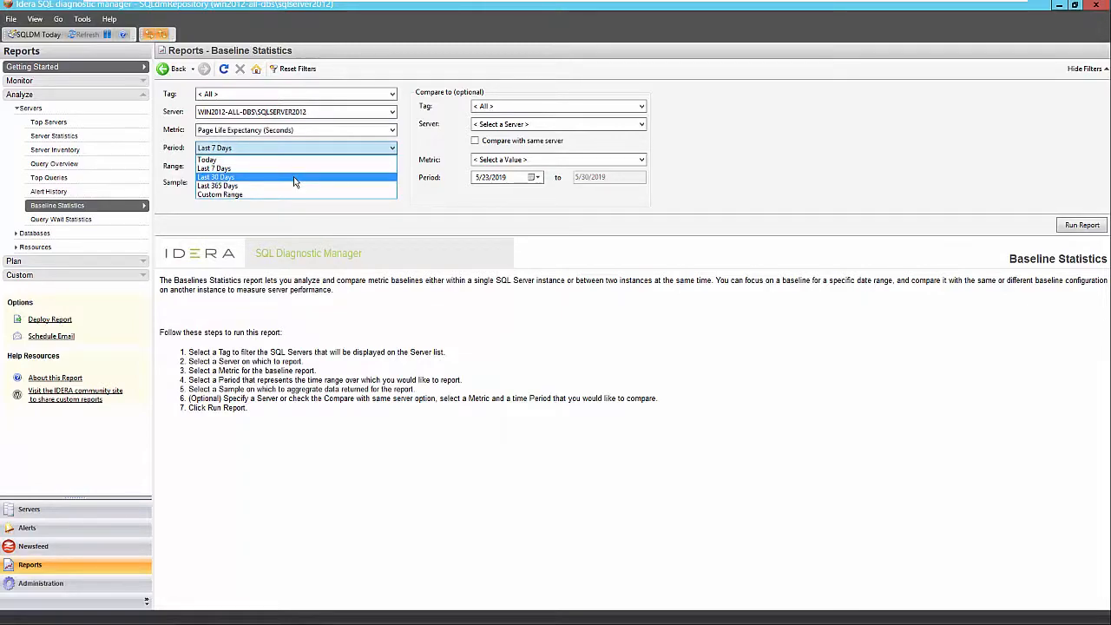
{"action": "mouse_move", "coordinate": [296, 185]}
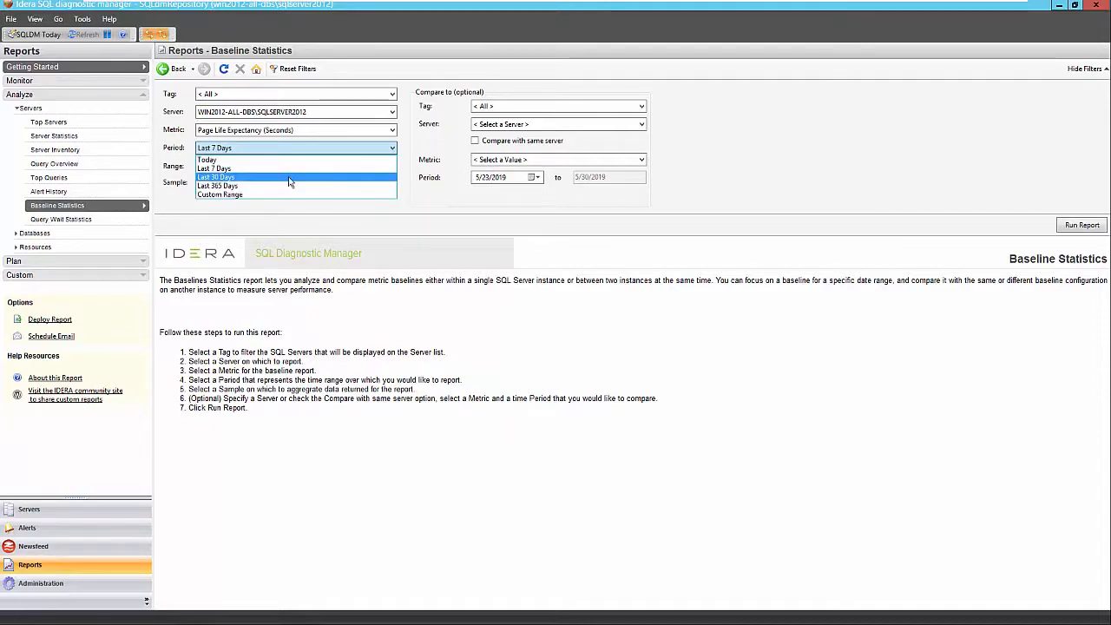
{"action": "left_click", "coordinate": [216, 177]}
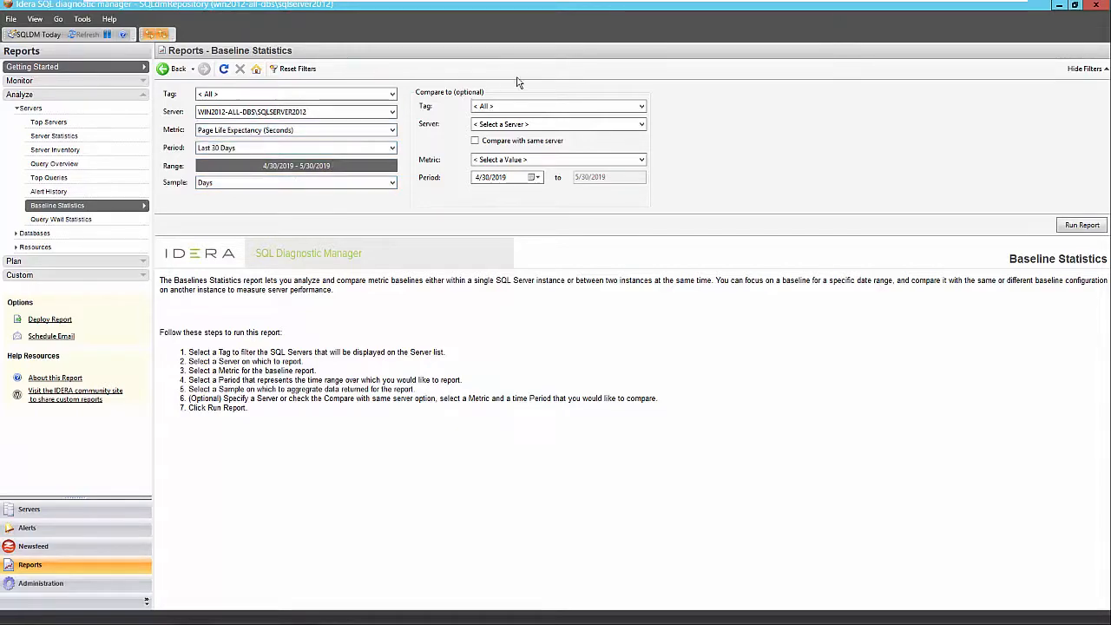
{"action": "mouse_move", "coordinate": [695, 148]}
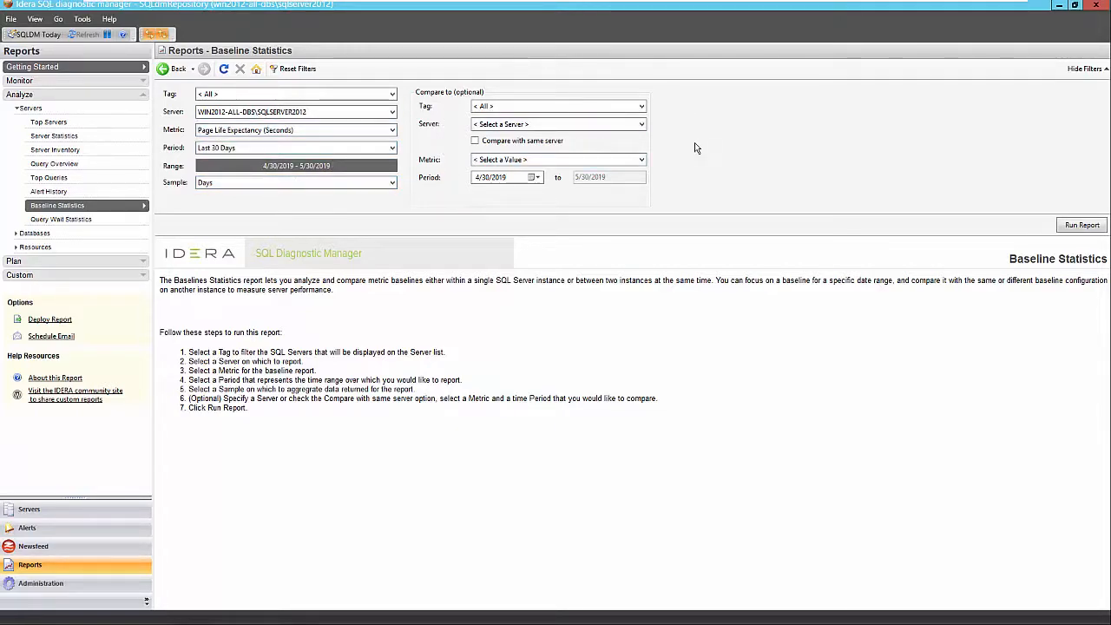
{"action": "mouse_move", "coordinate": [594, 205]}
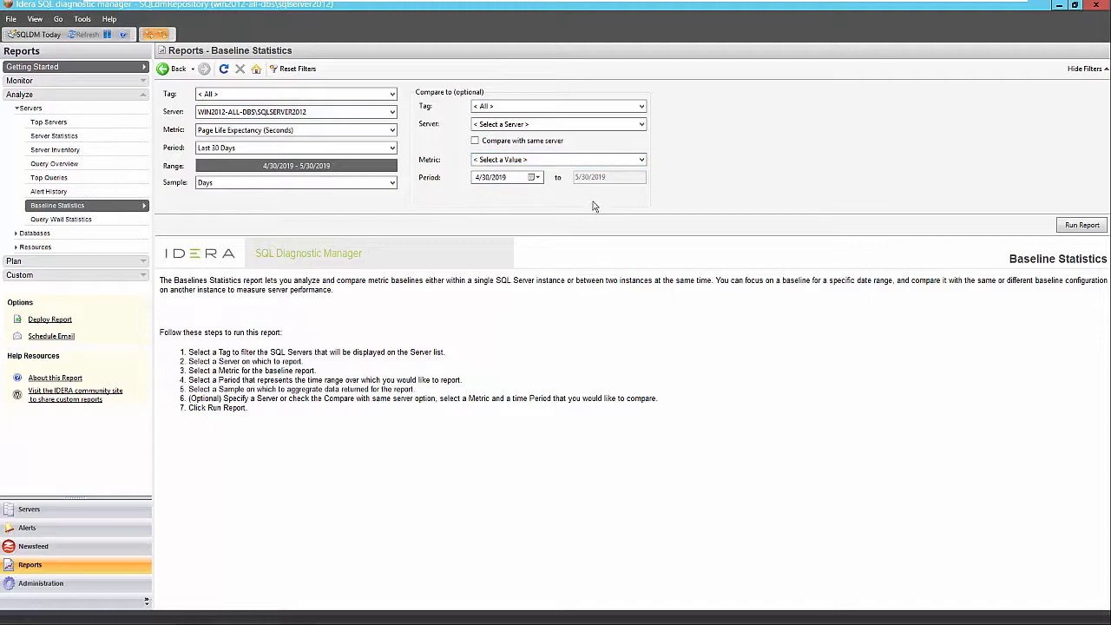
{"action": "left_click", "coordinate": [1082, 225]}
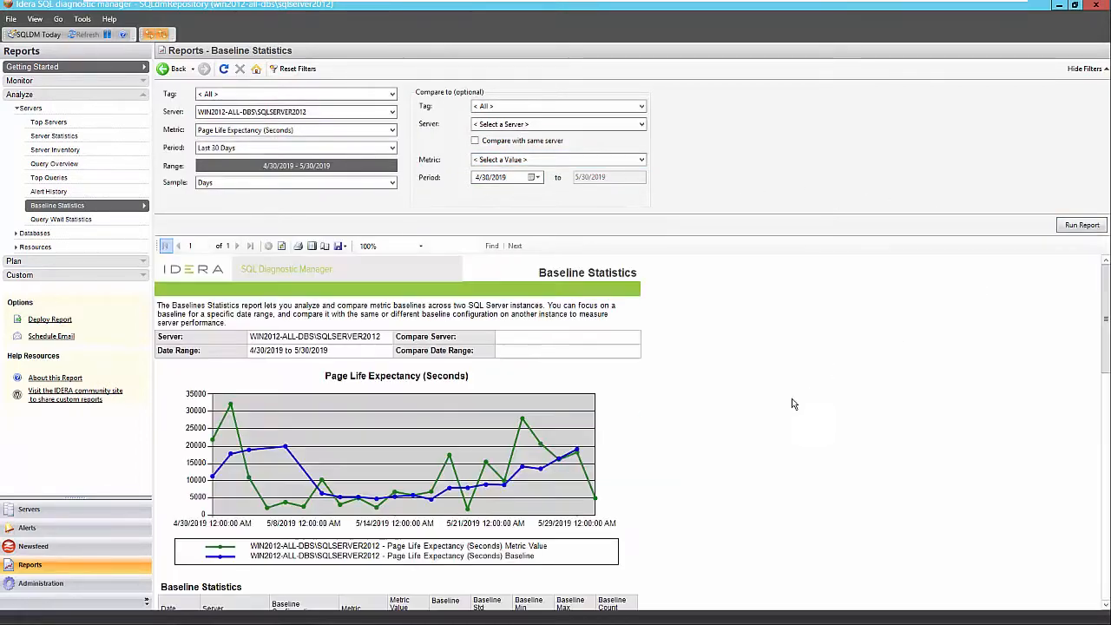
{"action": "scroll", "scroll_direction": "down", "scroll_amount": 3}
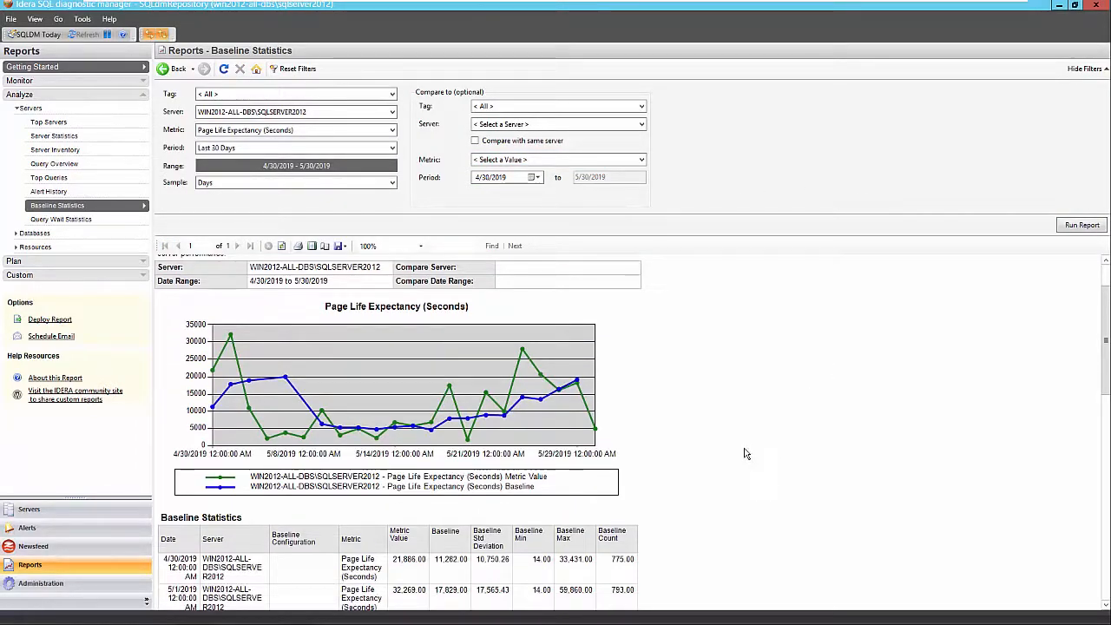
{"action": "mouse_move", "coordinate": [668, 410]}
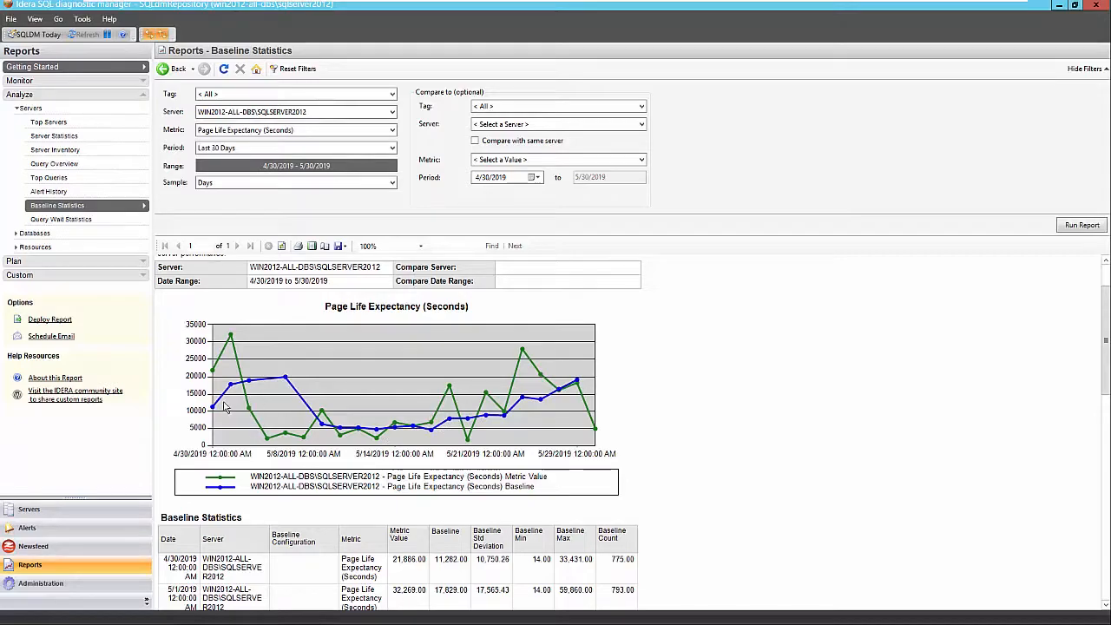
{"action": "mouse_move", "coordinate": [284, 382]}
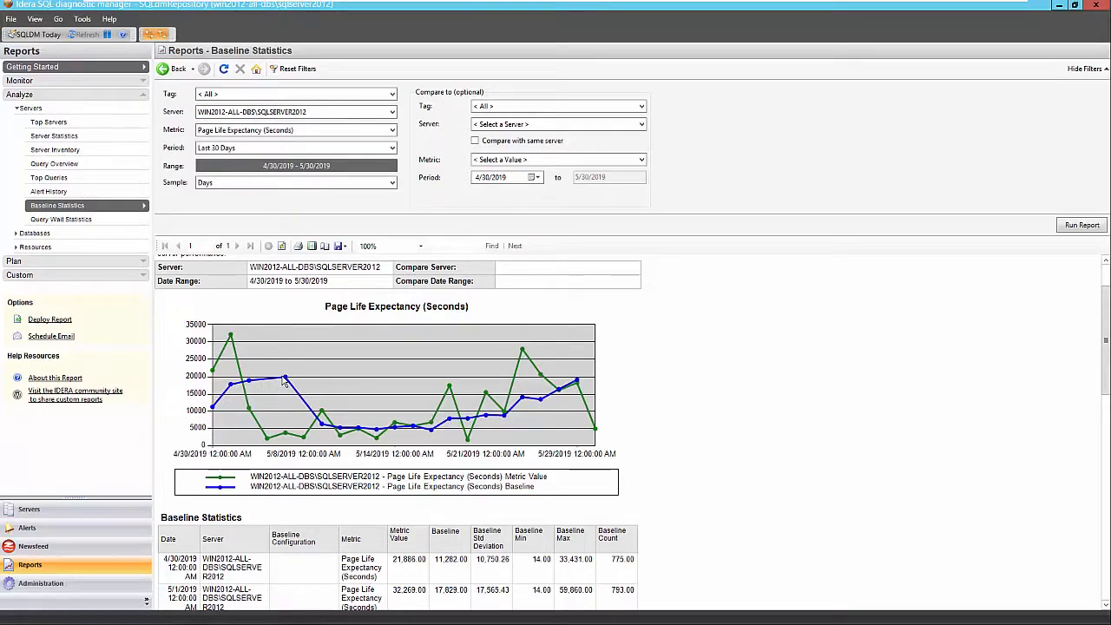
{"action": "mouse_move", "coordinate": [316, 422]}
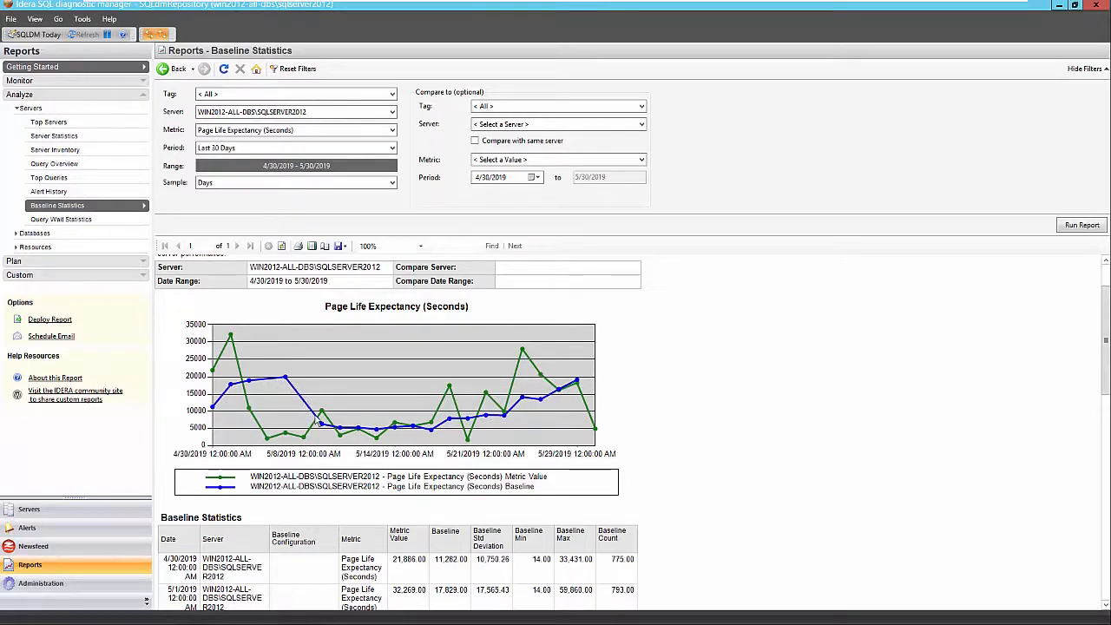
{"action": "mouse_move", "coordinate": [391, 434]}
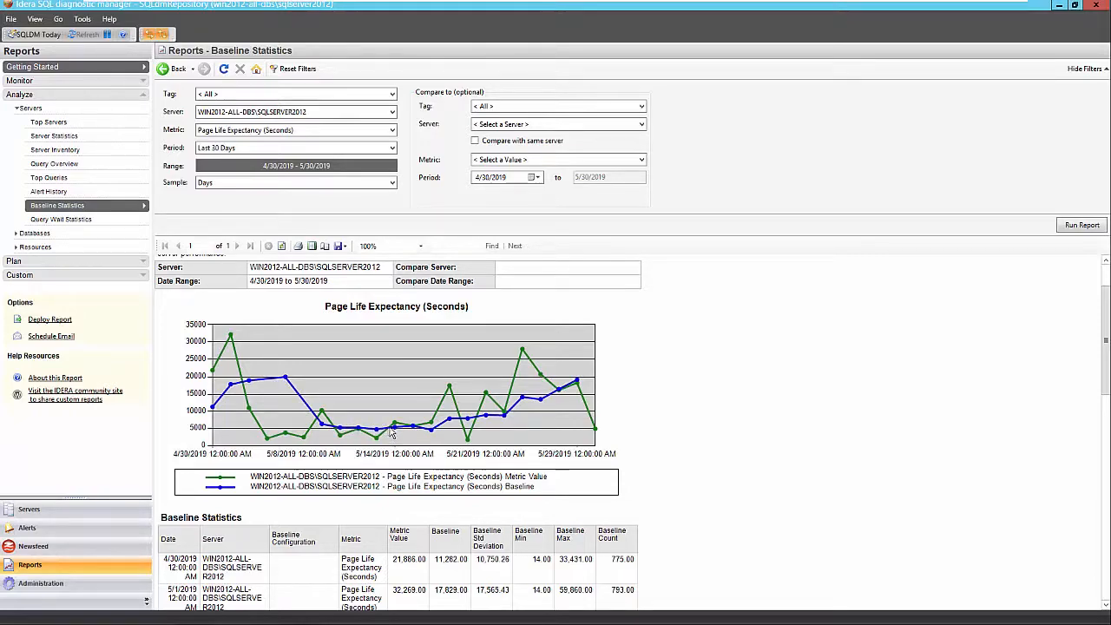
{"action": "mouse_move", "coordinate": [433, 438]}
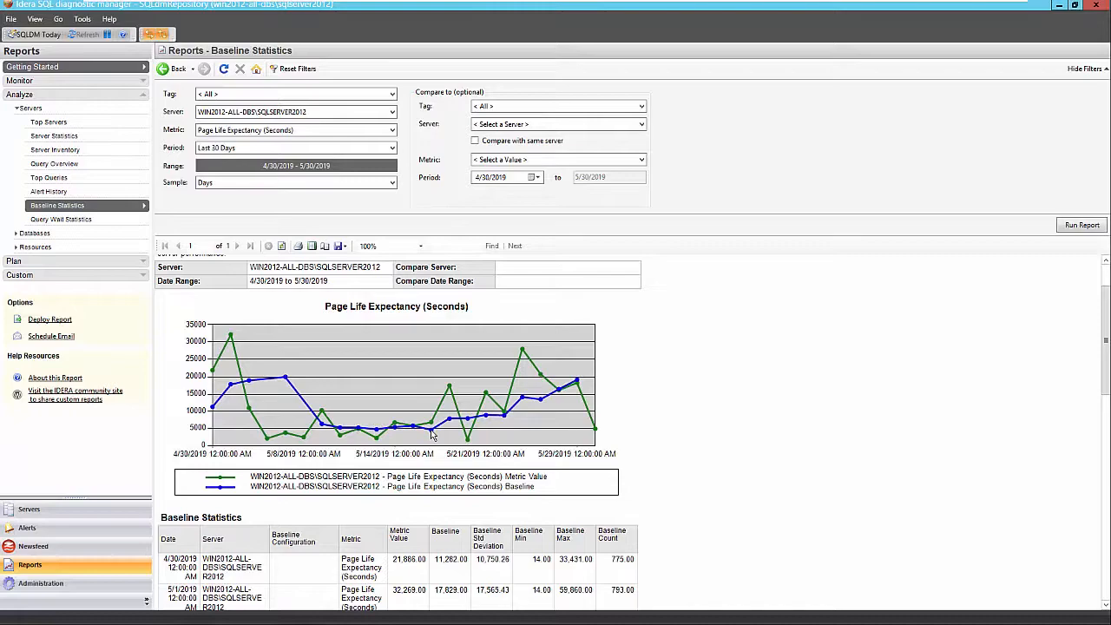
{"action": "mouse_move", "coordinate": [516, 413]}
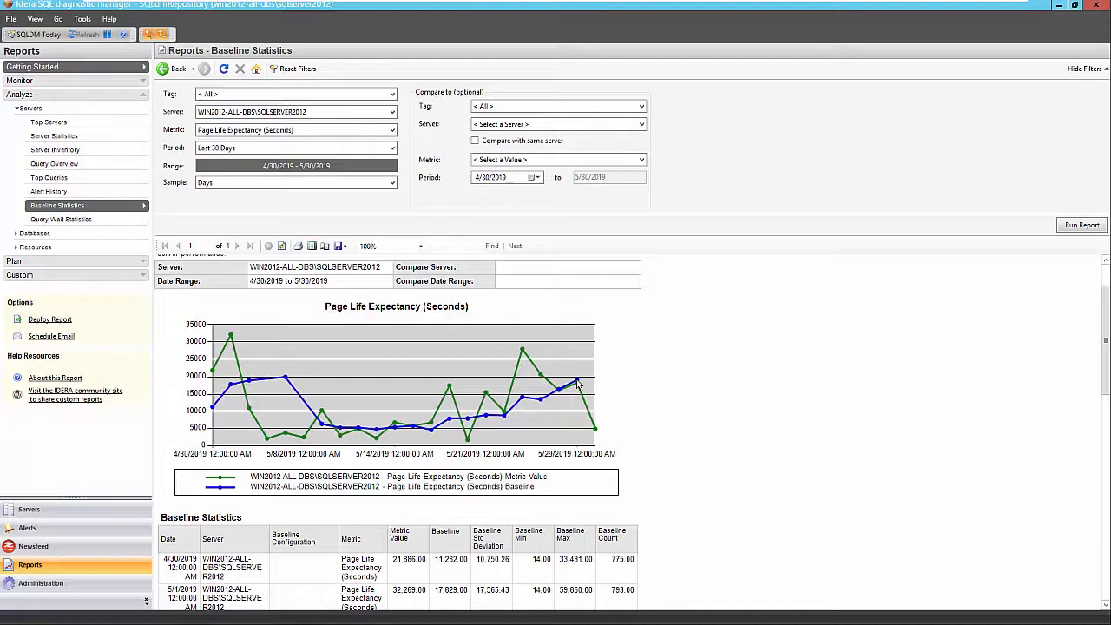
{"action": "scroll", "scroll_direction": "down", "scroll_amount": 3}
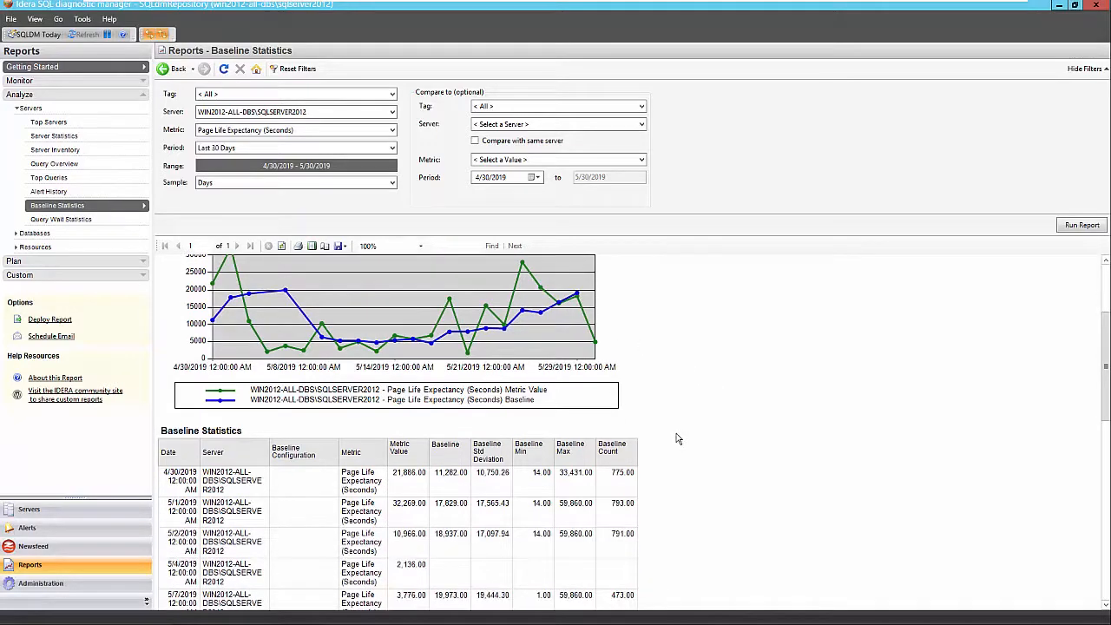
{"action": "left_click", "coordinate": [337, 246]}
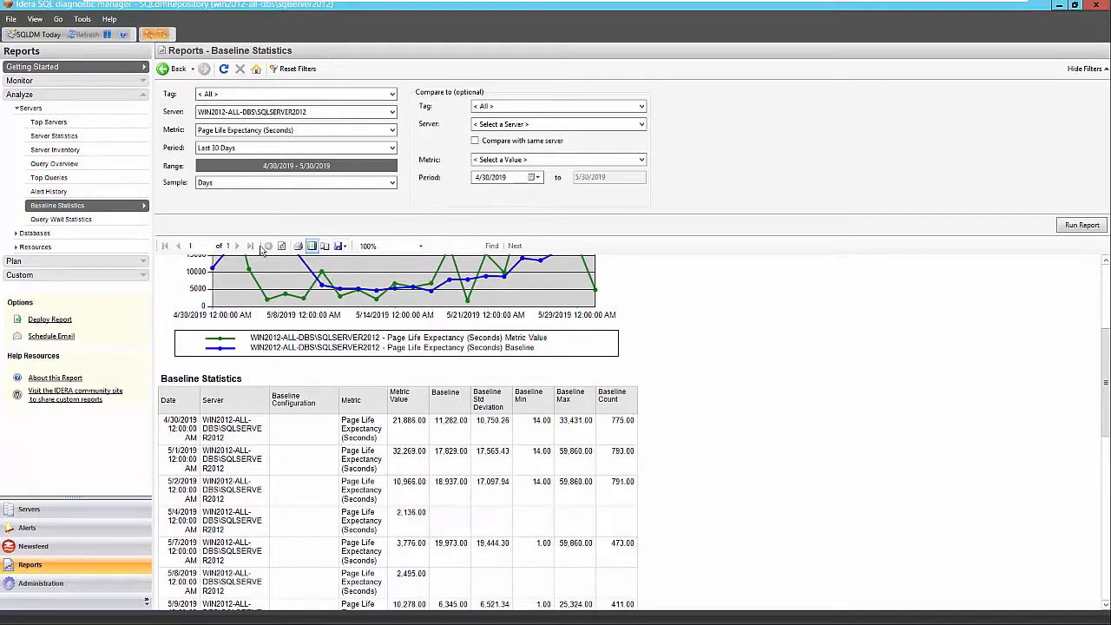
From Getting Started, show database-level analysis reports and choose Database Statistics.
{"action": "left_click", "coordinate": [31, 66]}
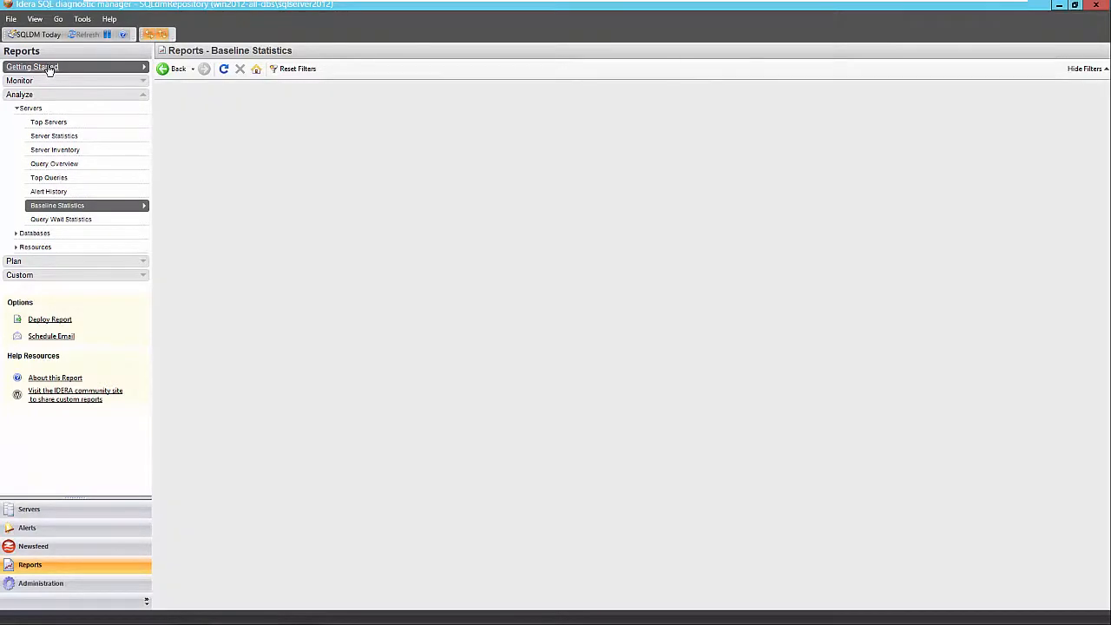
{"action": "left_click", "coordinate": [32, 66]}
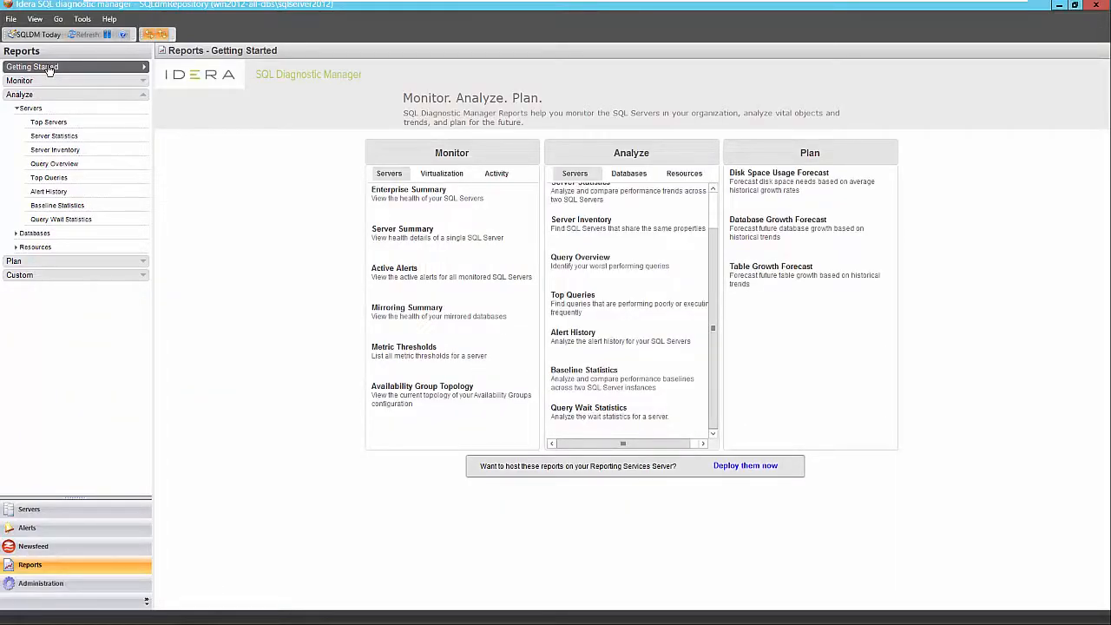
{"action": "mouse_move", "coordinate": [510, 125]}
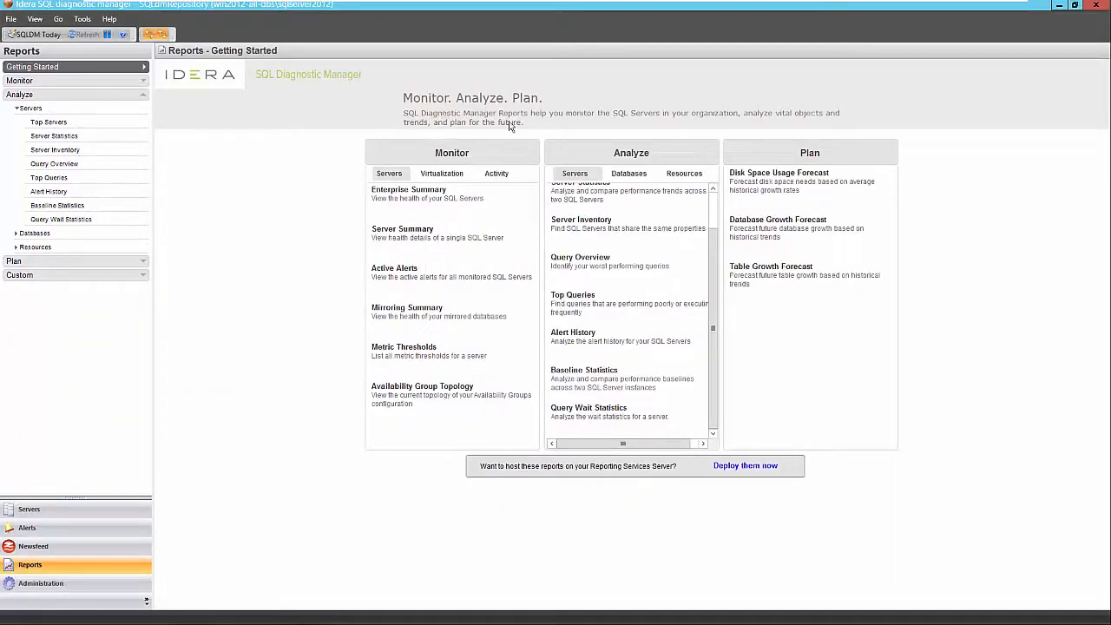
{"action": "left_click", "coordinate": [629, 174]}
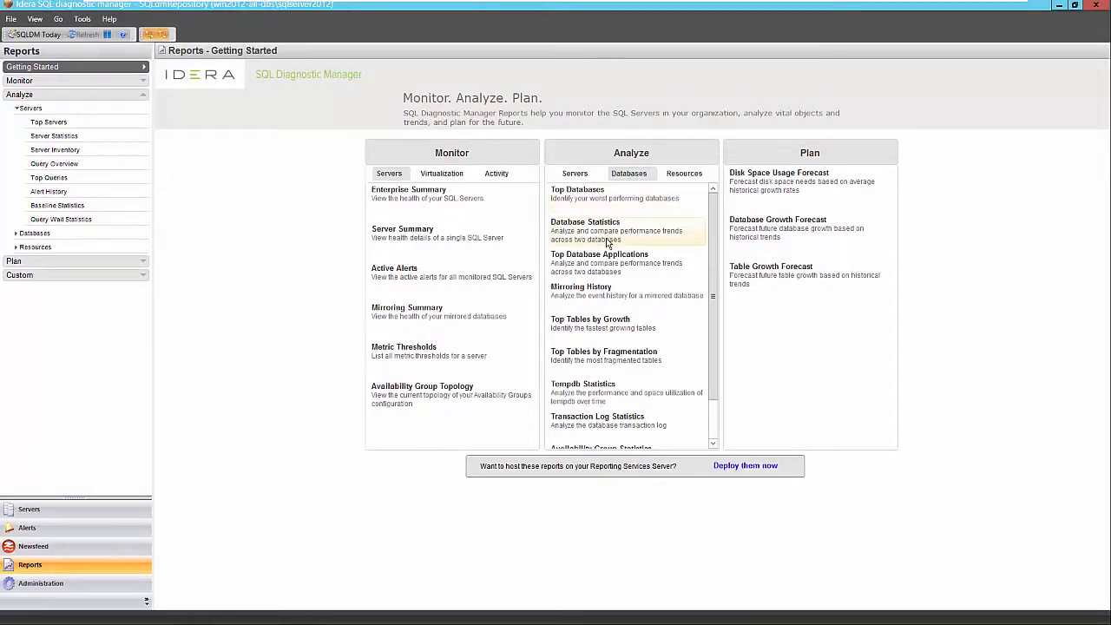
{"action": "left_click", "coordinate": [585, 222]}
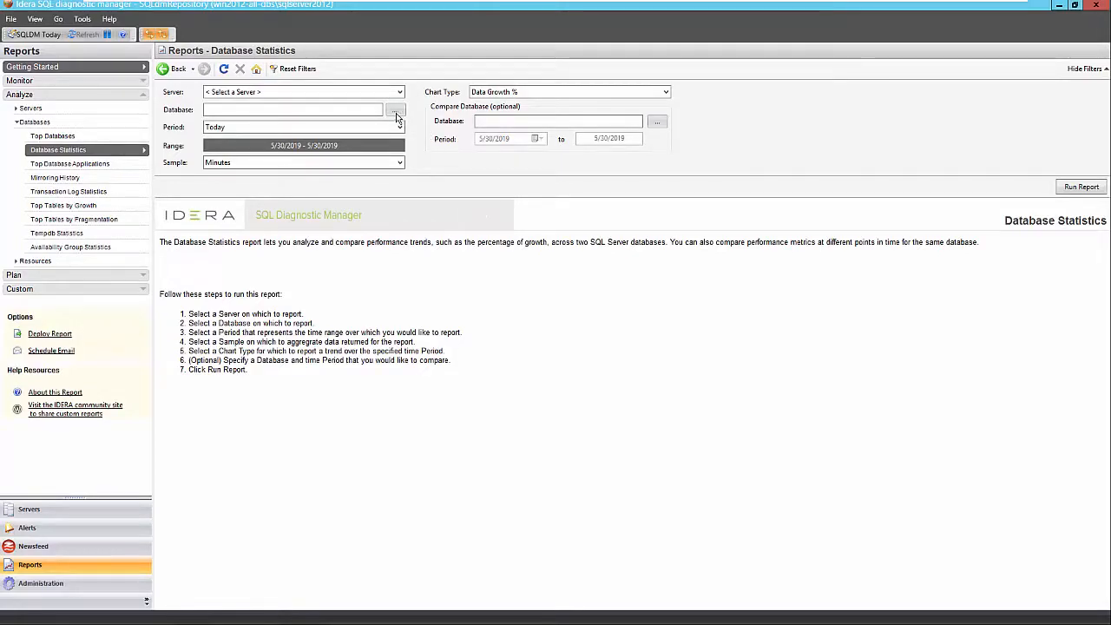
{"action": "mouse_move", "coordinate": [728, 166]}
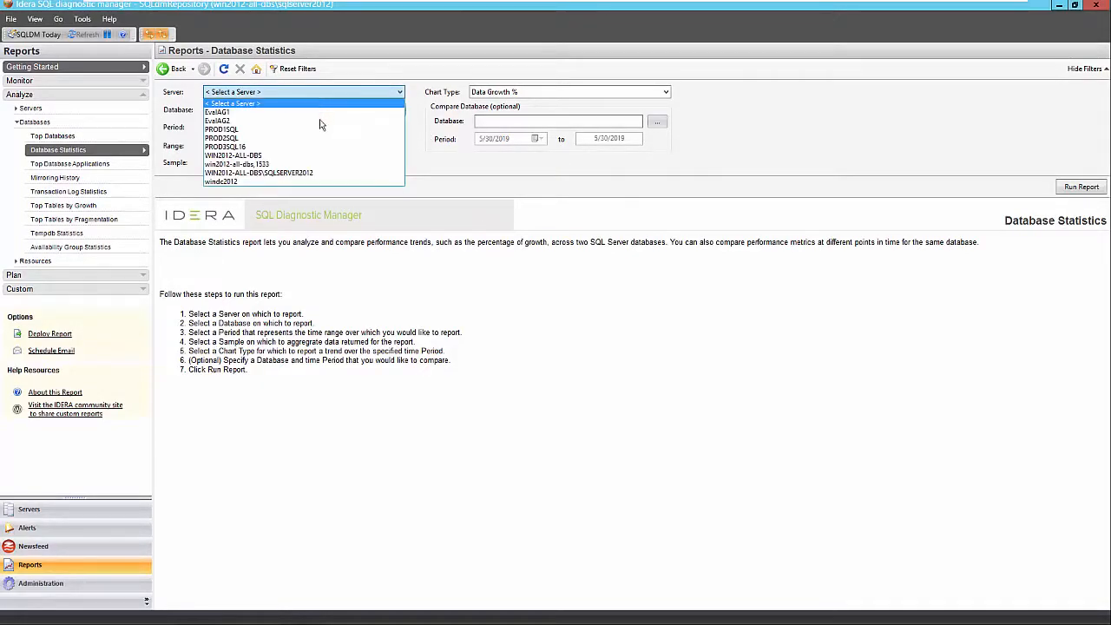
Set the report to the SQL Server 2012 instance and the SQLdmRepository database.
{"action": "left_click", "coordinate": [259, 172]}
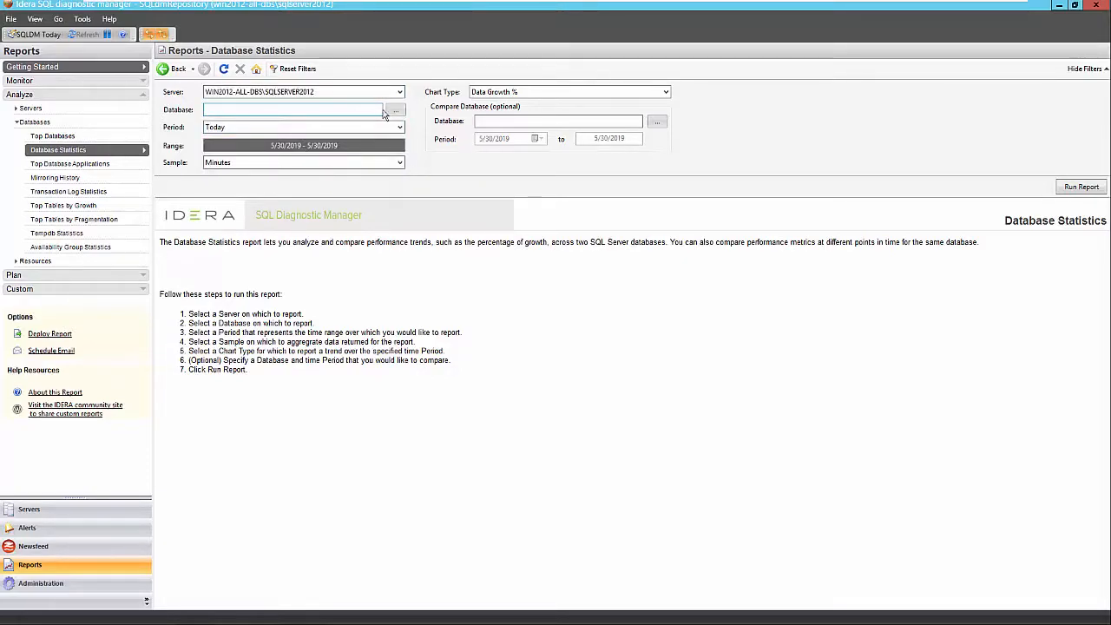
{"action": "left_click", "coordinate": [396, 110]}
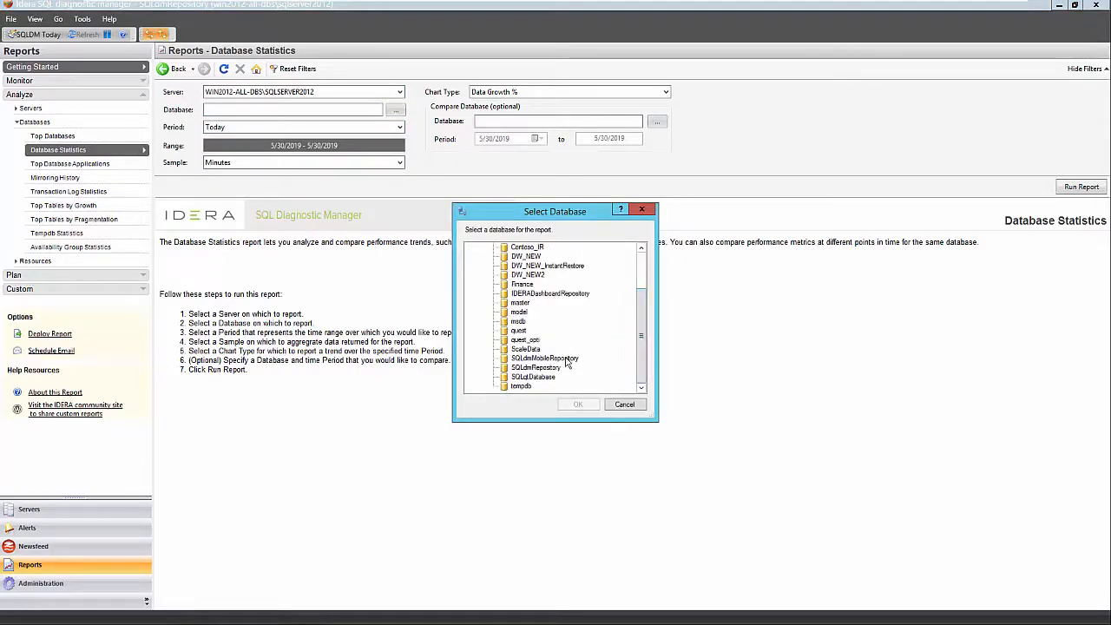
{"action": "left_click", "coordinate": [576, 403]}
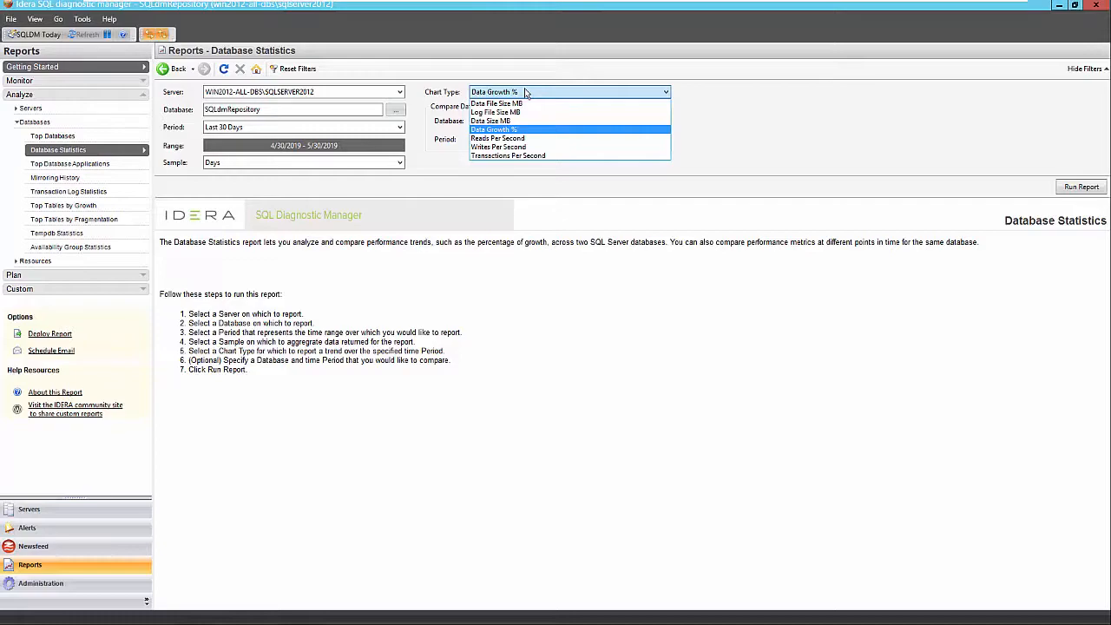
Run the Database Statistics report with Data Growth % as the chart type.
{"action": "left_click", "coordinate": [493, 128]}
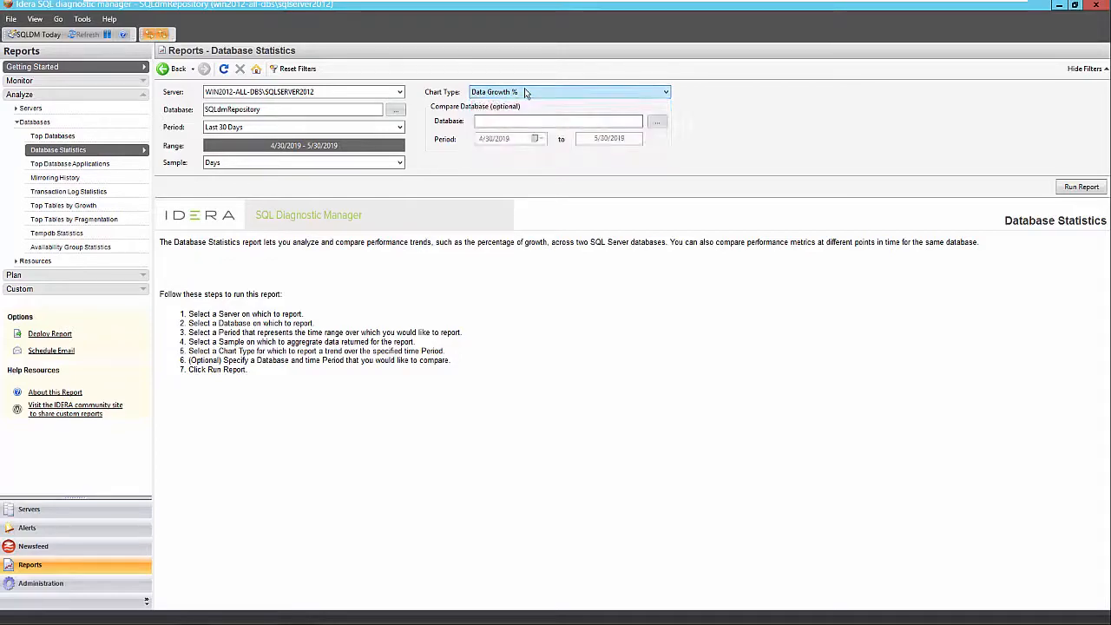
{"action": "left_click", "coordinate": [1081, 188]}
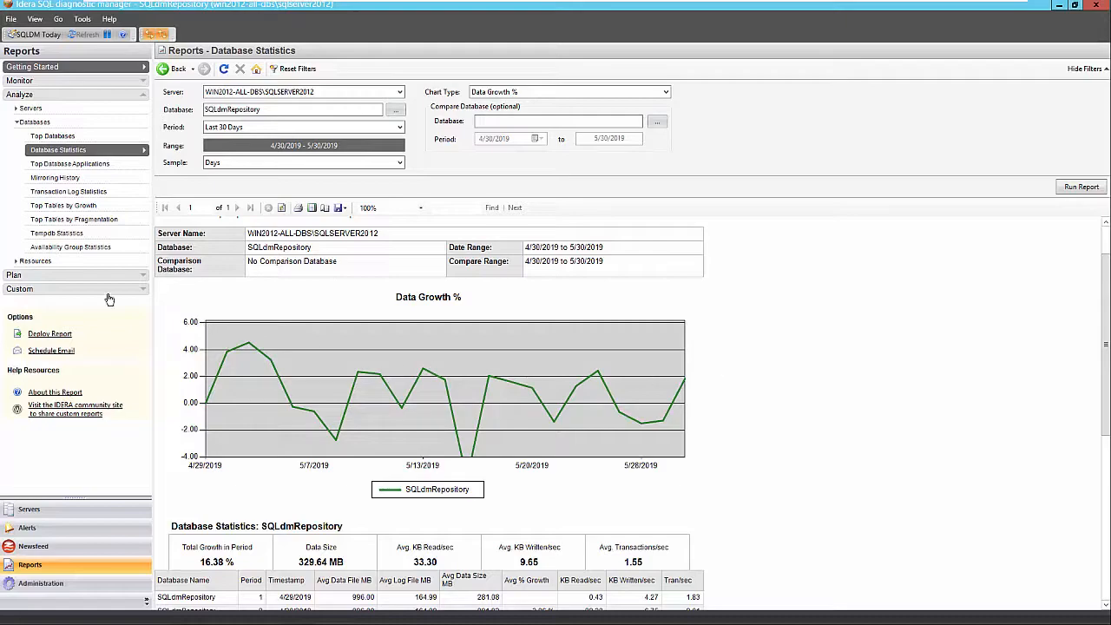
In Top Tables by Growth, pick the SQL Server 2012 instance, Last 30 Days and Total Size chart.
{"action": "left_click", "coordinate": [62, 205]}
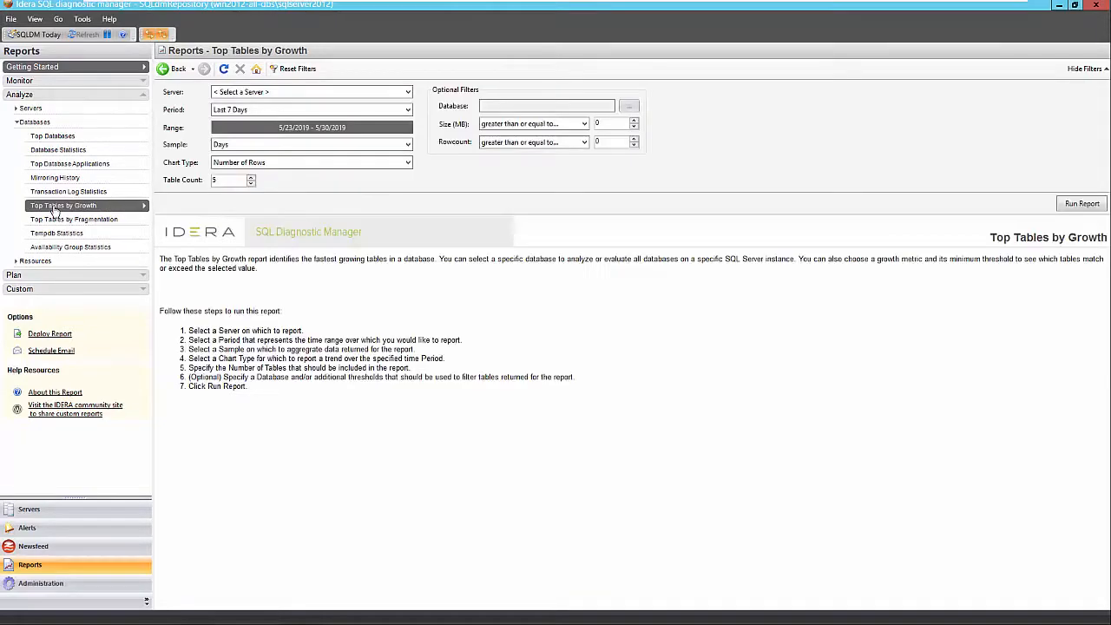
{"action": "left_click", "coordinate": [310, 92]}
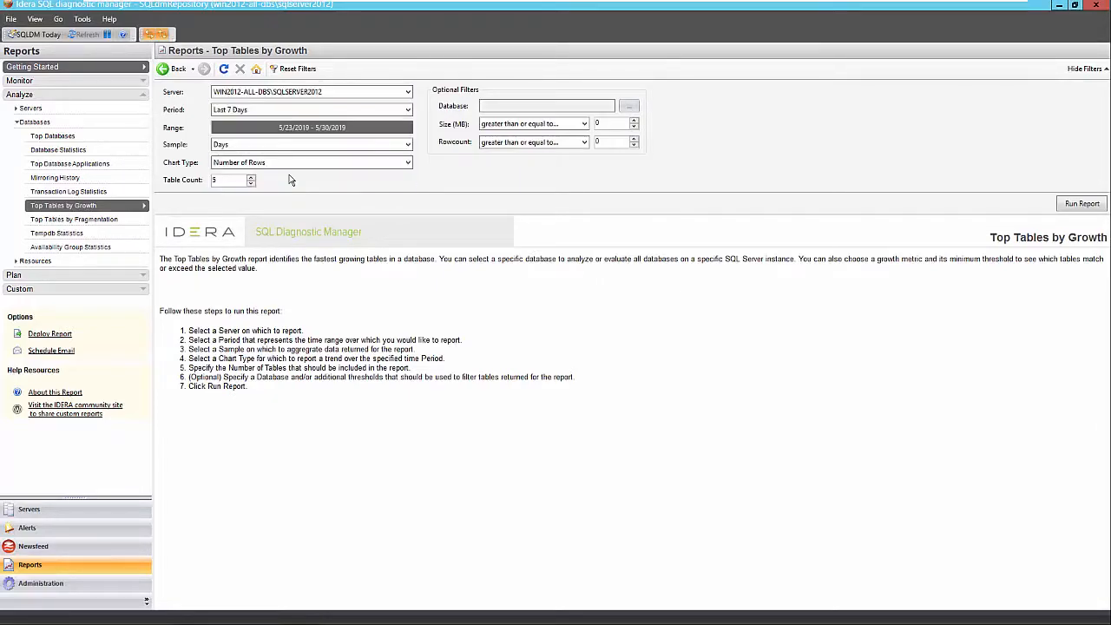
{"action": "mouse_move", "coordinate": [285, 170]}
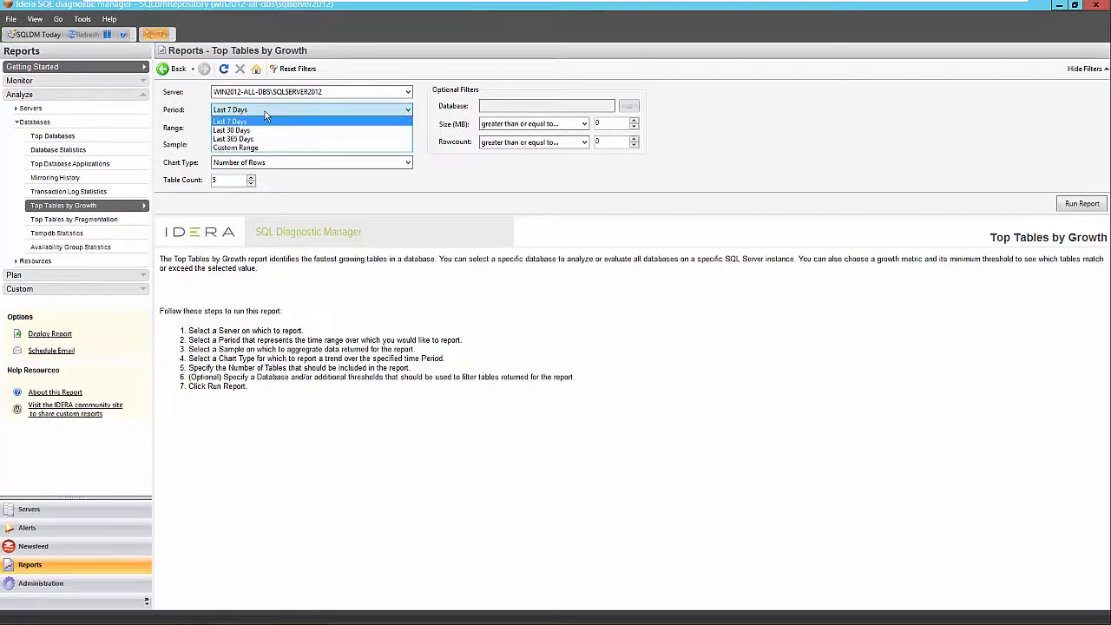
{"action": "left_click", "coordinate": [232, 130]}
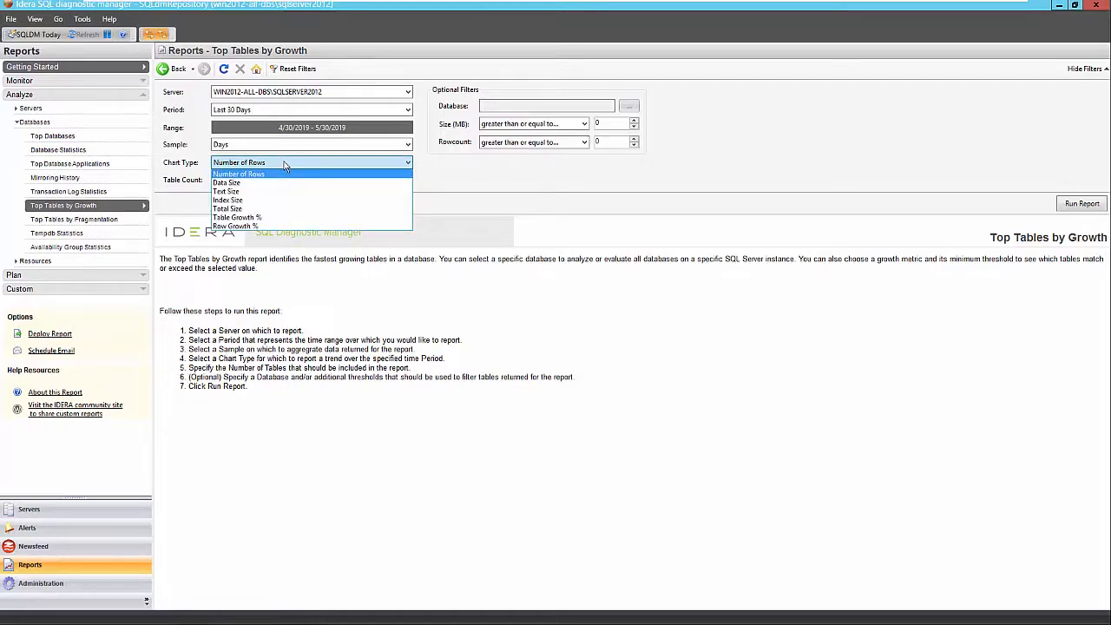
{"action": "mouse_move", "coordinate": [286, 208]}
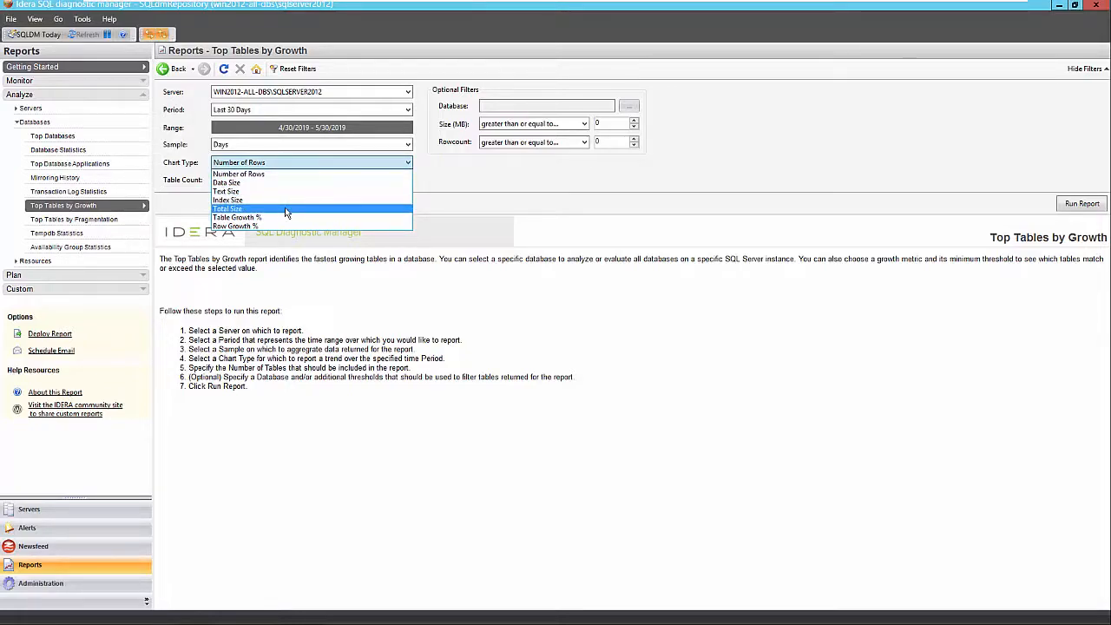
{"action": "left_click", "coordinate": [227, 209]}
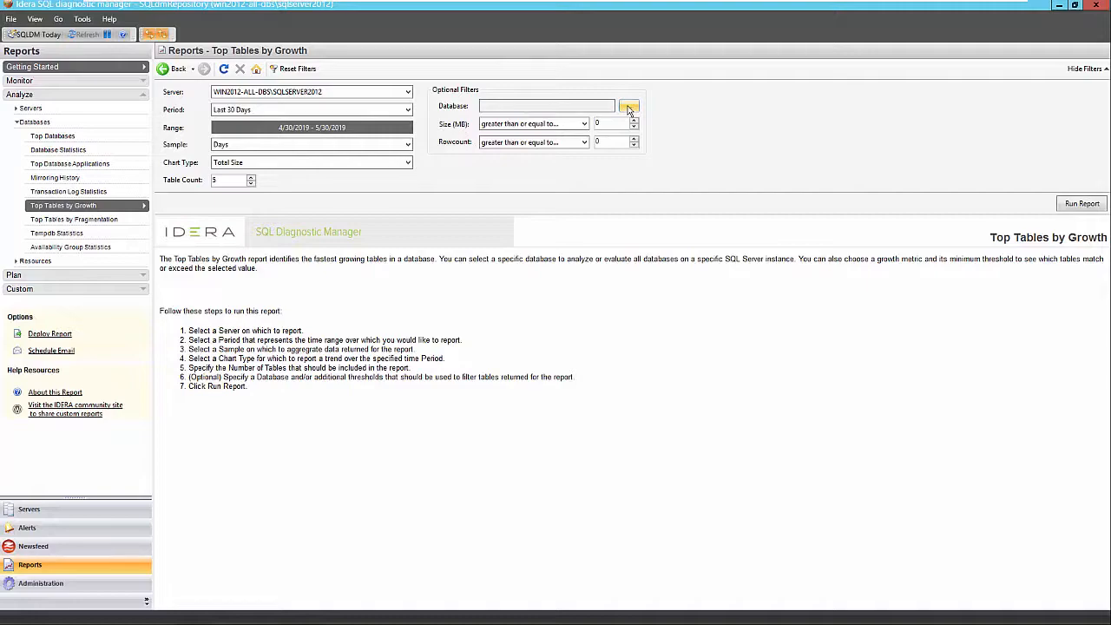
Filter the report to the SQLdmRepository database.
{"action": "left_click", "coordinate": [628, 106]}
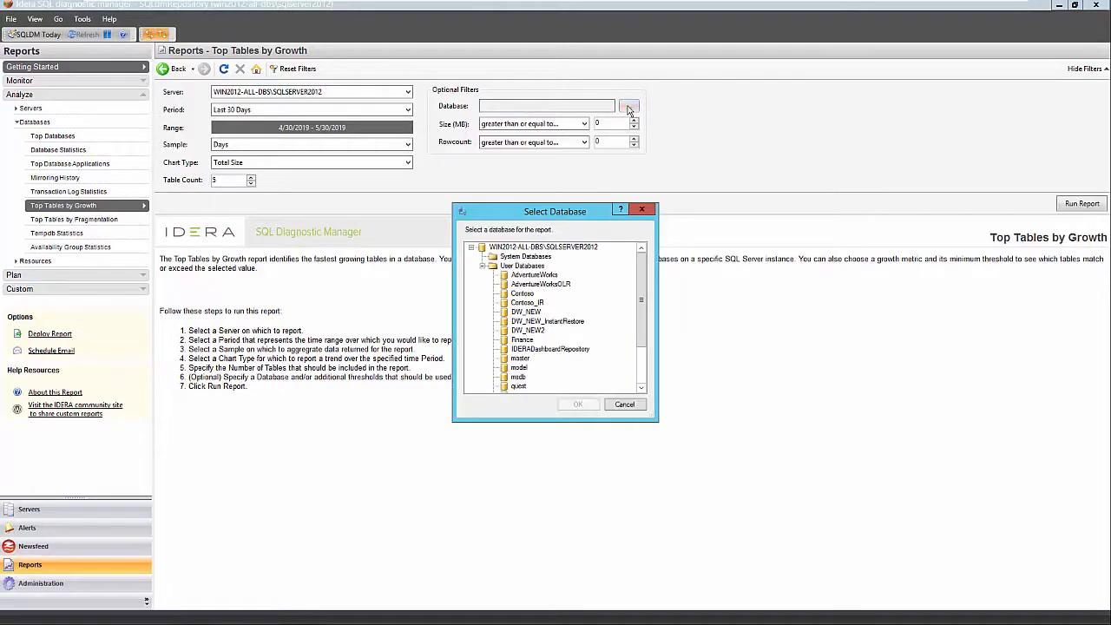
{"action": "scroll", "scroll_direction": "down", "scroll_amount": 3}
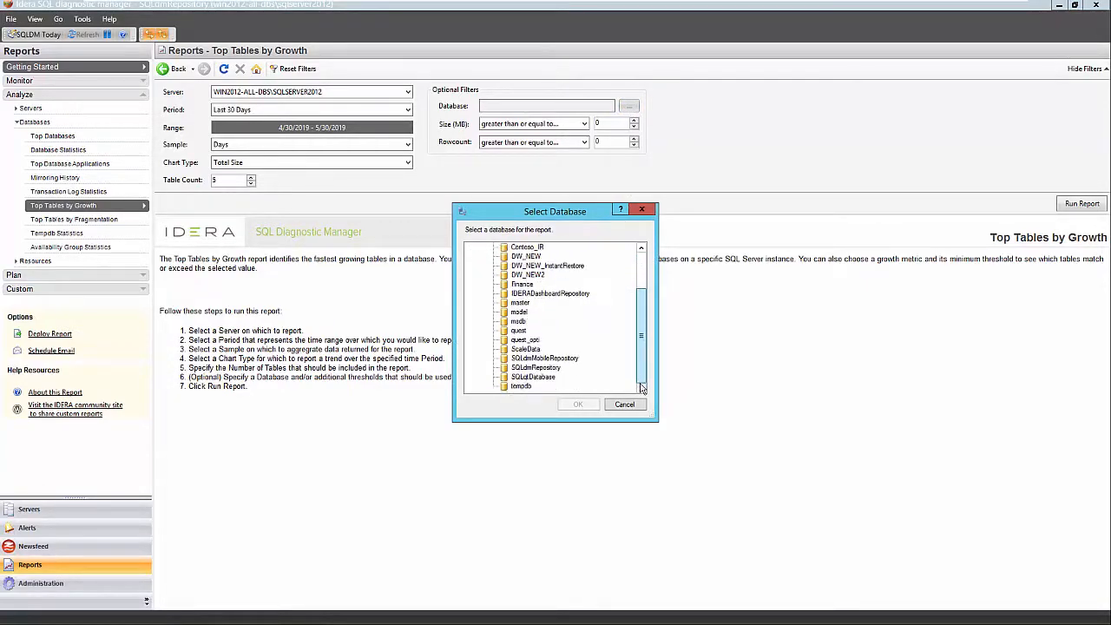
{"action": "left_click", "coordinate": [577, 403]}
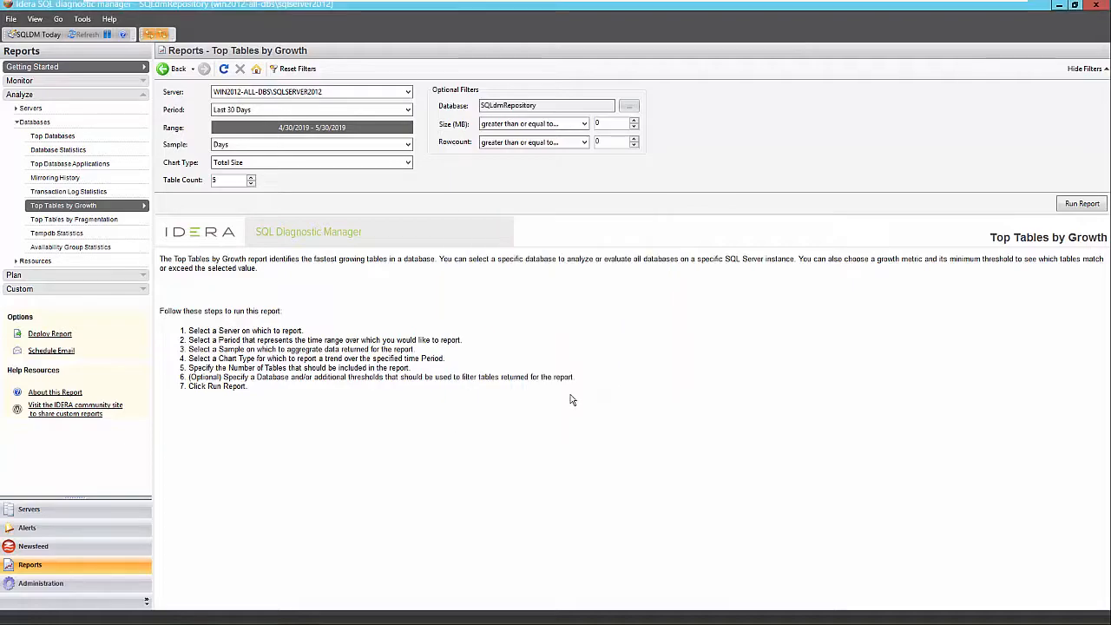
{"action": "mouse_move", "coordinate": [601, 198]}
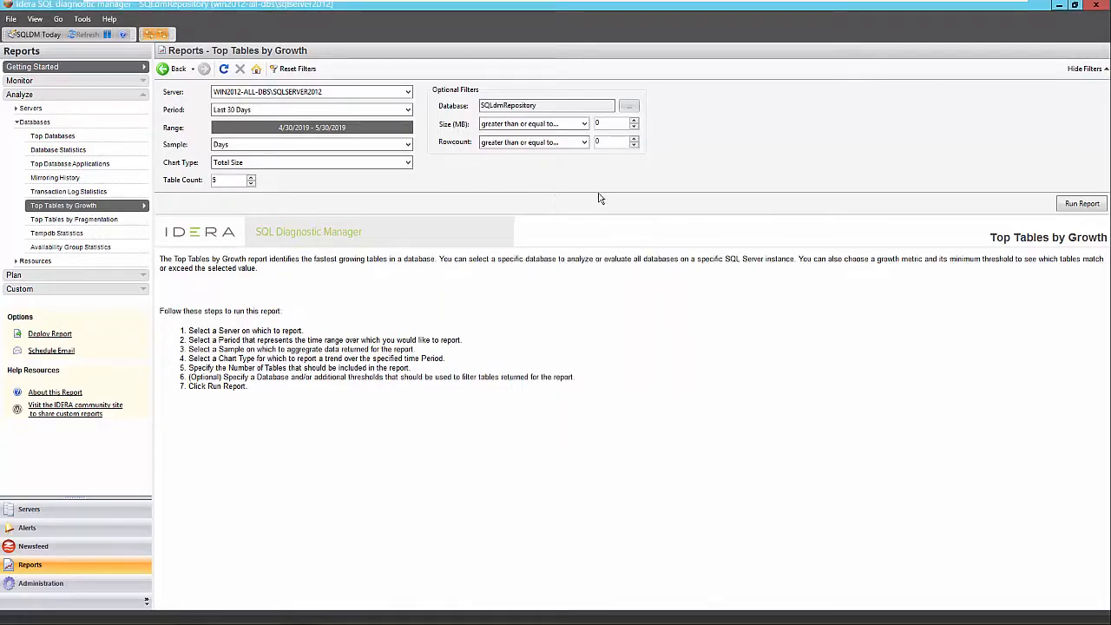
{"action": "left_click", "coordinate": [1082, 203]}
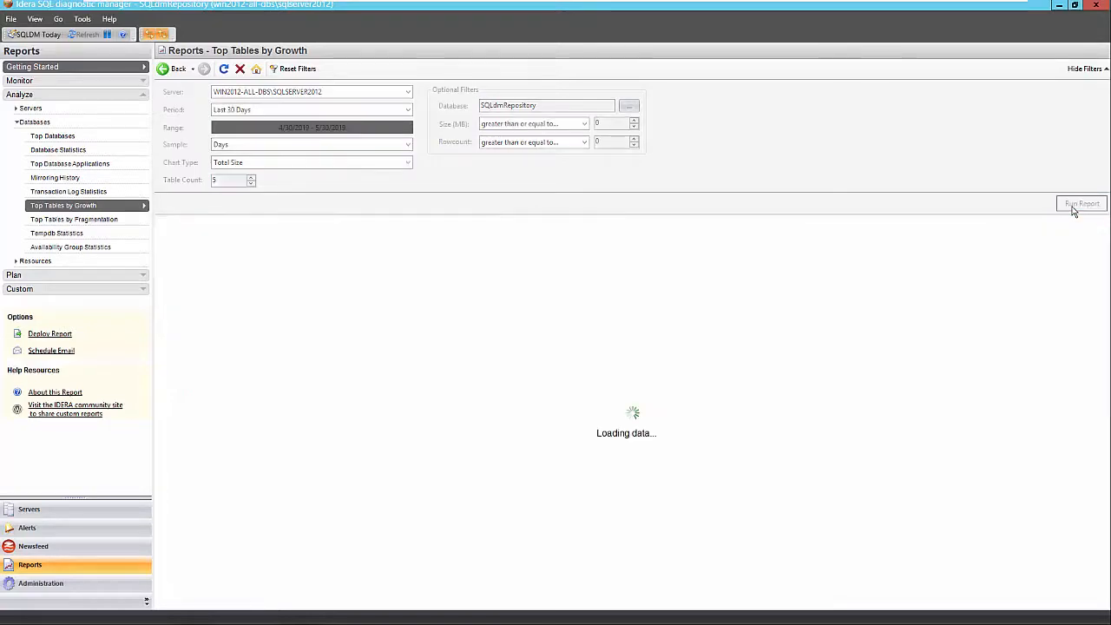
{"action": "left_click", "coordinate": [1082, 203]}
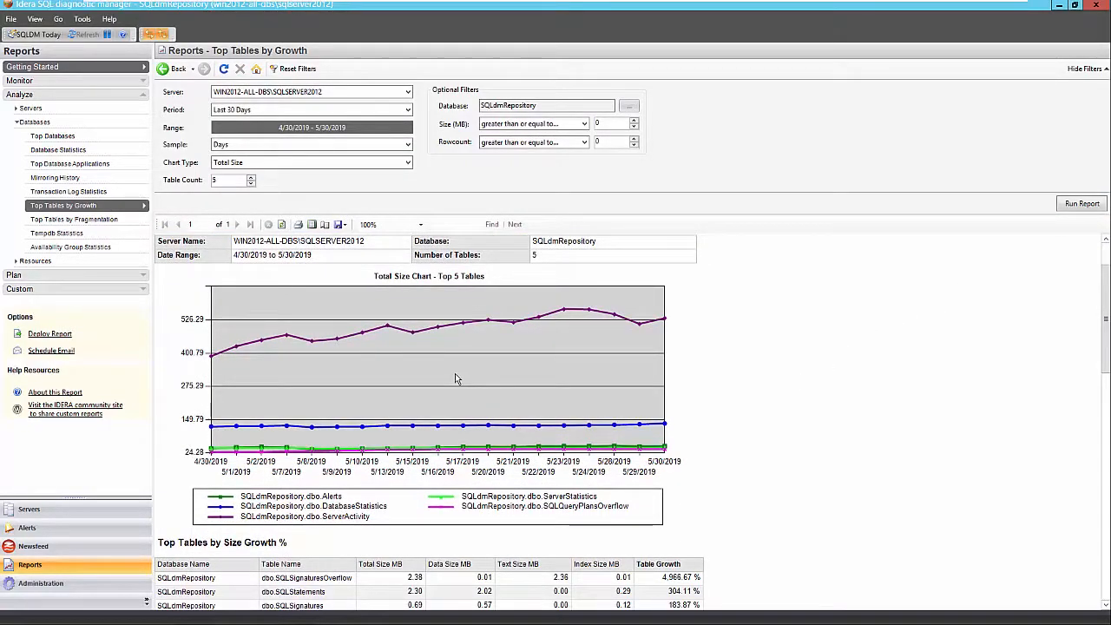
{"action": "mouse_move", "coordinate": [342, 360]}
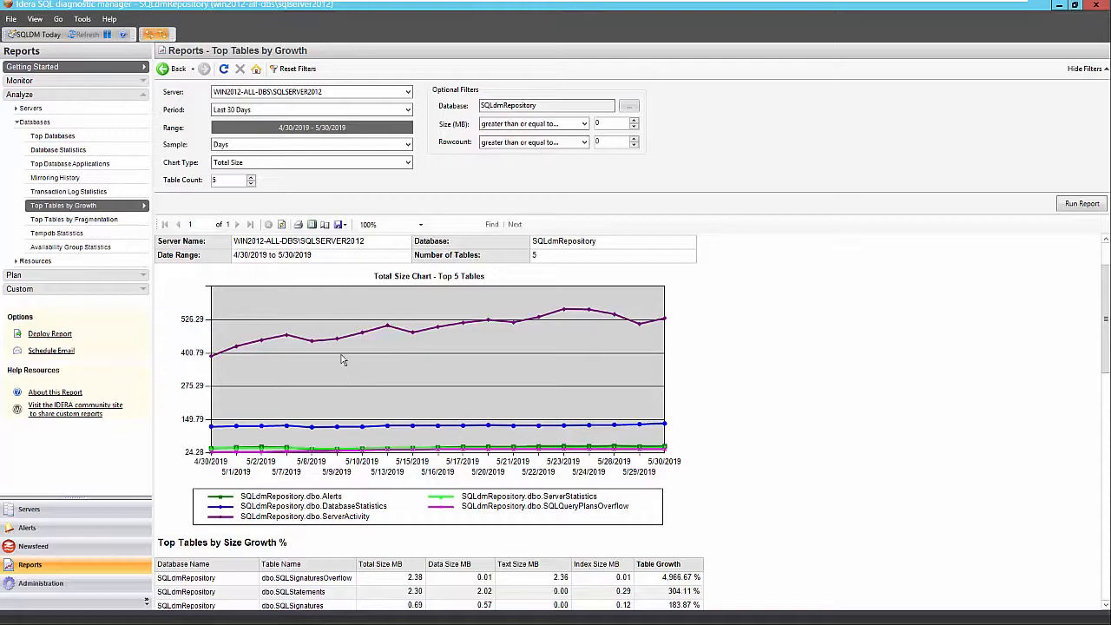
{"action": "mouse_move", "coordinate": [389, 343]}
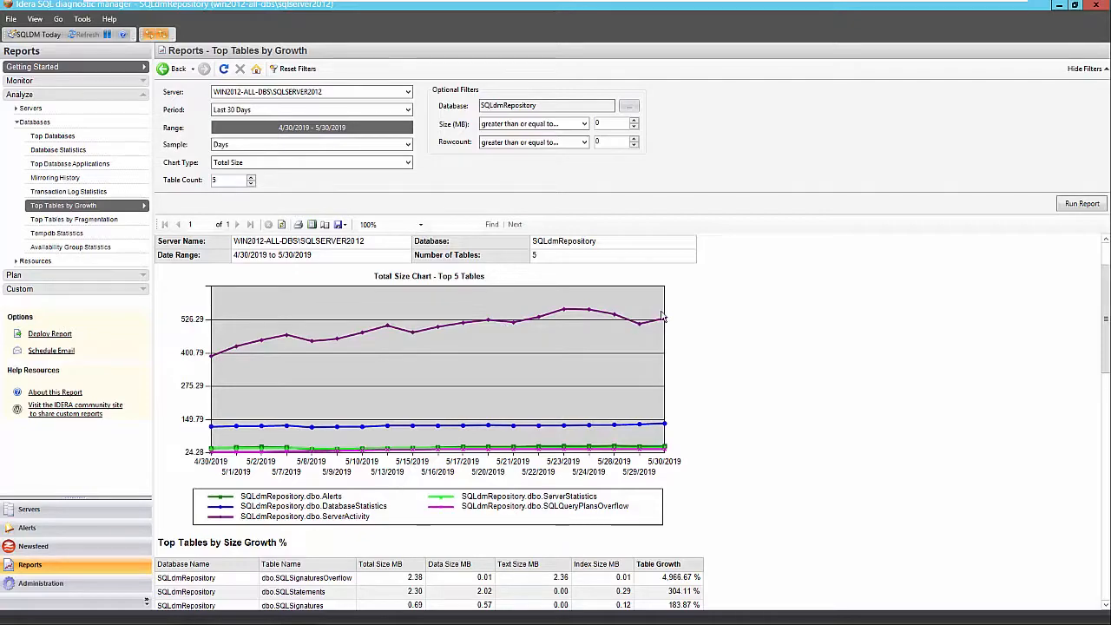
{"action": "mouse_move", "coordinate": [316, 432]}
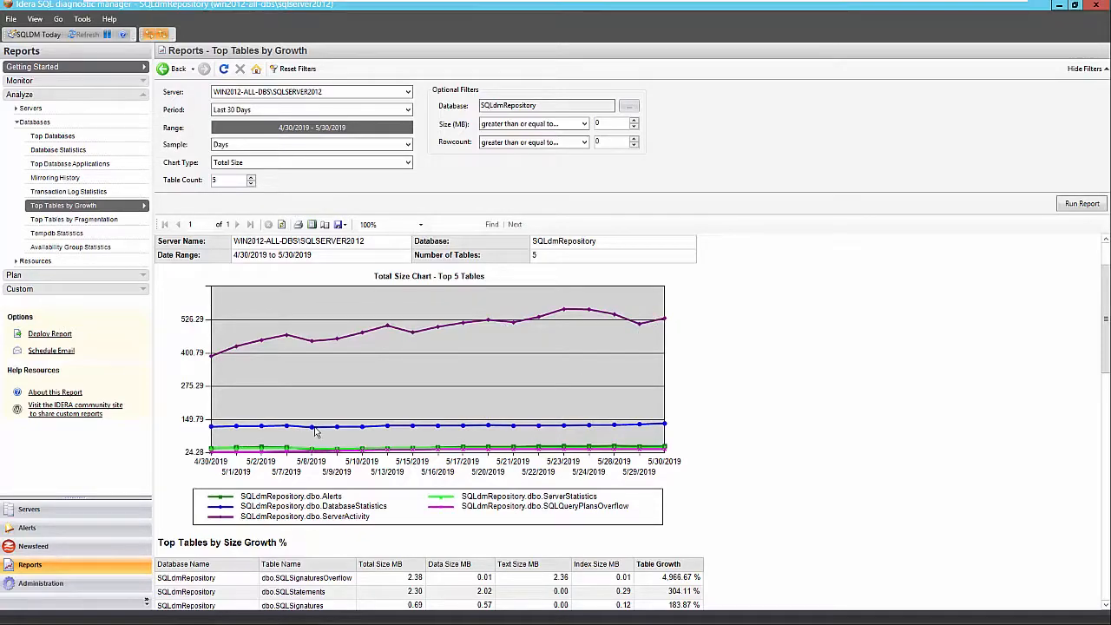
{"action": "mouse_move", "coordinate": [449, 430]}
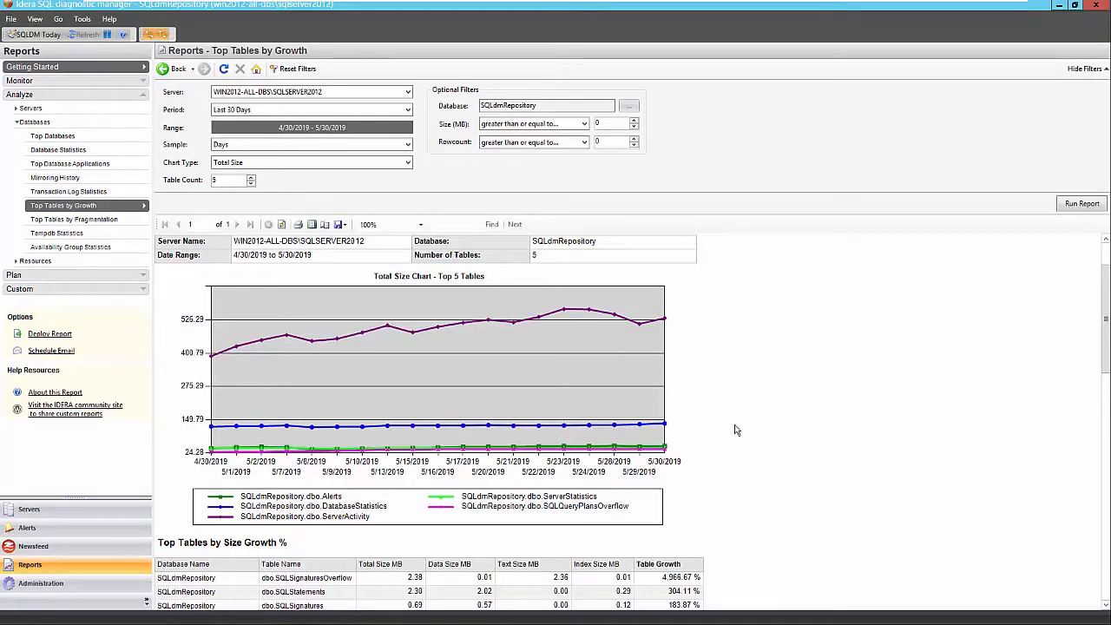
{"action": "scroll", "scroll_direction": "down", "scroll_amount": 3}
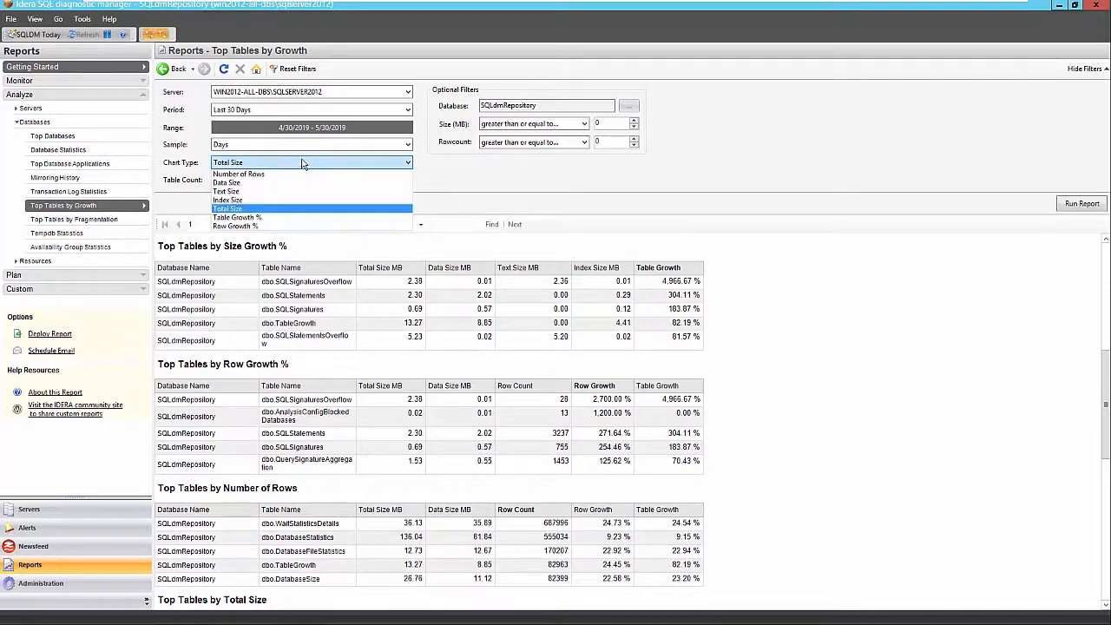
{"action": "left_click", "coordinate": [227, 208]}
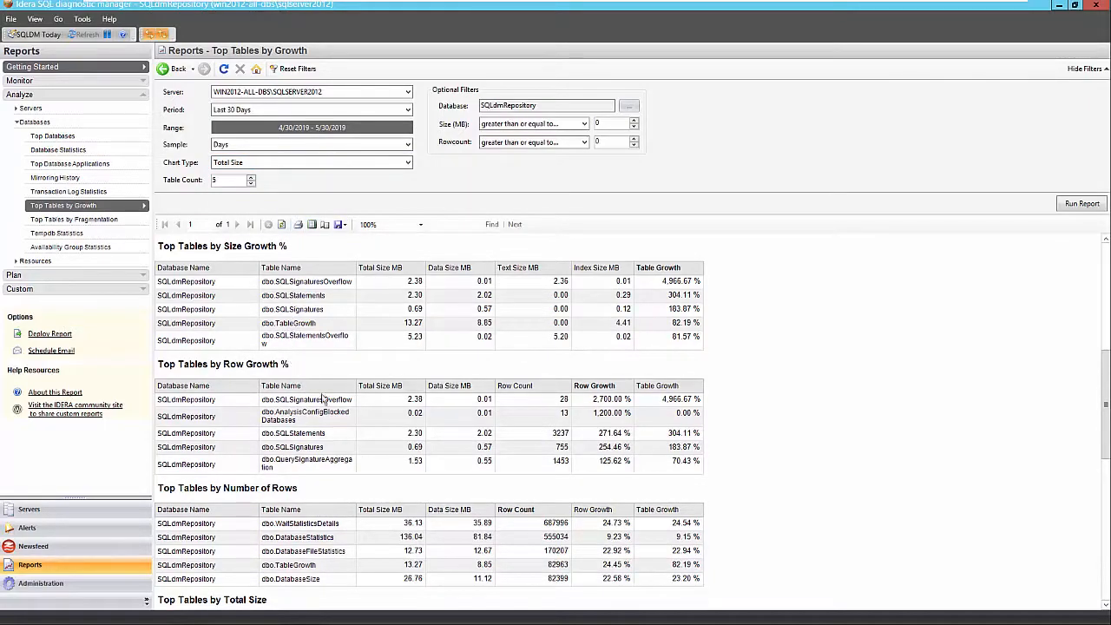
{"action": "scroll", "scroll_direction": "down", "scroll_amount": 3}
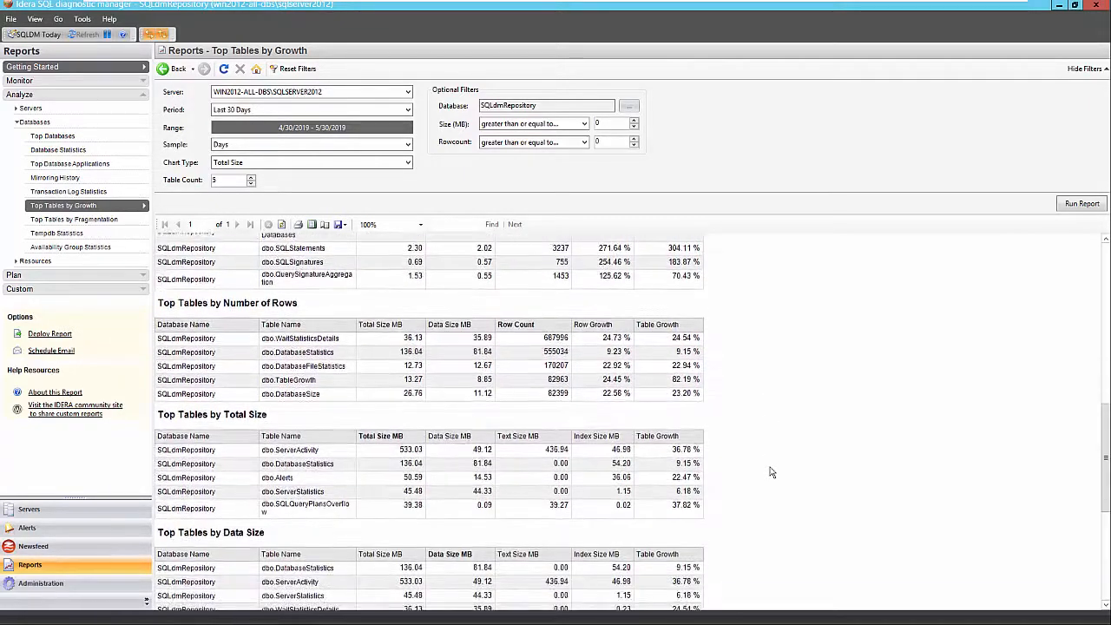
{"action": "scroll", "scroll_direction": "down", "scroll_amount": 3}
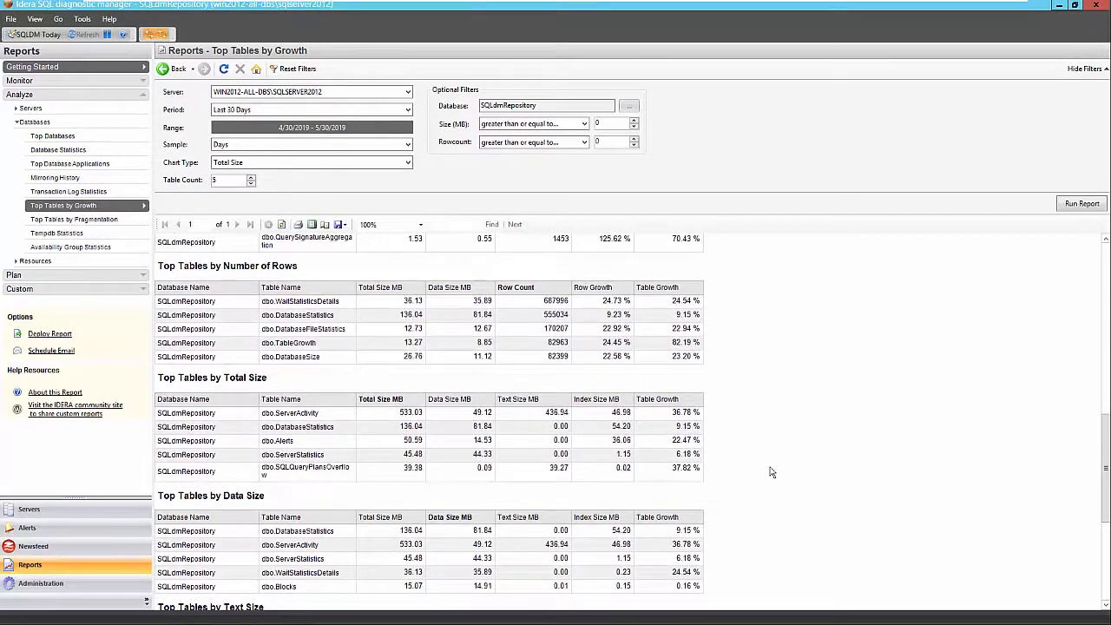
{"action": "mouse_move", "coordinate": [437, 524]}
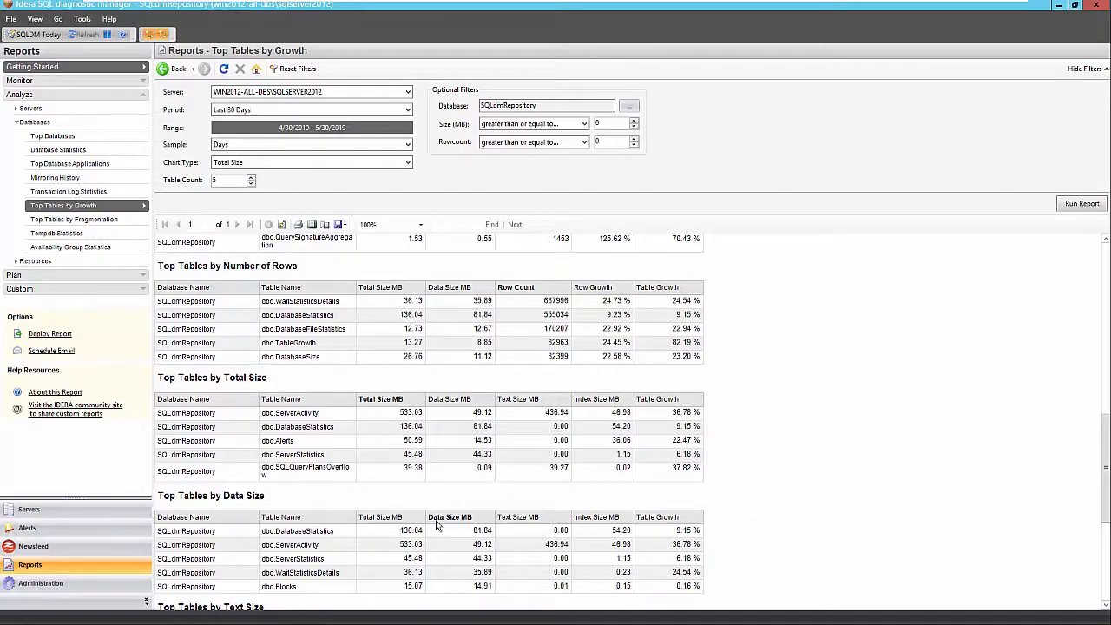
{"action": "scroll", "scroll_direction": "down", "scroll_amount": 3}
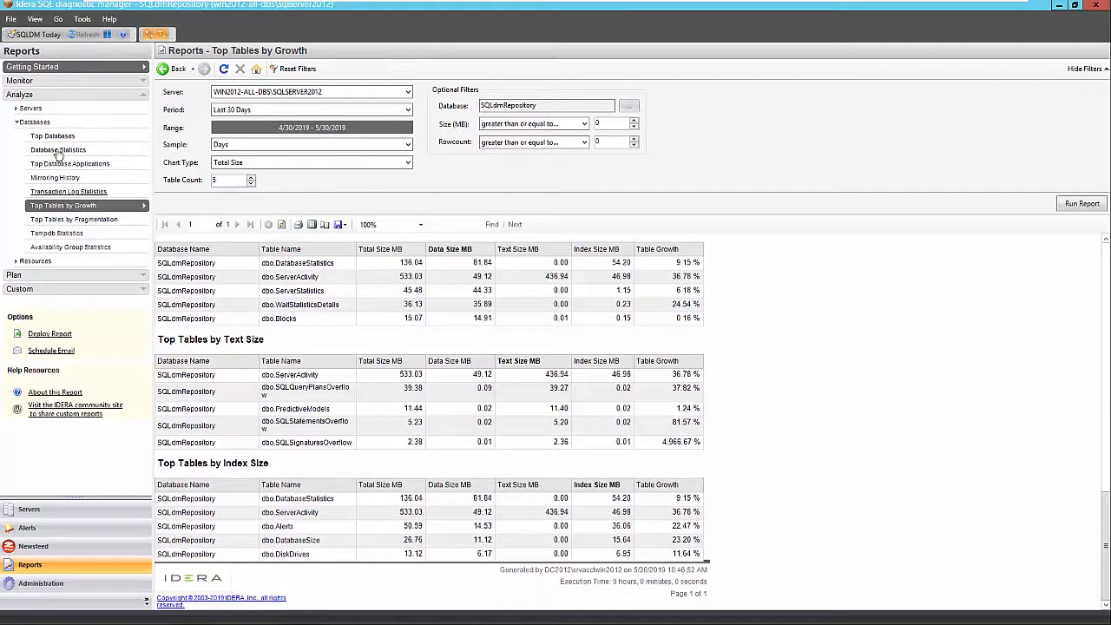
Return to Getting Started and list the Resources analysis reports.
{"action": "left_click", "coordinate": [31, 66]}
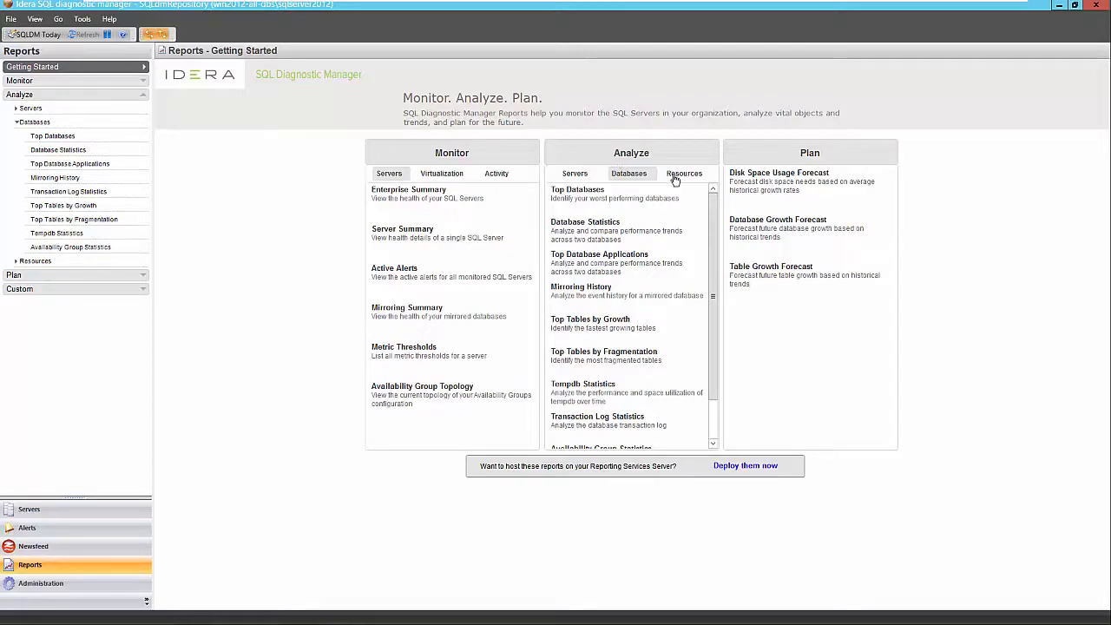
{"action": "left_click", "coordinate": [685, 173]}
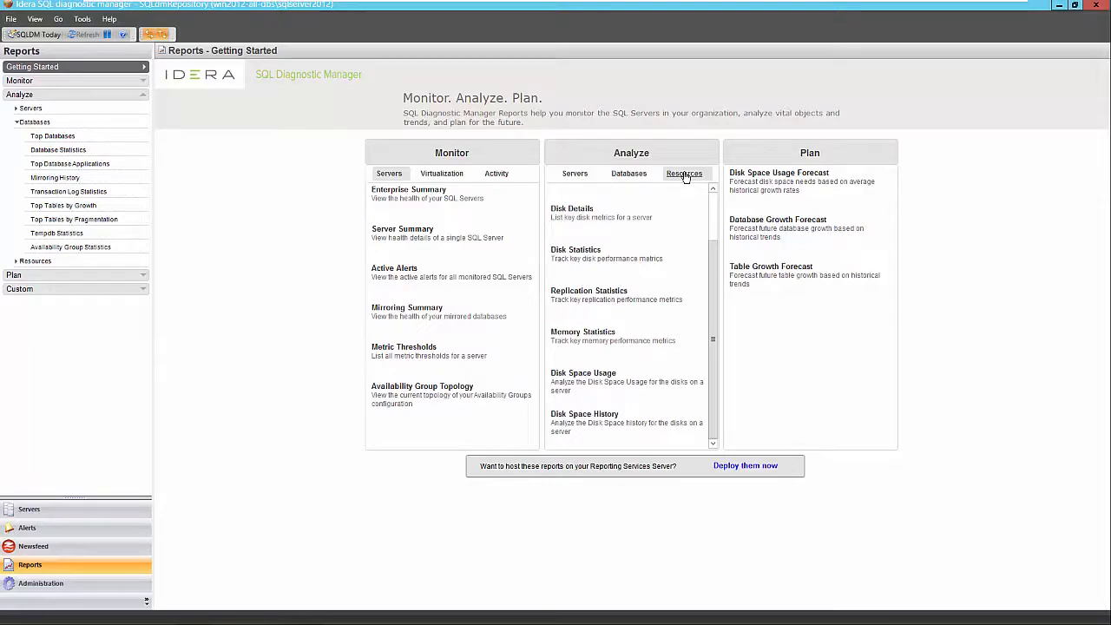
{"action": "scroll", "scroll_direction": "up", "scroll_amount": 3}
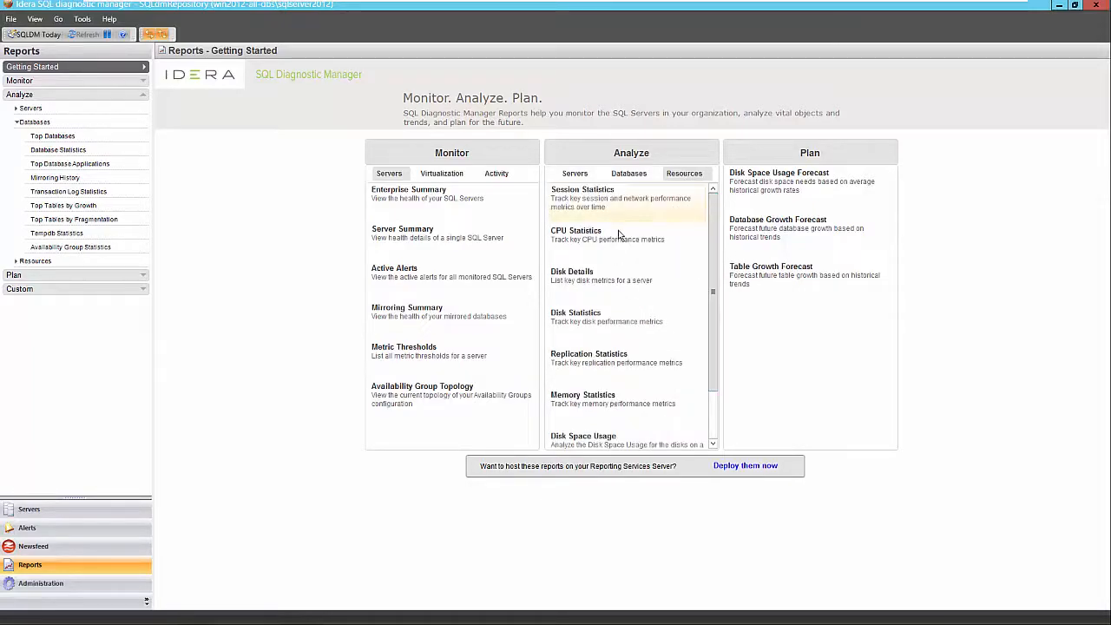
Run CPU Statistics for the SQL Server 2012 instance over Last 30 Days, daily, with Show Baseline.
{"action": "left_click", "coordinate": [576, 235]}
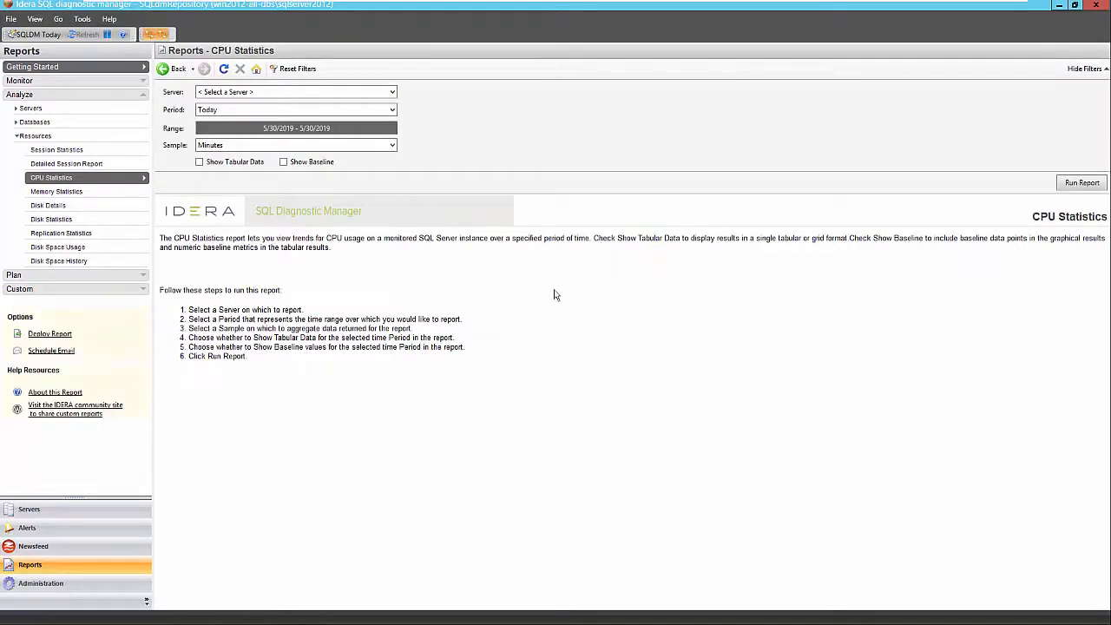
{"action": "mouse_move", "coordinate": [351, 219]}
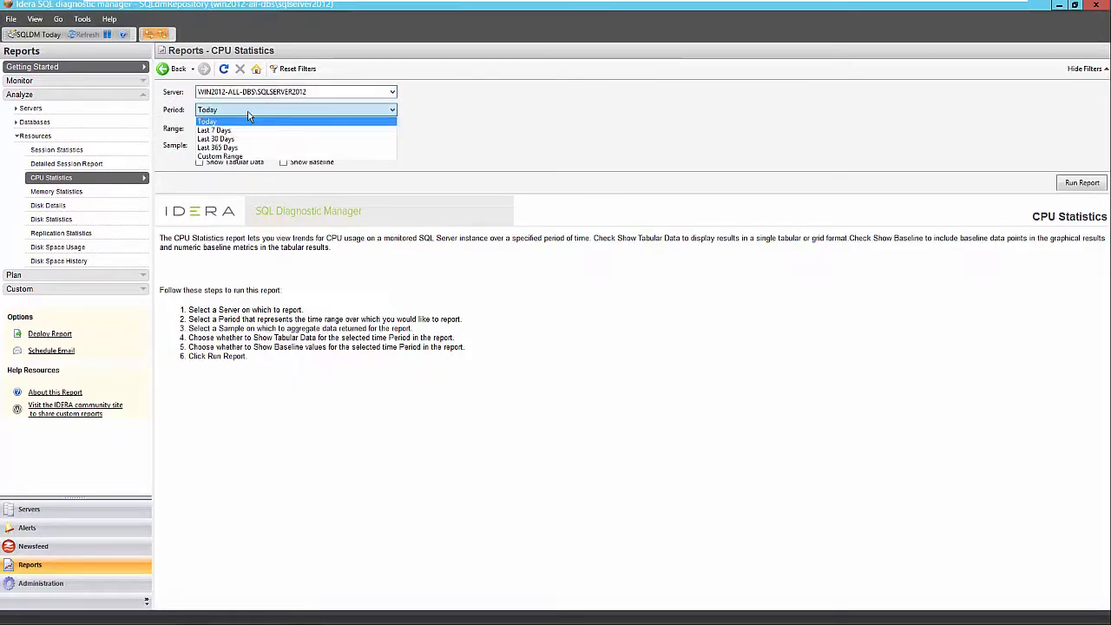
{"action": "left_click", "coordinate": [217, 139]}
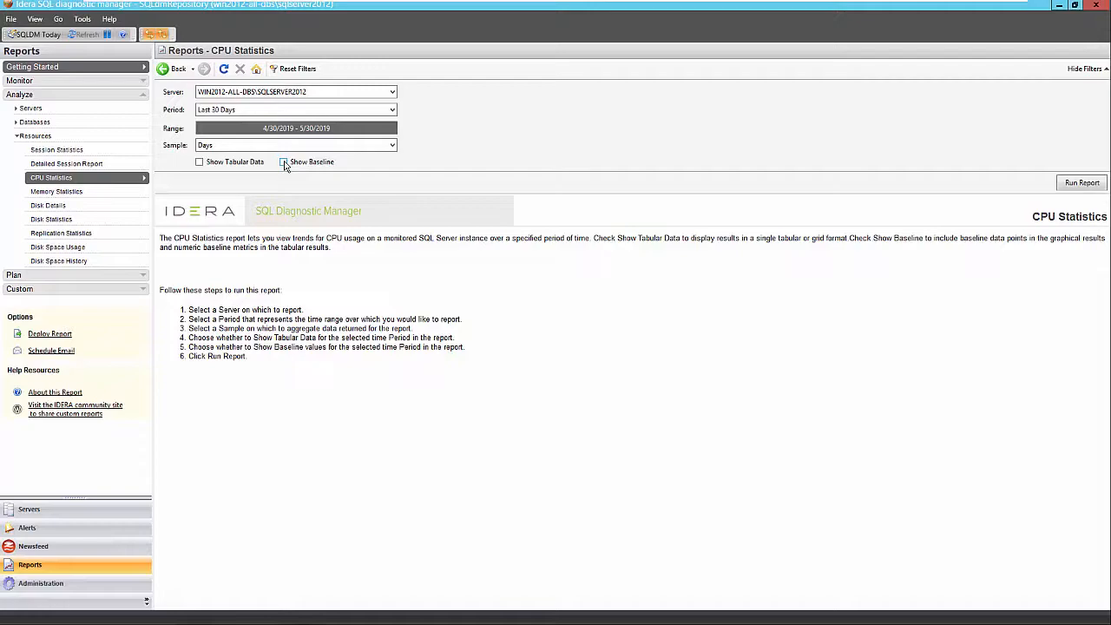
{"action": "left_click", "coordinate": [295, 146]}
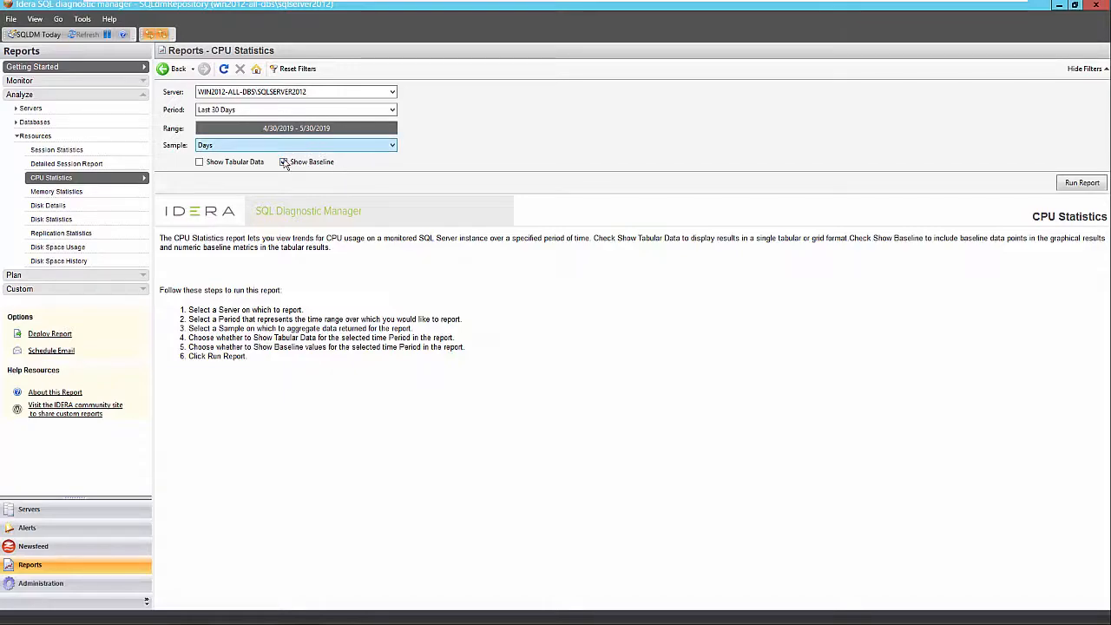
{"action": "left_click", "coordinate": [283, 162]}
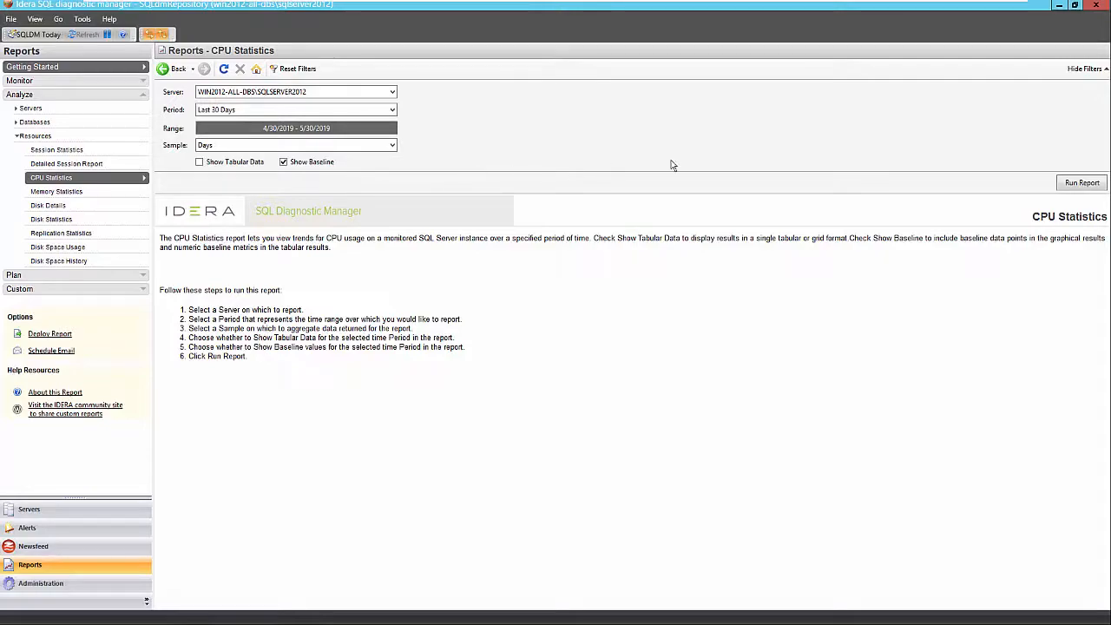
{"action": "left_click", "coordinate": [1082, 182]}
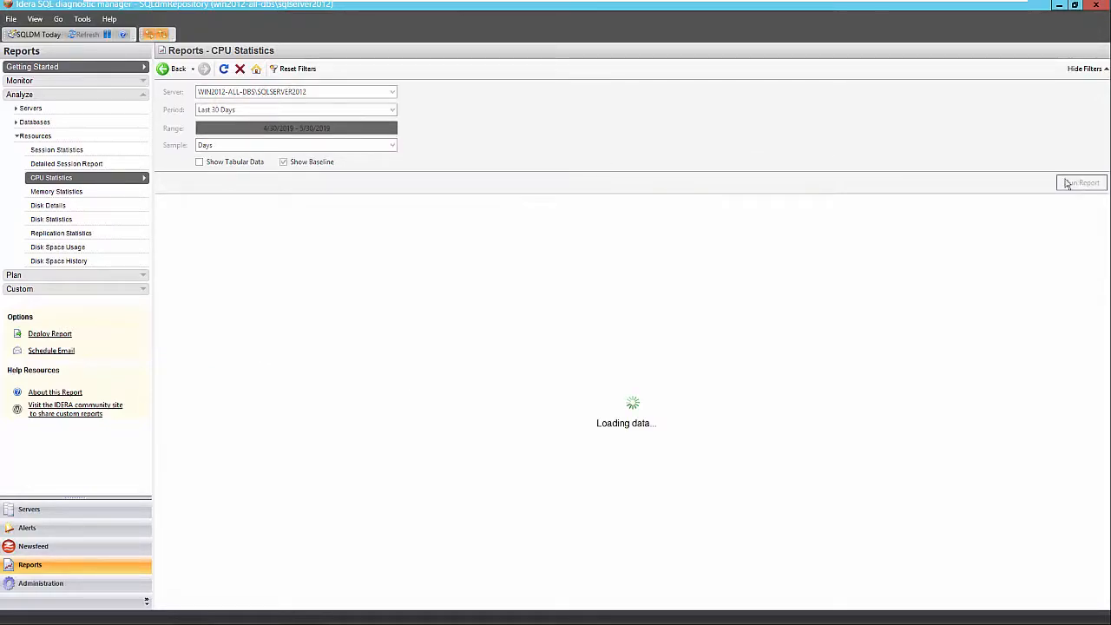
Scroll through the CPU Usage, Processor Queue Length, SQL Compilations, Recompilations and Lock Waits charts.
{"action": "left_click", "coordinate": [1082, 182]}
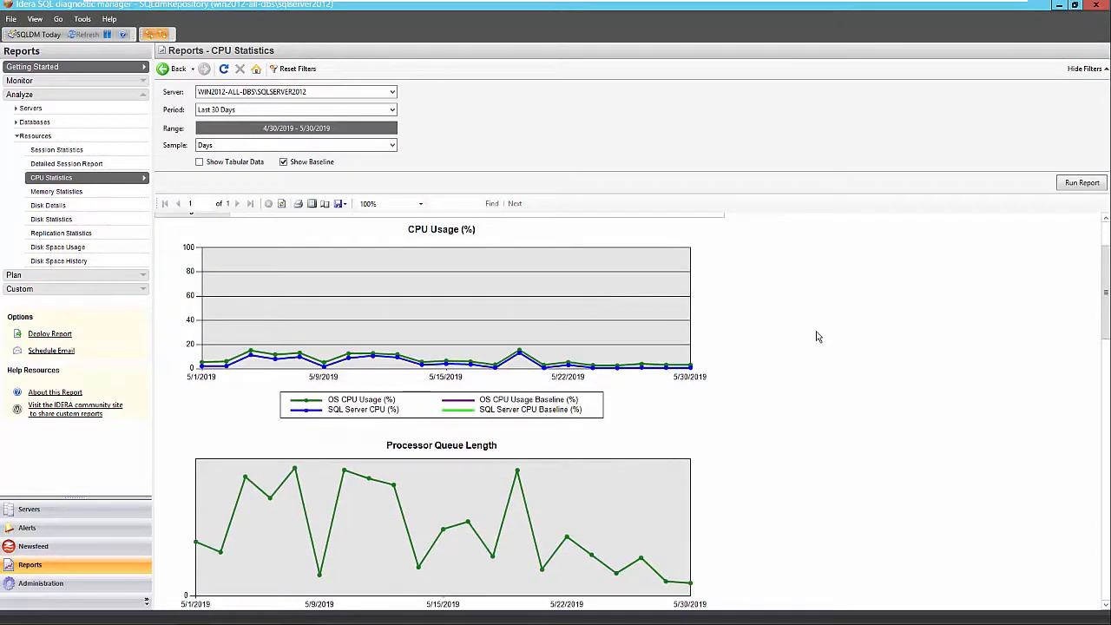
{"action": "scroll", "scroll_direction": "down", "scroll_amount": 3}
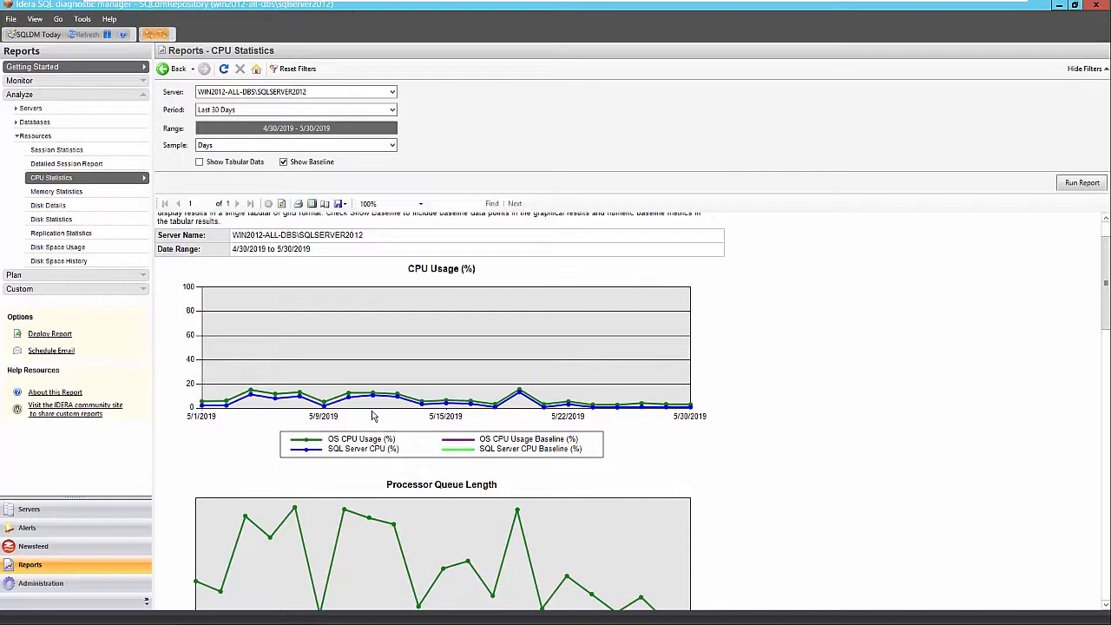
{"action": "mouse_move", "coordinate": [413, 414]}
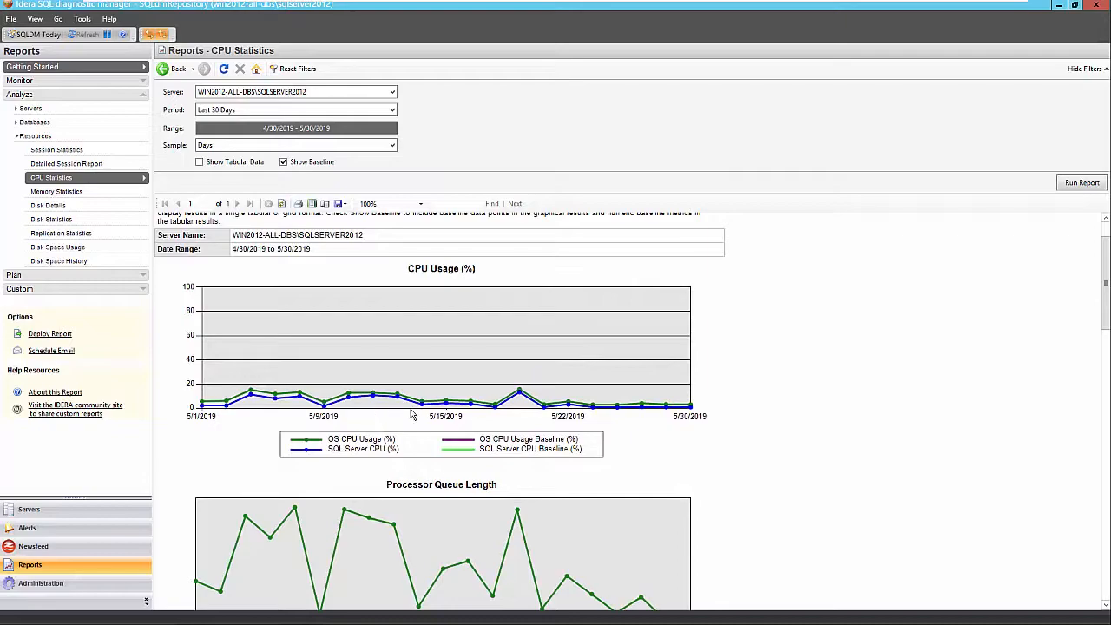
{"action": "mouse_move", "coordinate": [493, 418]}
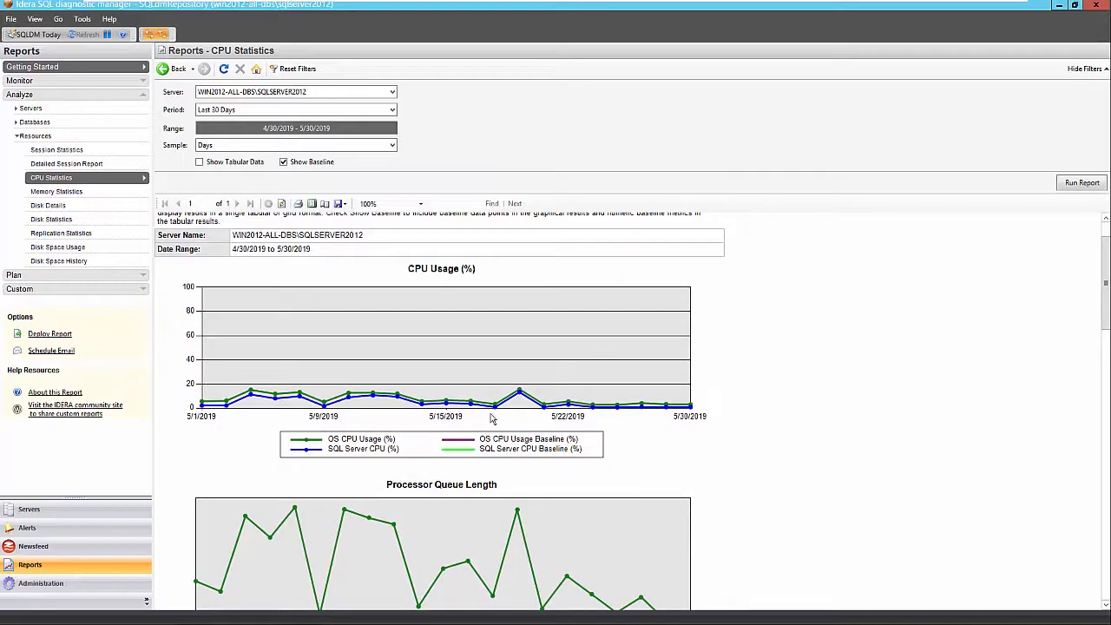
{"action": "mouse_move", "coordinate": [357, 424]}
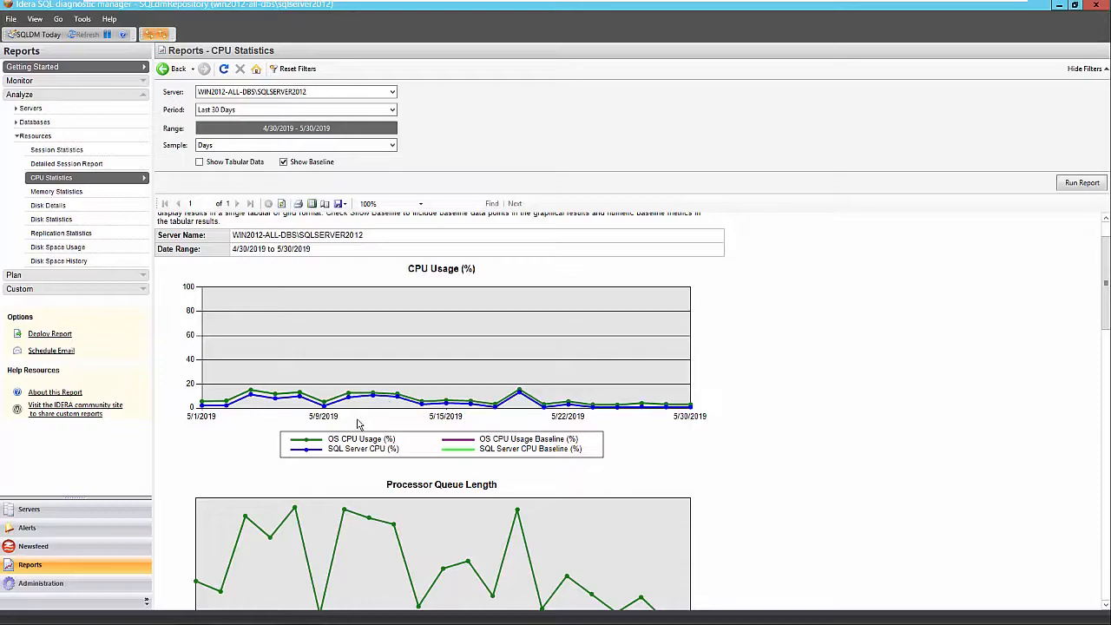
{"action": "mouse_move", "coordinate": [360, 410]}
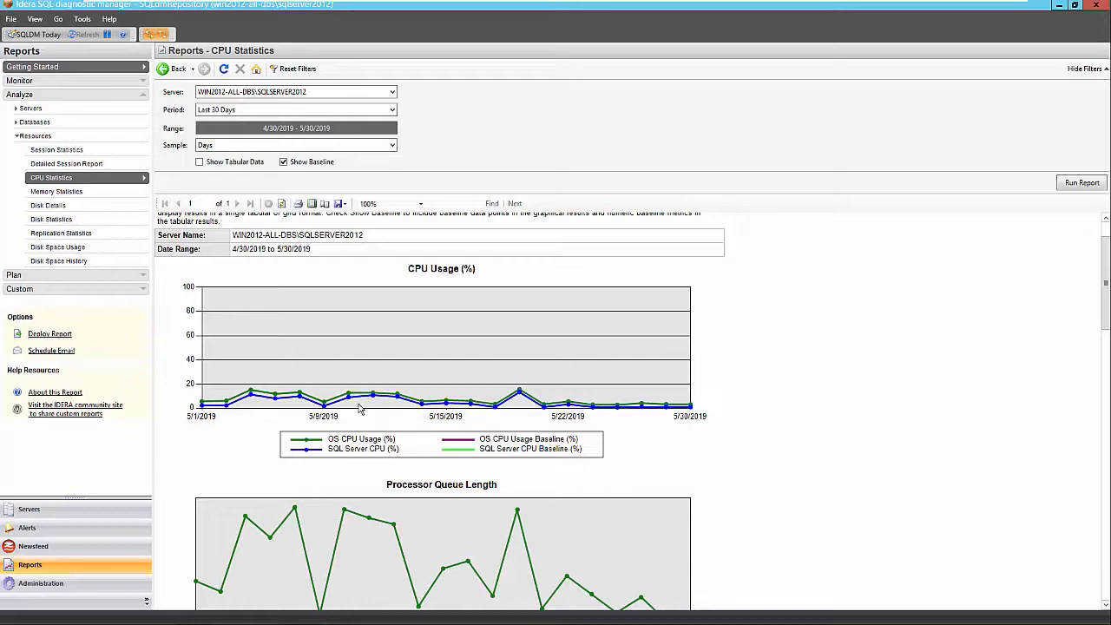
{"action": "scroll", "scroll_direction": "down", "scroll_amount": 3}
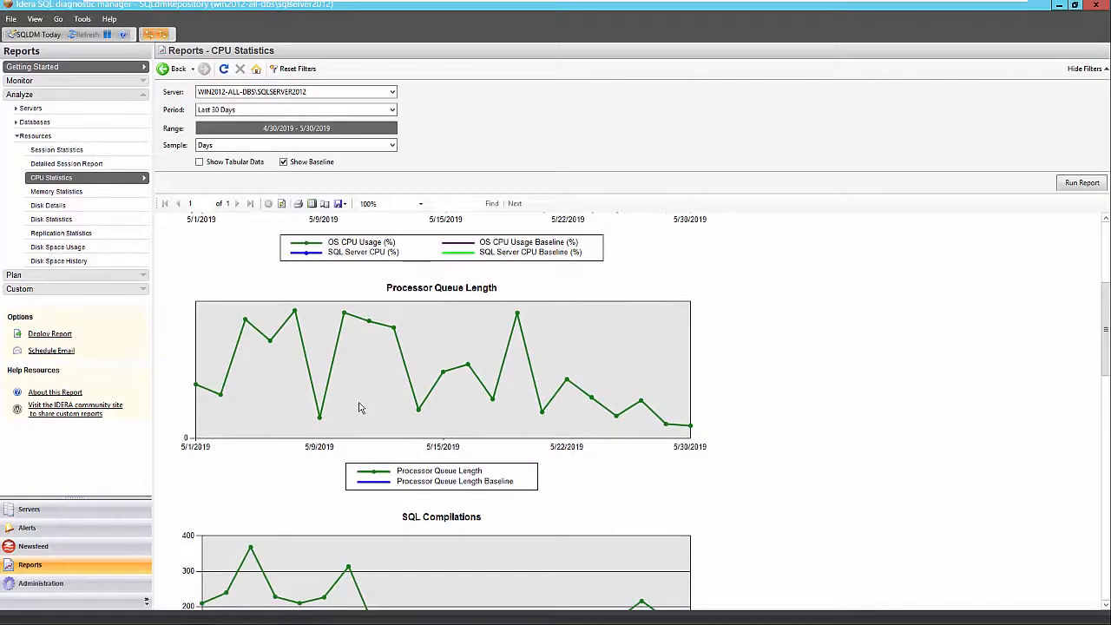
{"action": "scroll", "scroll_direction": "down", "scroll_amount": 3}
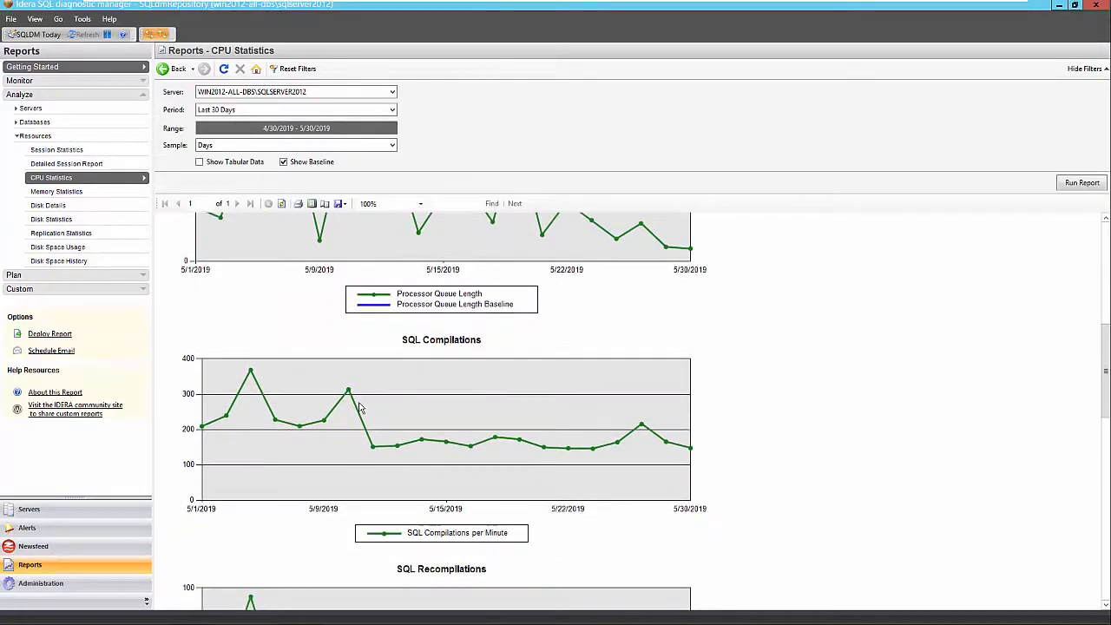
{"action": "scroll", "scroll_direction": "down", "scroll_amount": 3}
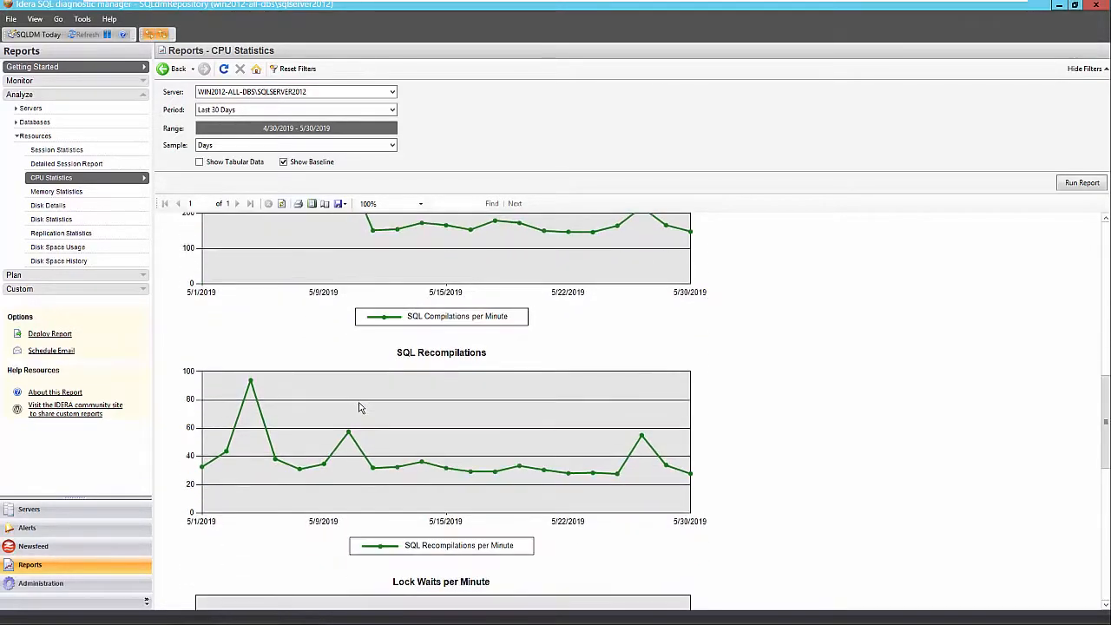
{"action": "scroll", "scroll_direction": "down", "scroll_amount": 3}
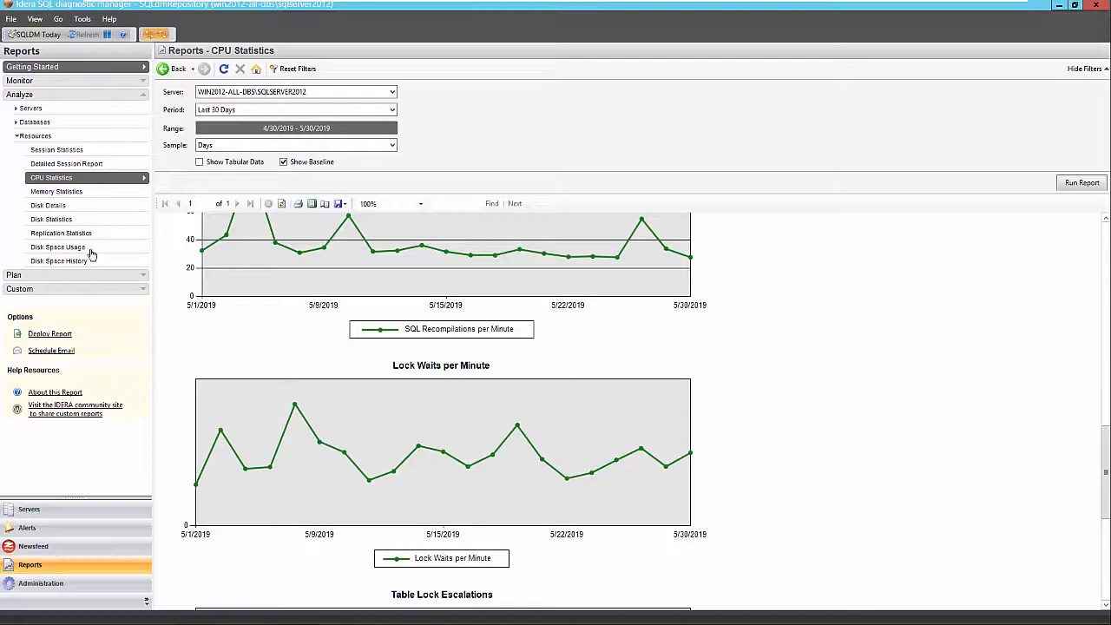
{"action": "mouse_move", "coordinate": [52, 219]}
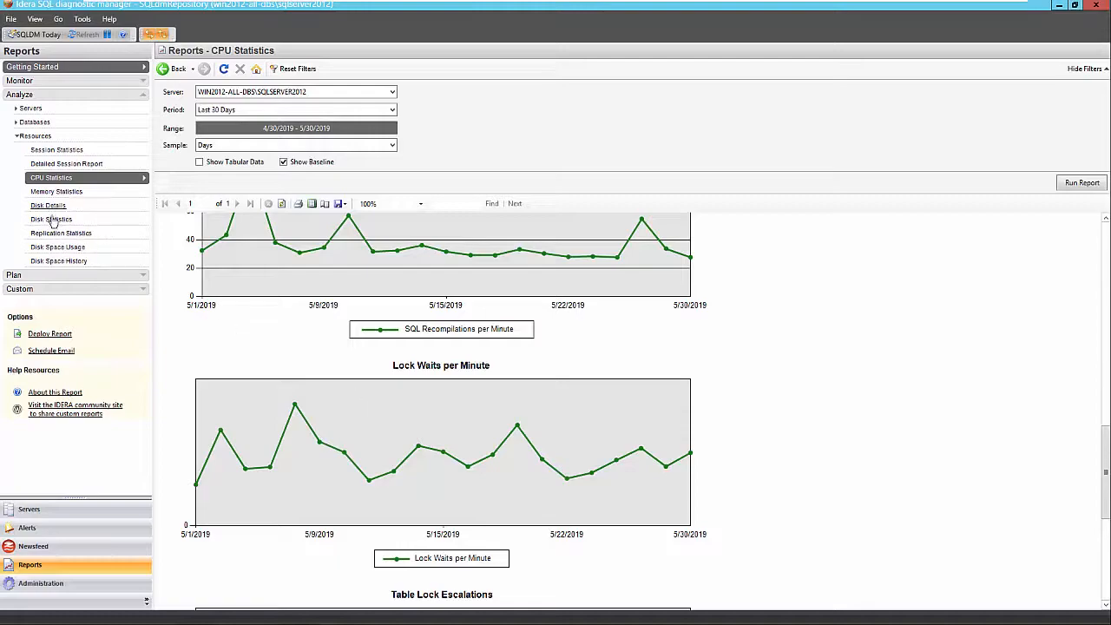
Set Disk Statistics to Last 30 Days with Show Baseline ticked.
{"action": "left_click", "coordinate": [52, 218]}
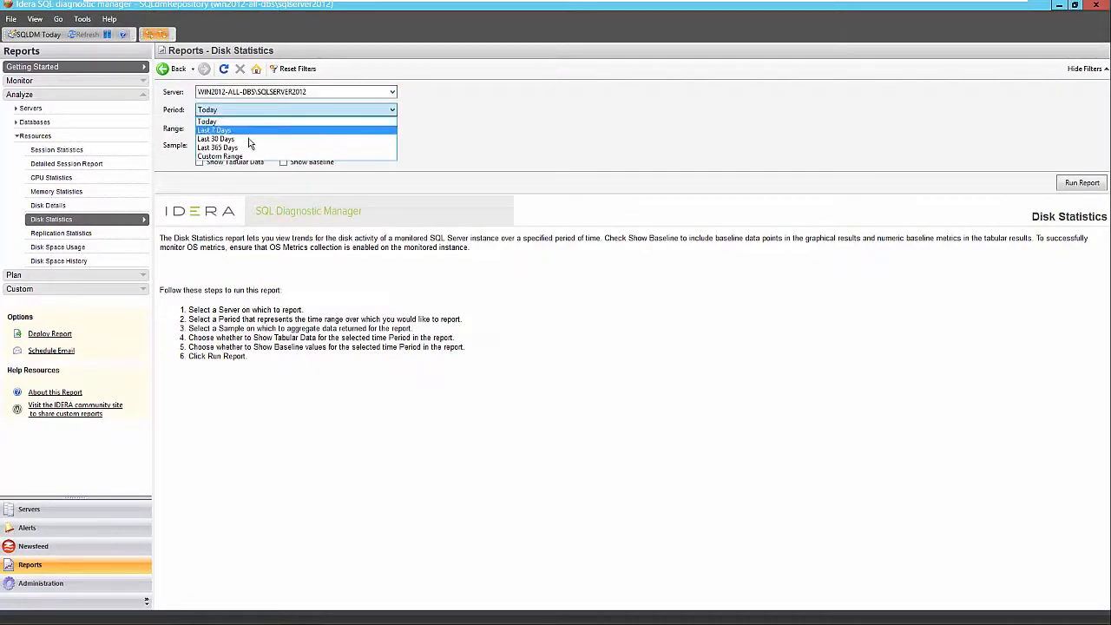
{"action": "left_click", "coordinate": [215, 139]}
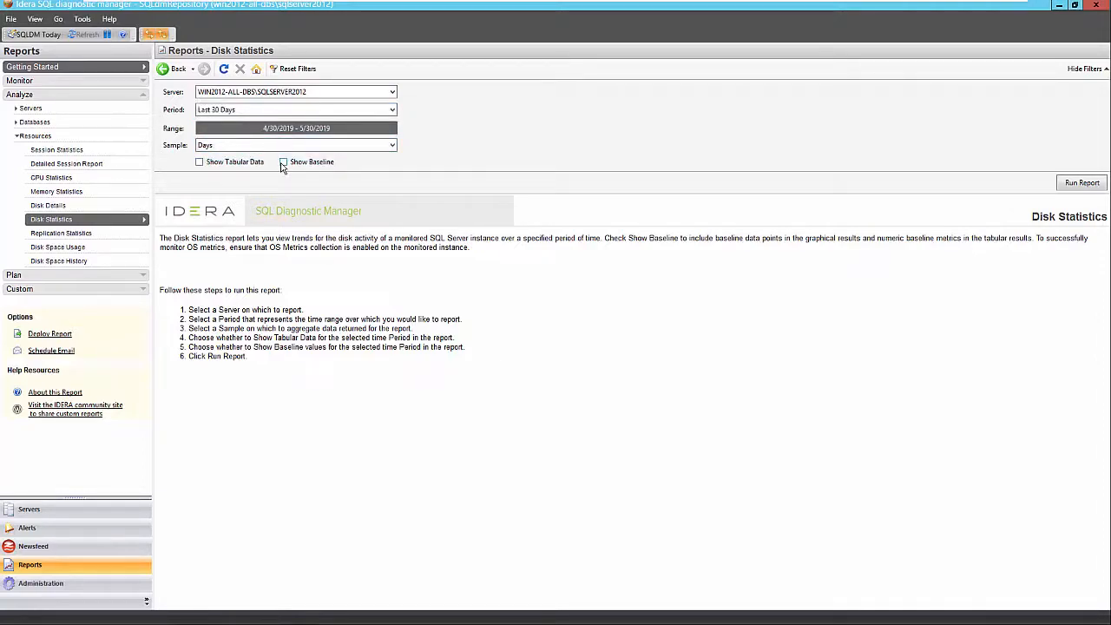
{"action": "left_click", "coordinate": [283, 161]}
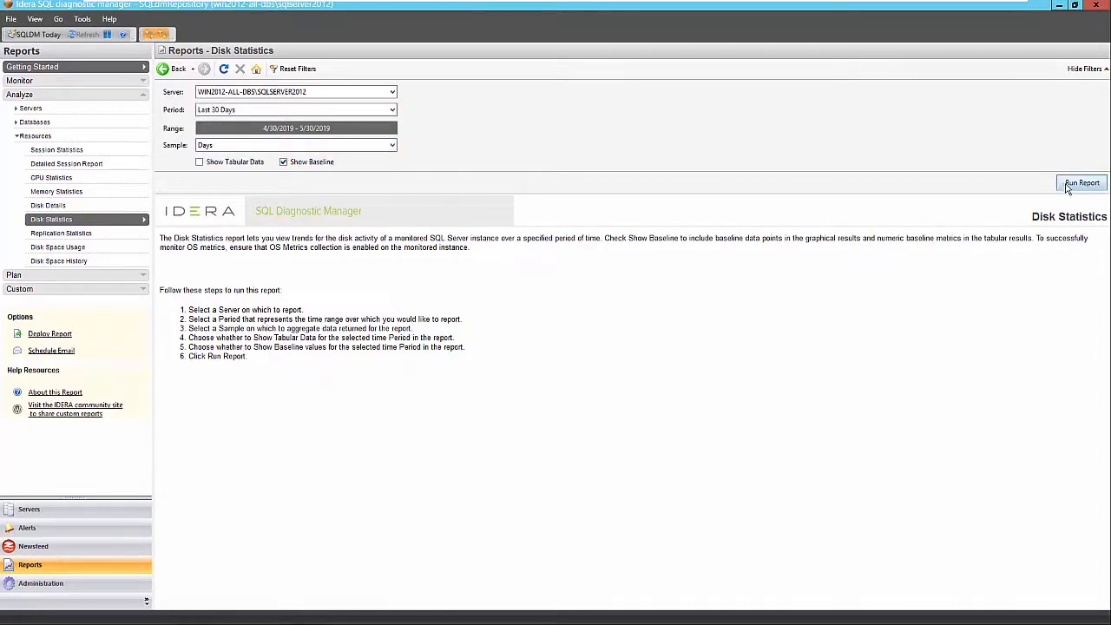
Run the Disk Statistics report and review IO Activity, Work Files, Tempdb Size, Page Reads, Writes and Splits charts.
{"action": "left_click", "coordinate": [1082, 183]}
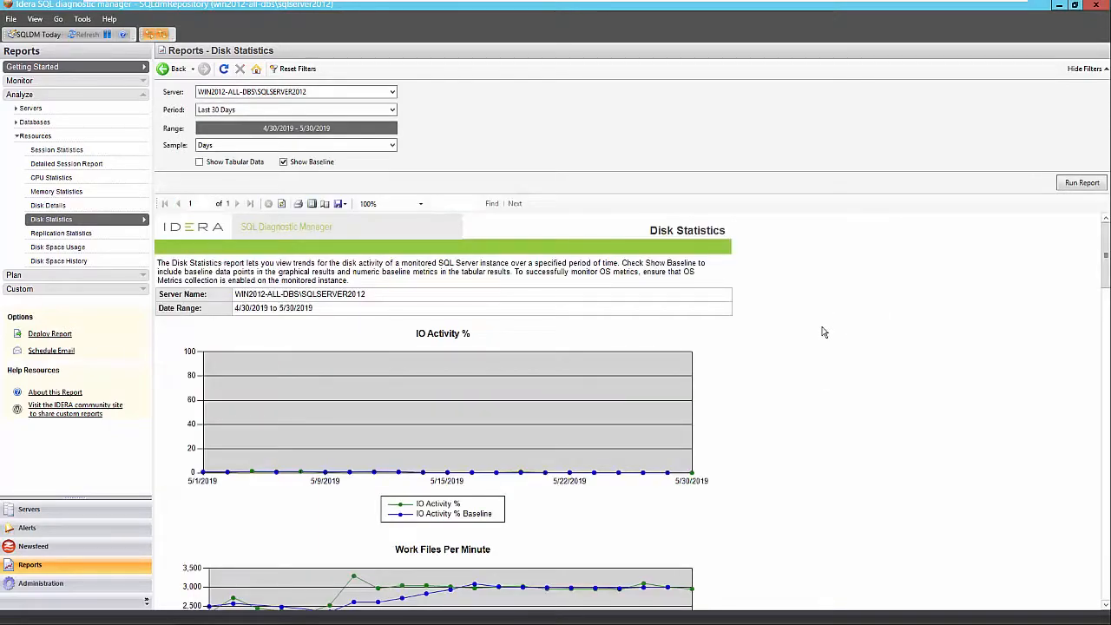
{"action": "scroll", "scroll_direction": "down", "scroll_amount": 3}
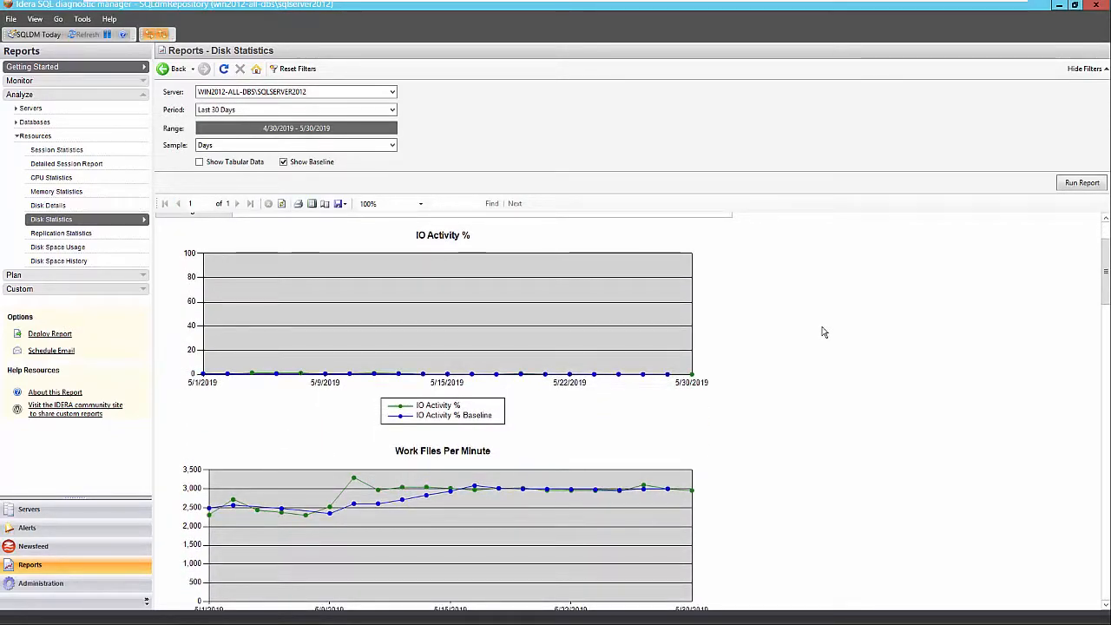
{"action": "scroll", "scroll_direction": "down", "scroll_amount": 3}
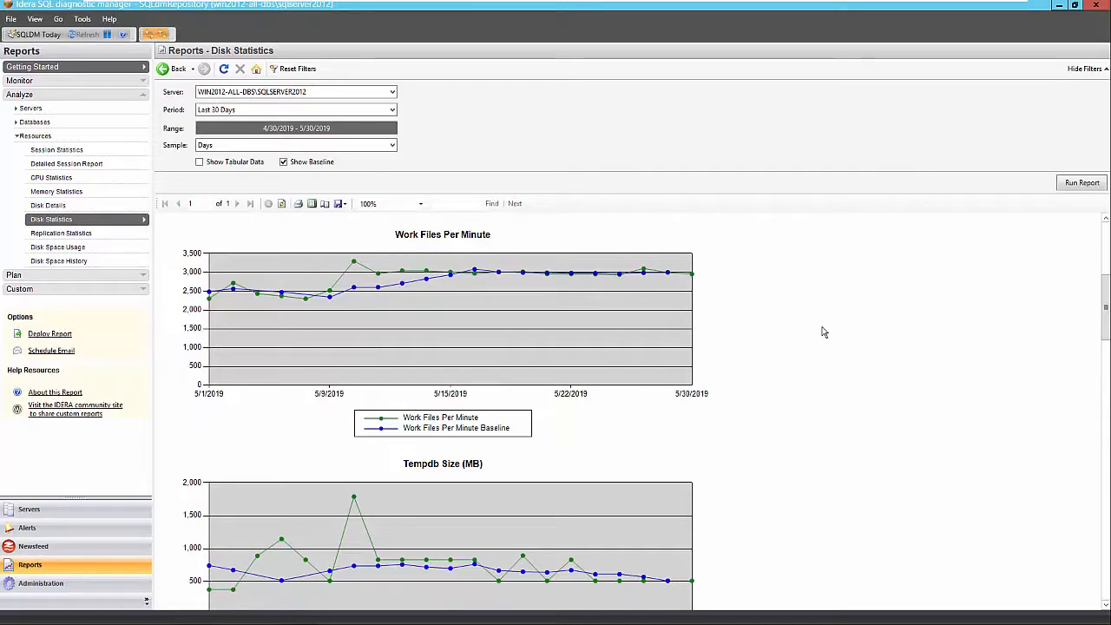
{"action": "scroll", "scroll_direction": "down", "scroll_amount": 3}
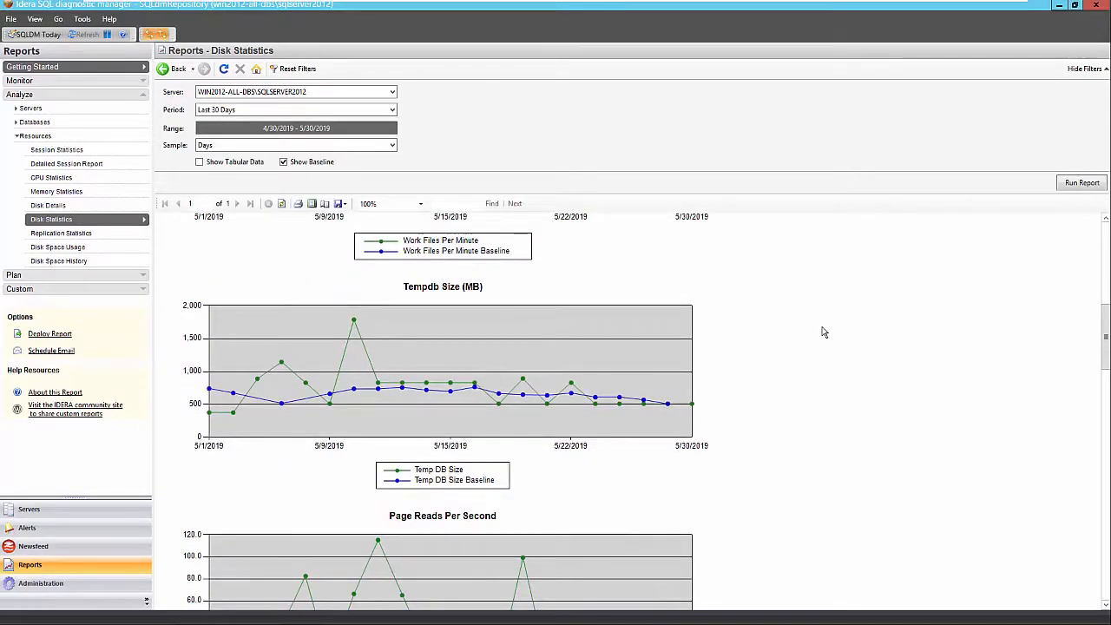
{"action": "scroll", "scroll_direction": "down", "scroll_amount": 3}
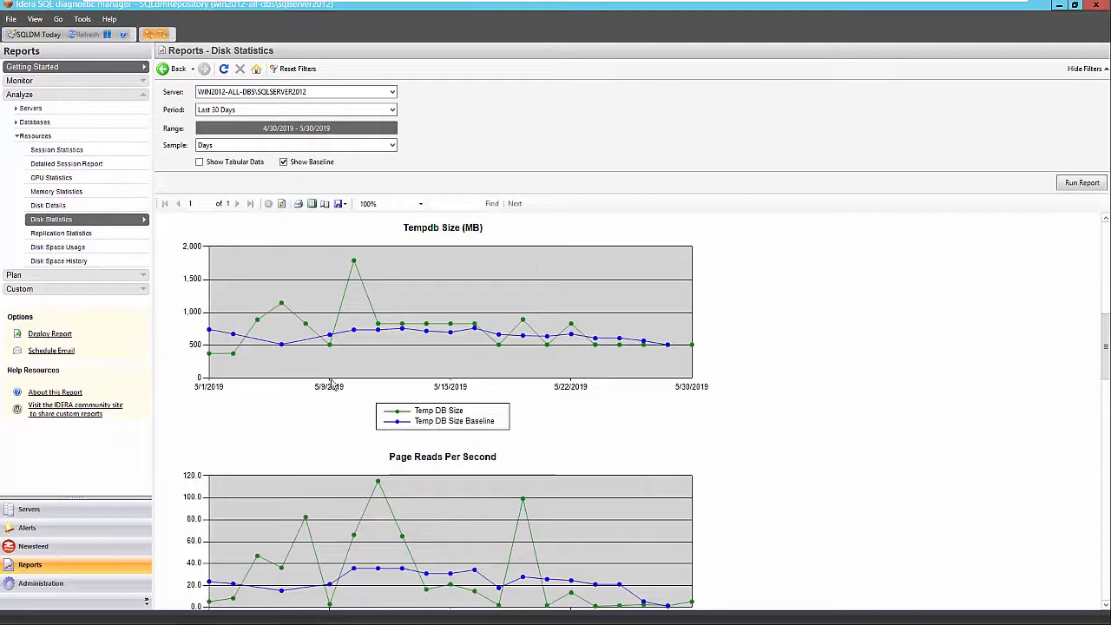
{"action": "mouse_move", "coordinate": [379, 340]}
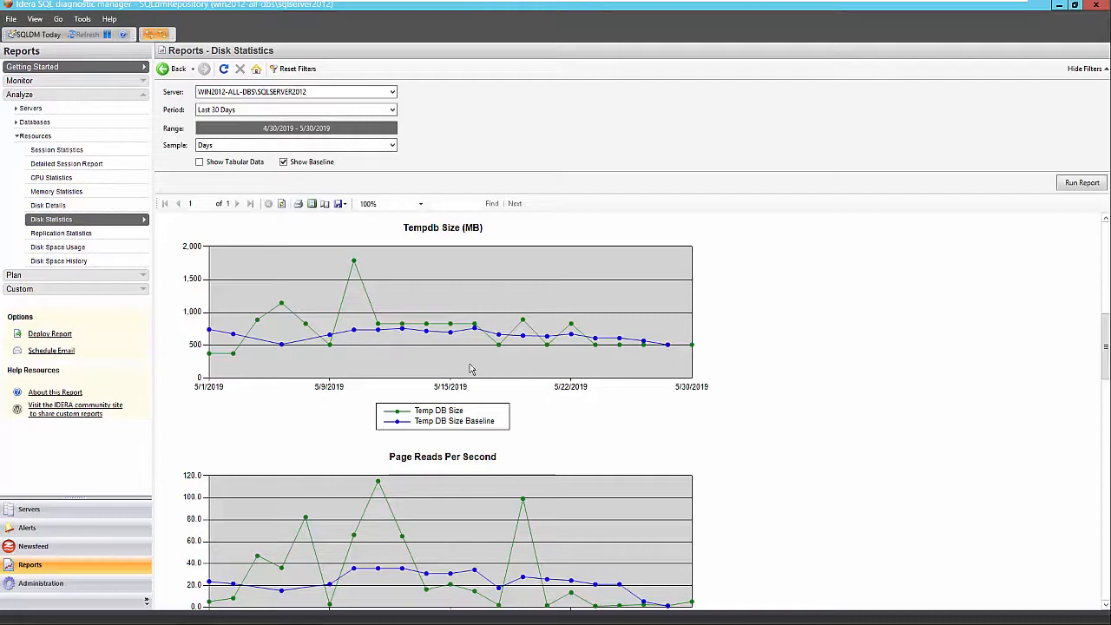
{"action": "mouse_move", "coordinate": [408, 309]}
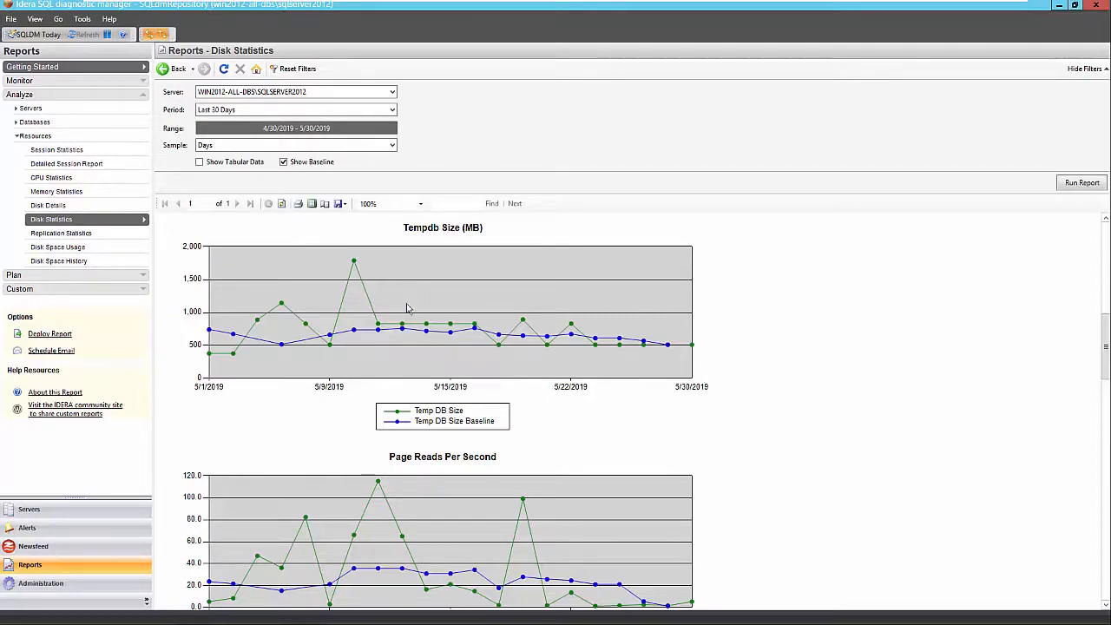
{"action": "mouse_move", "coordinate": [385, 348]}
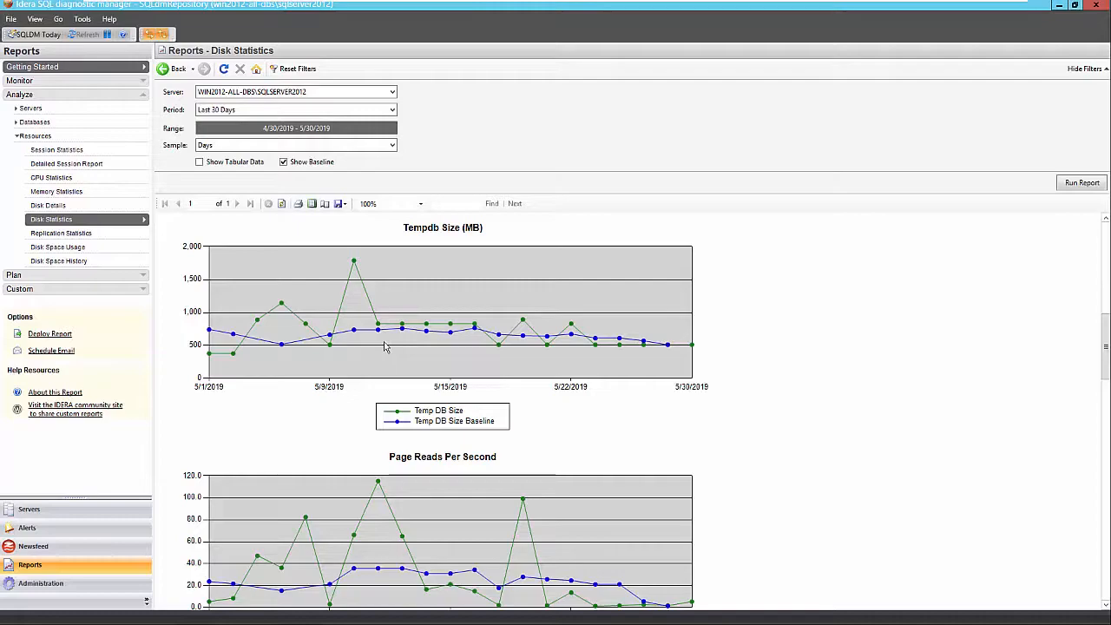
{"action": "mouse_move", "coordinate": [487, 323]}
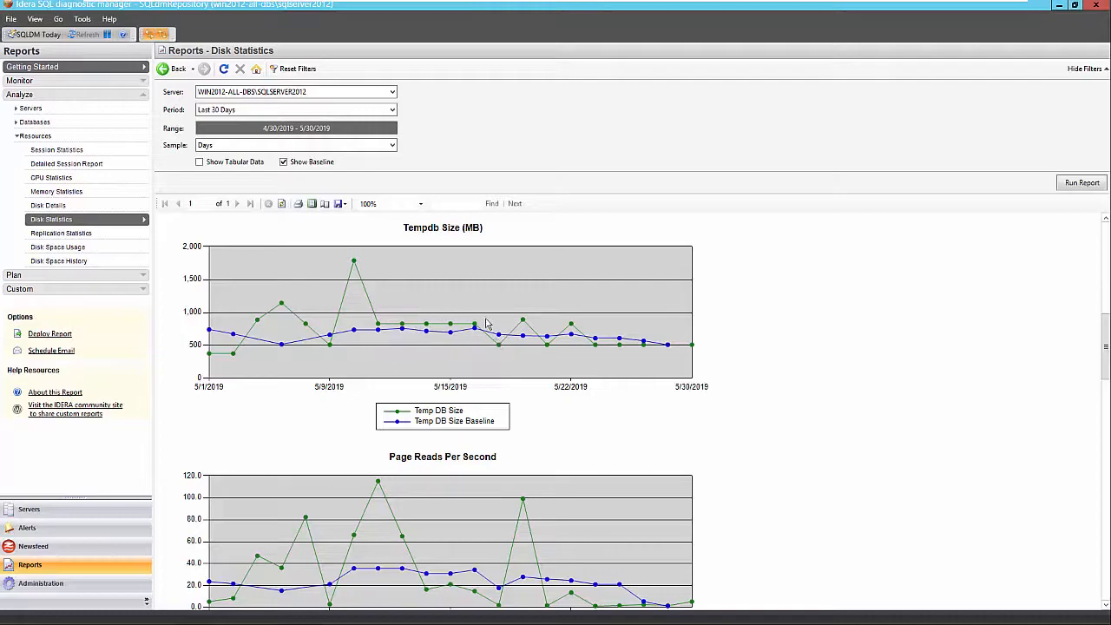
{"action": "mouse_move", "coordinate": [572, 360]}
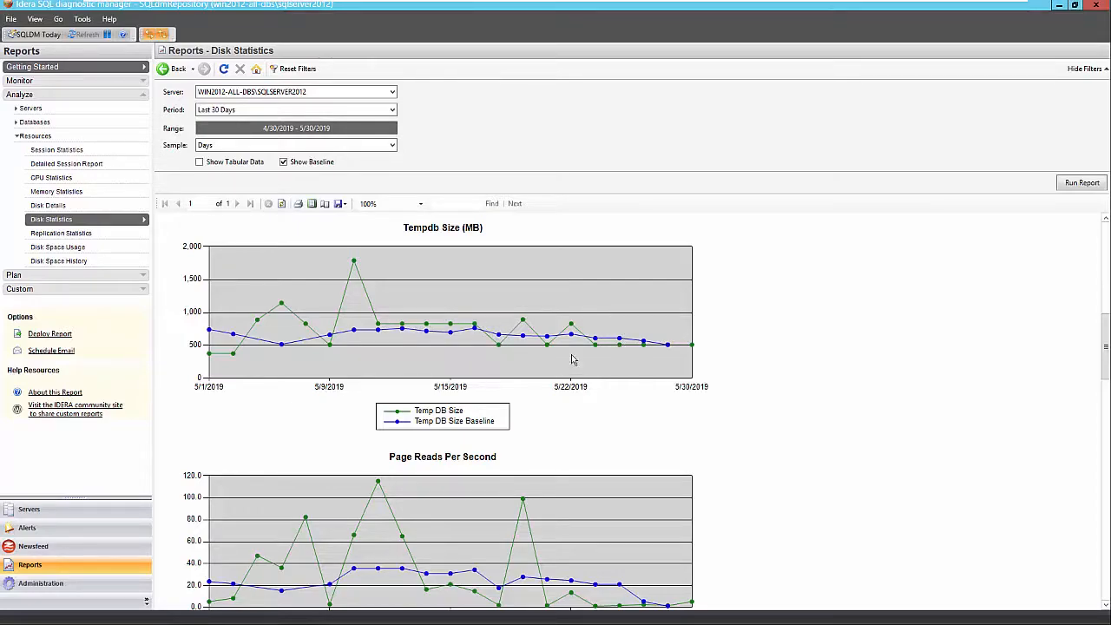
{"action": "mouse_move", "coordinate": [733, 356]}
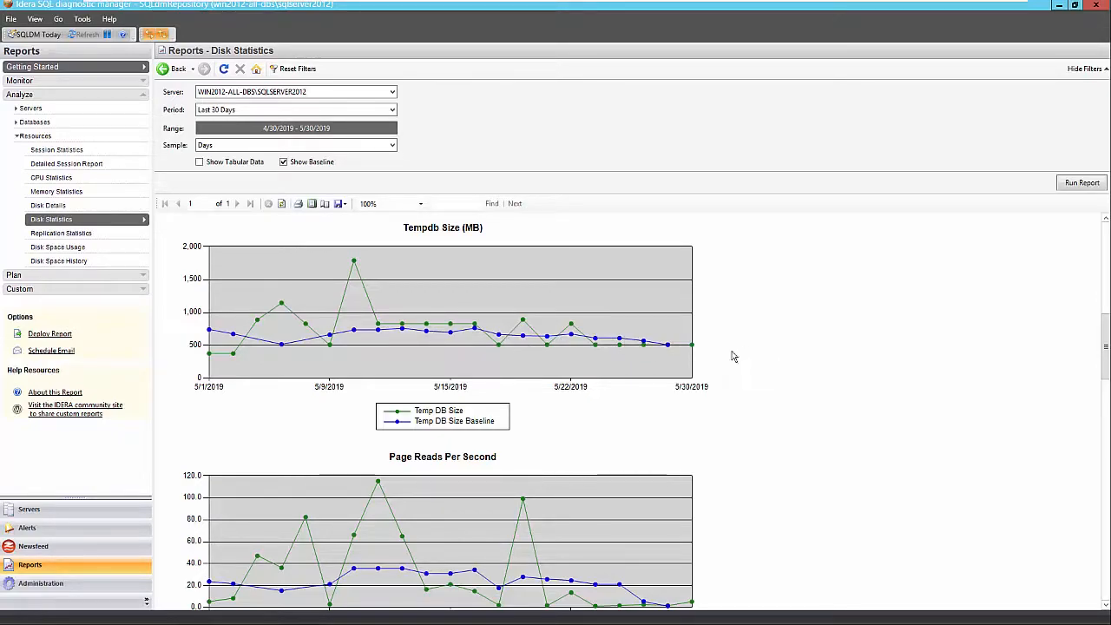
{"action": "mouse_move", "coordinate": [759, 396]}
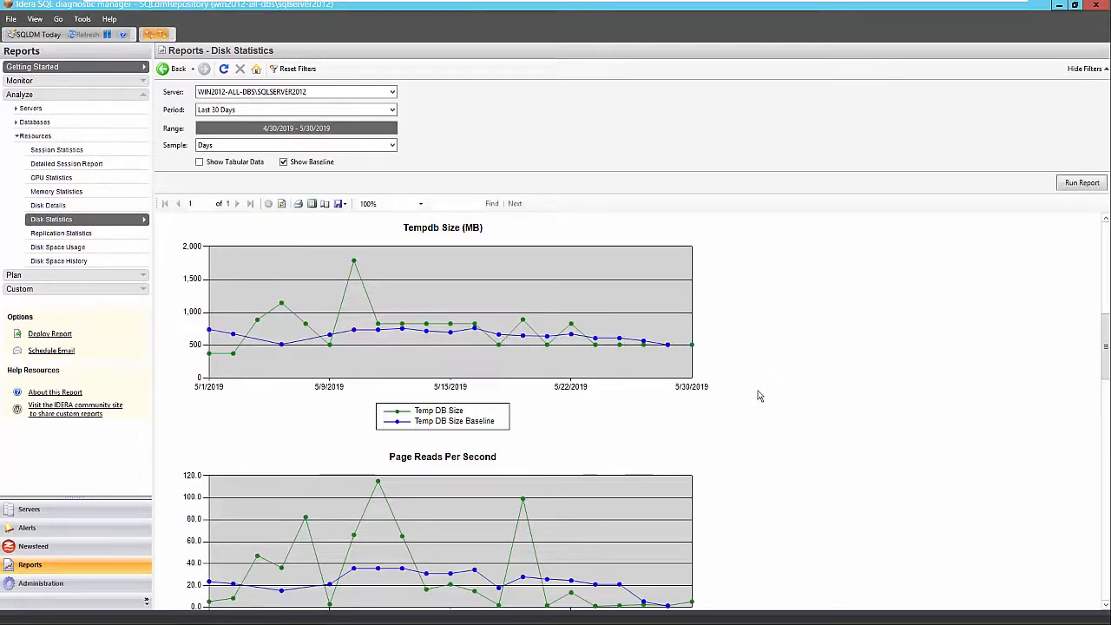
{"action": "scroll", "scroll_direction": "down", "scroll_amount": 3}
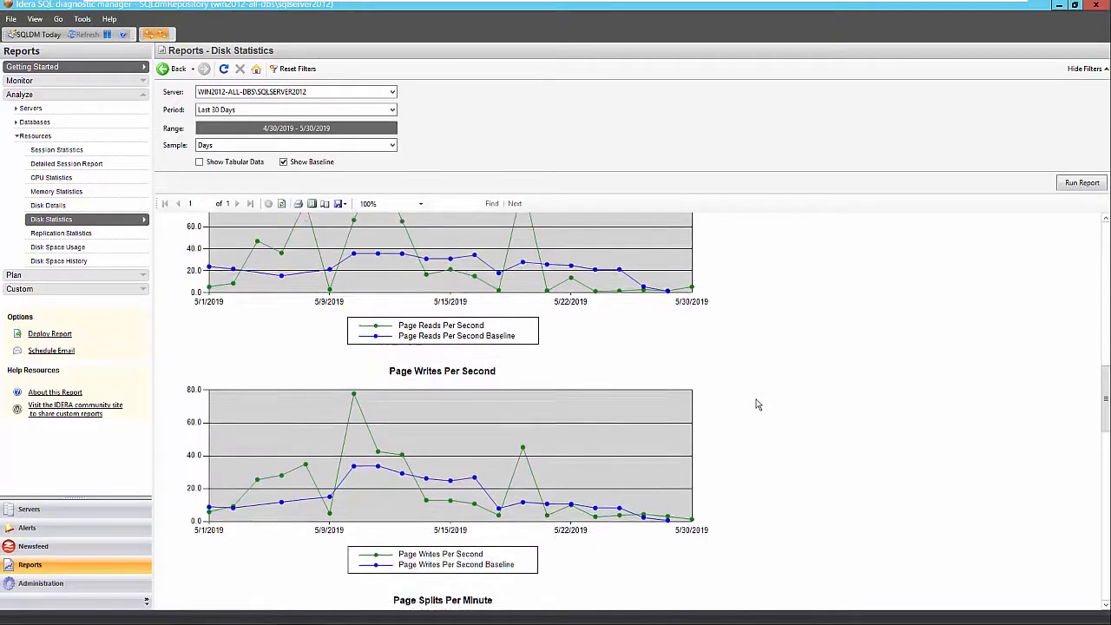
{"action": "scroll", "scroll_direction": "down", "scroll_amount": 3}
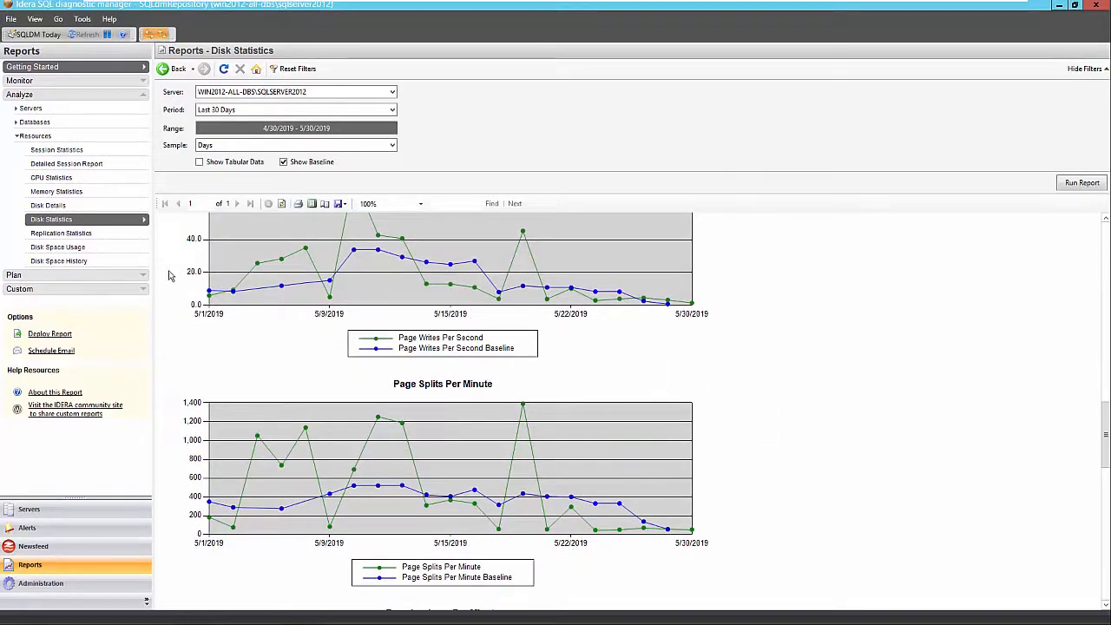
Configure Disk Space History for SQL Data Used MB on drive C over the last 30 days.
{"action": "left_click", "coordinate": [59, 261]}
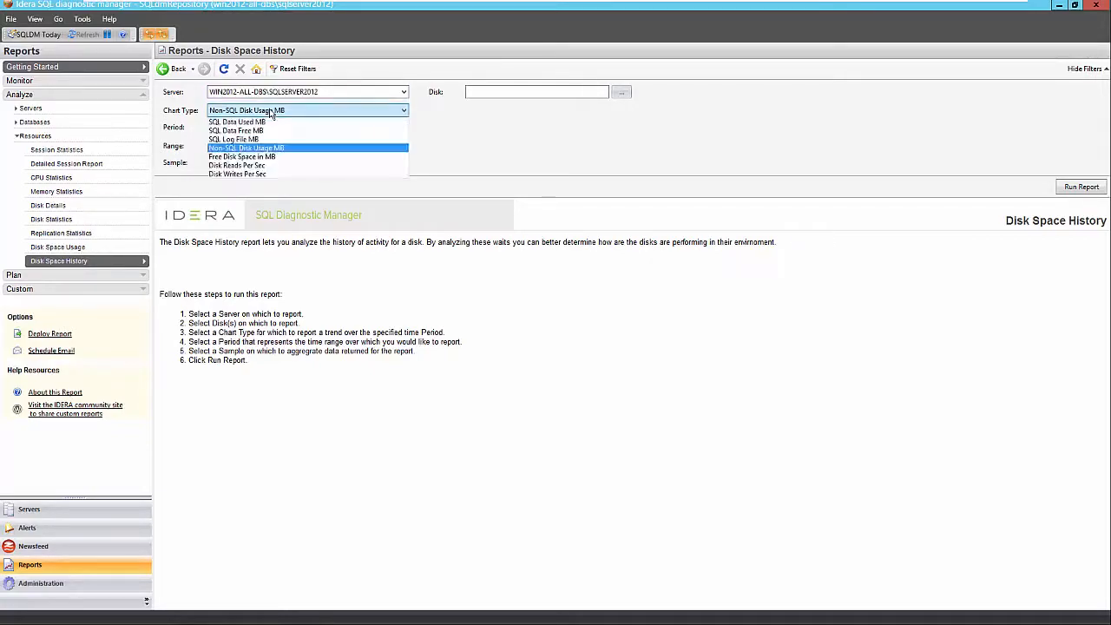
{"action": "mouse_move", "coordinate": [305, 115]}
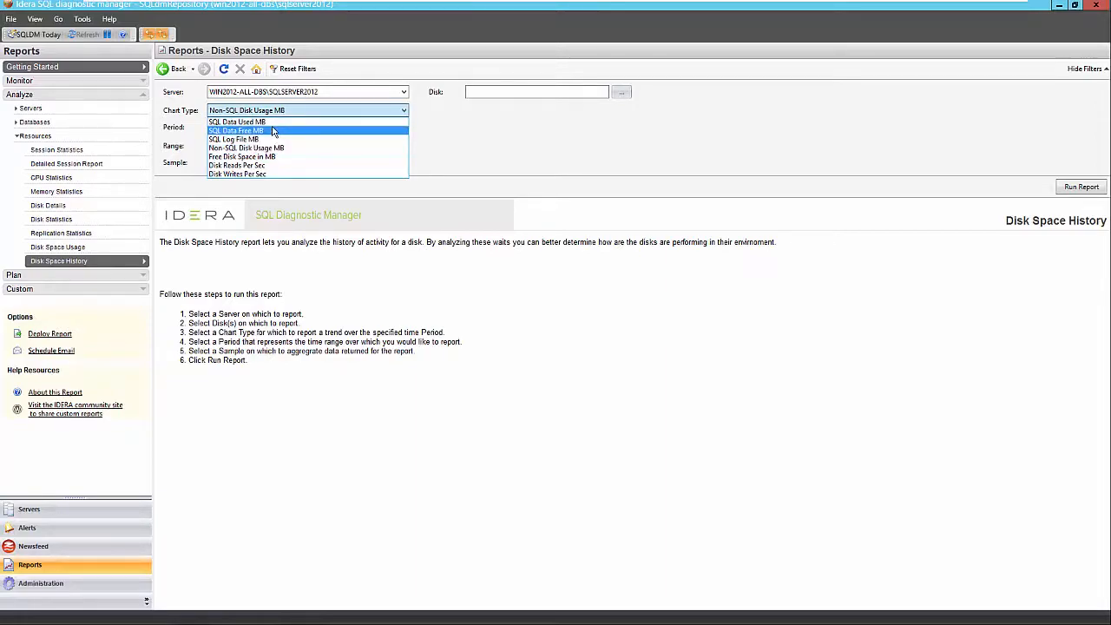
{"action": "mouse_move", "coordinate": [236, 122]}
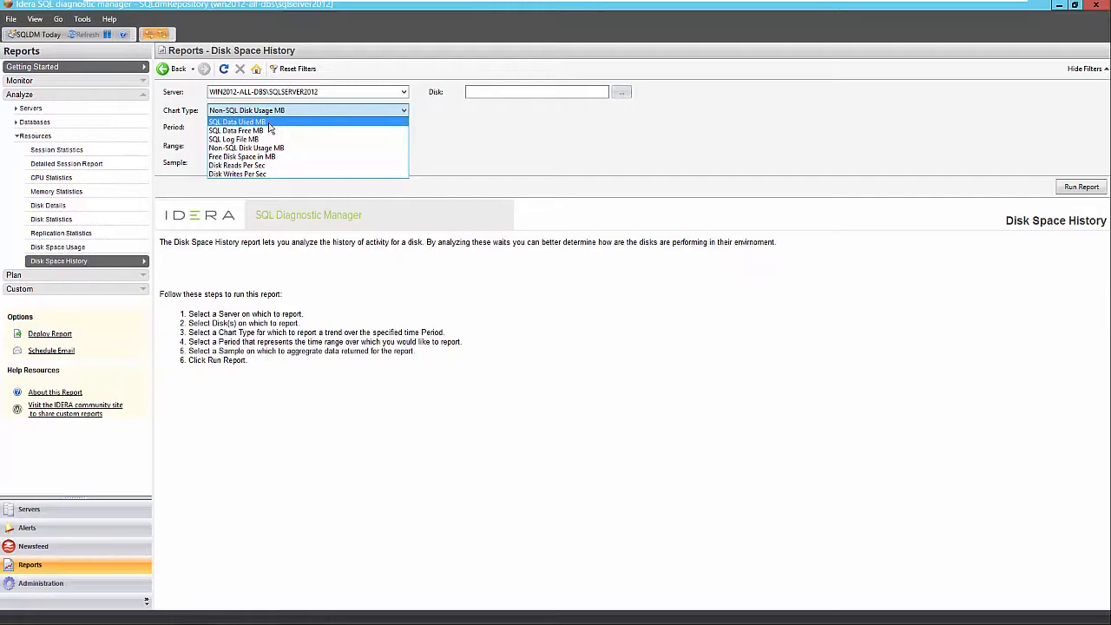
{"action": "left_click", "coordinate": [236, 122]}
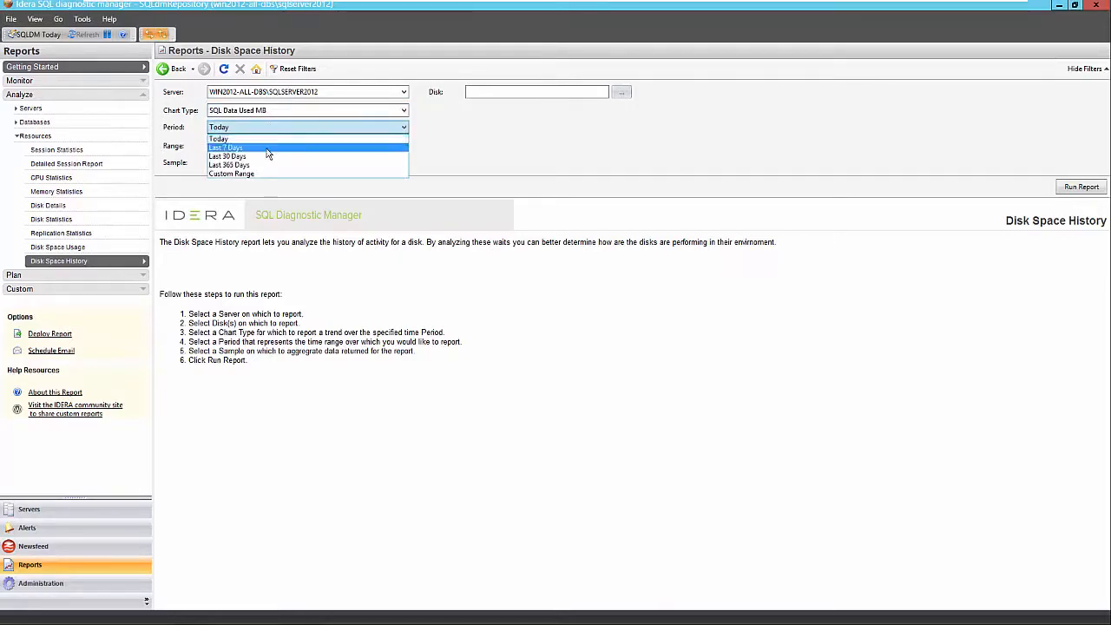
{"action": "left_click", "coordinate": [229, 156]}
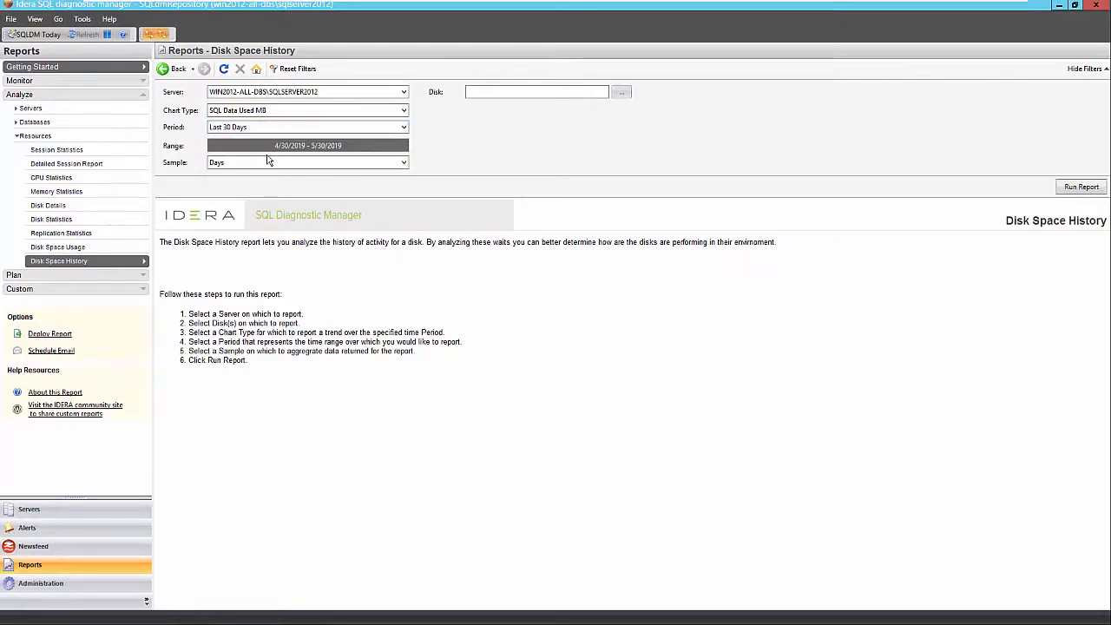
{"action": "left_click", "coordinate": [622, 92]}
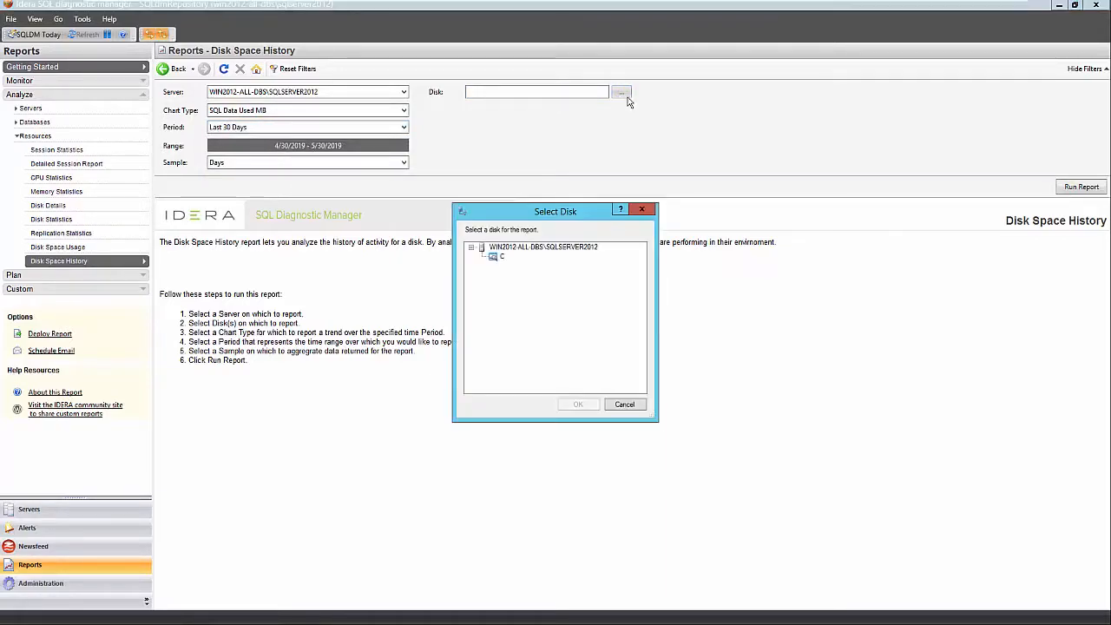
{"action": "left_click", "coordinate": [577, 403]}
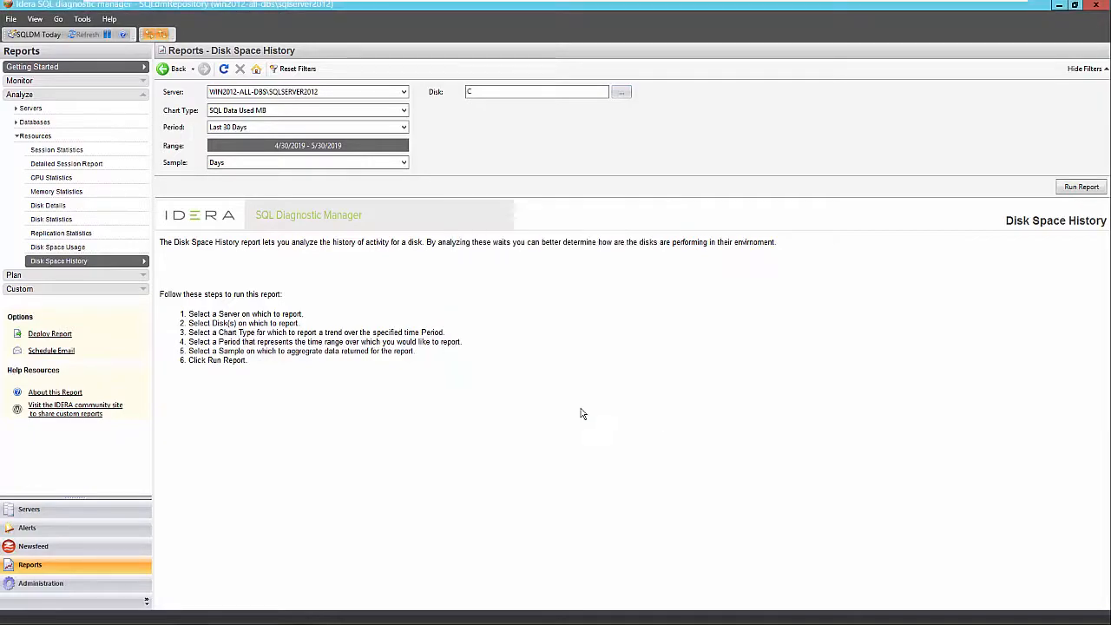
{"action": "left_click", "coordinate": [1080, 186]}
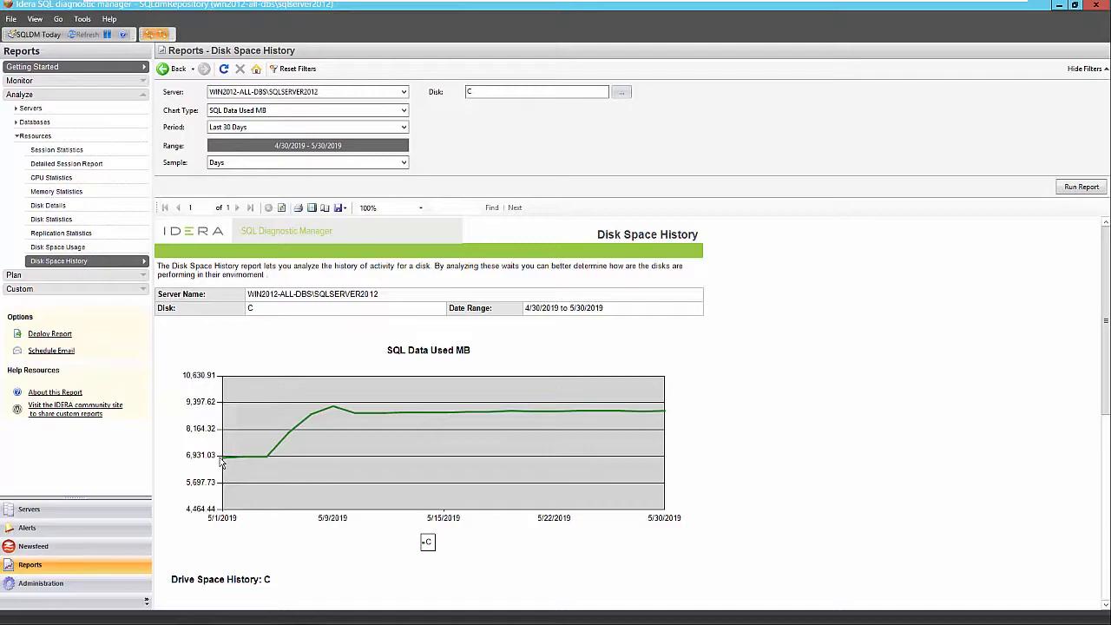
{"action": "mouse_move", "coordinate": [226, 462]}
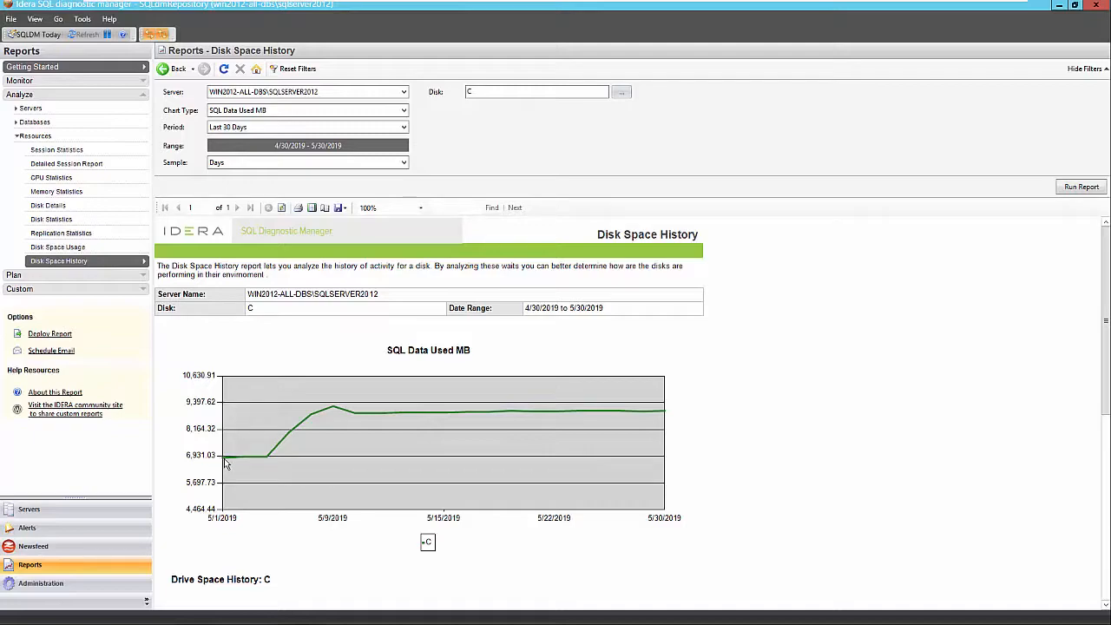
{"action": "mouse_move", "coordinate": [264, 460]}
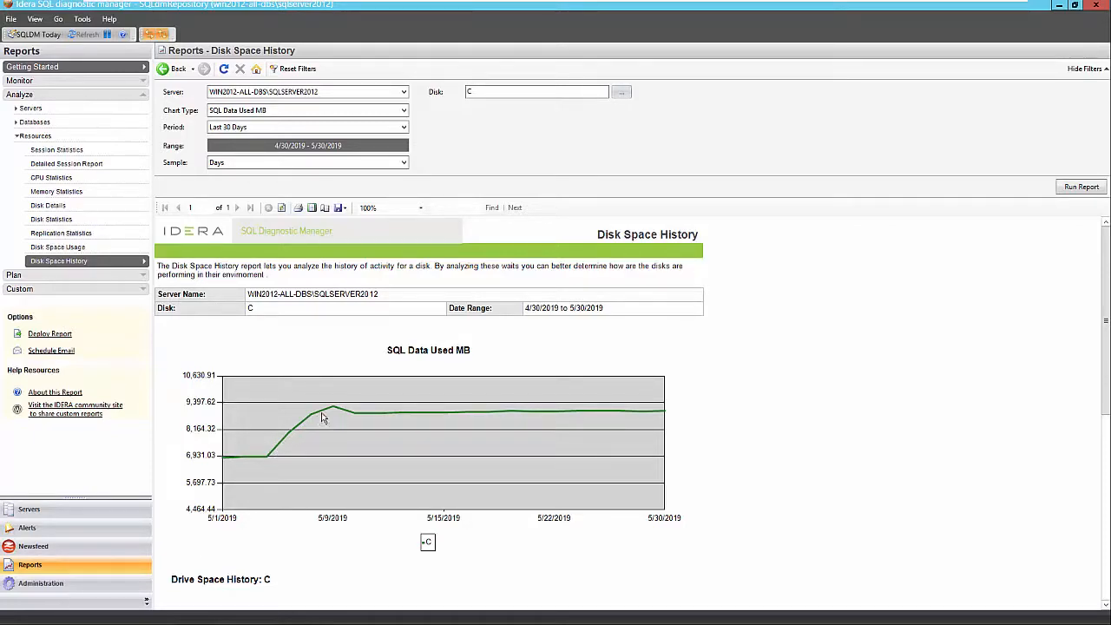
{"action": "mouse_move", "coordinate": [402, 413]}
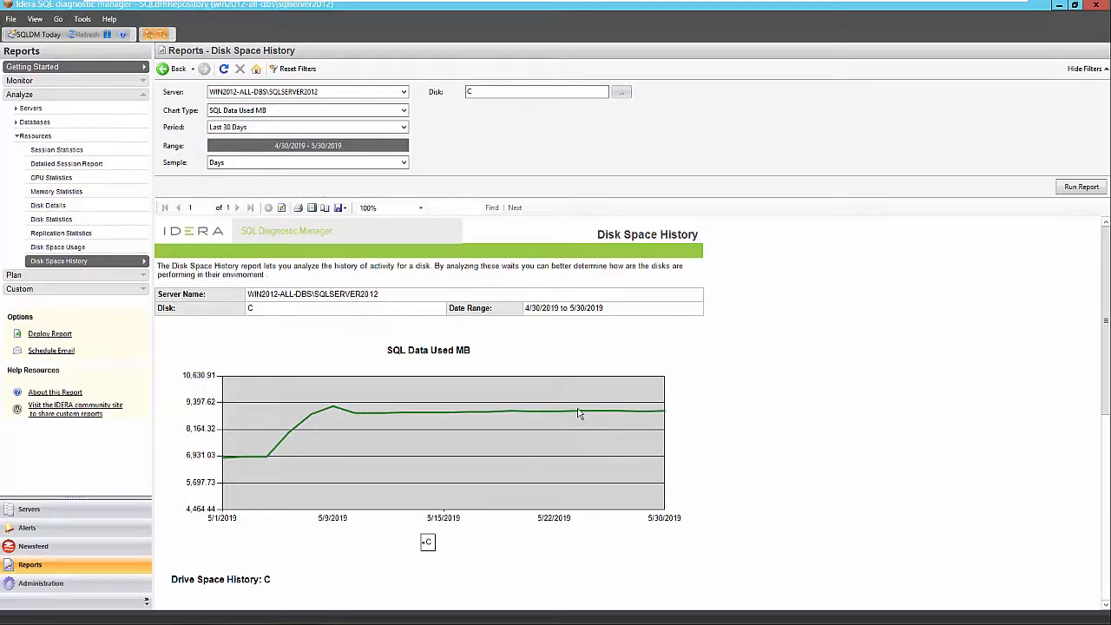
{"action": "mouse_move", "coordinate": [690, 414]}
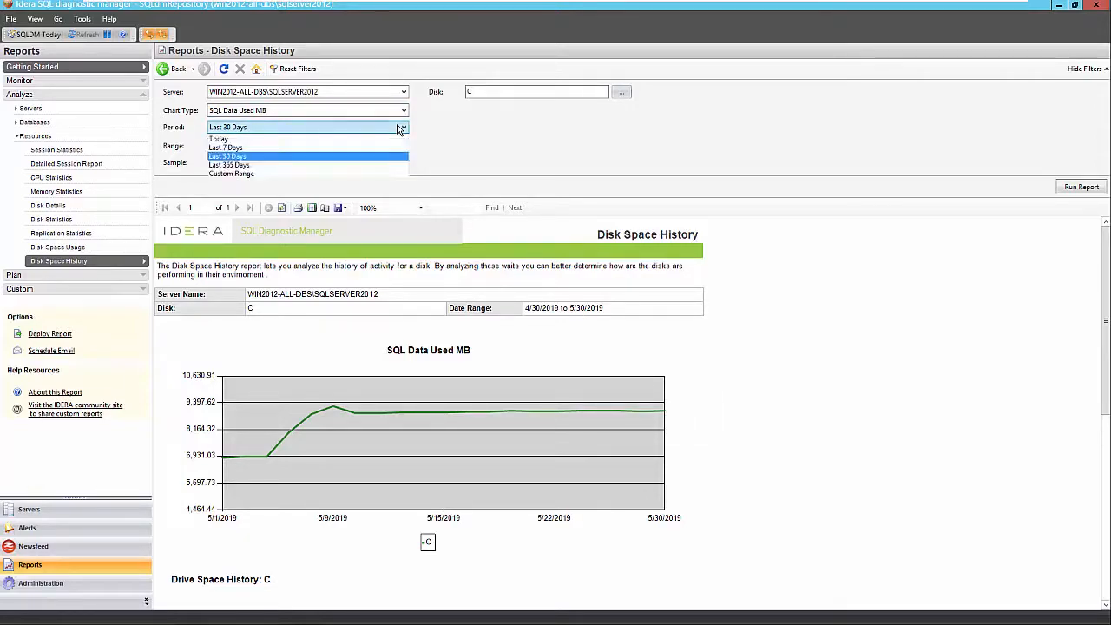
{"action": "left_click", "coordinate": [228, 156]}
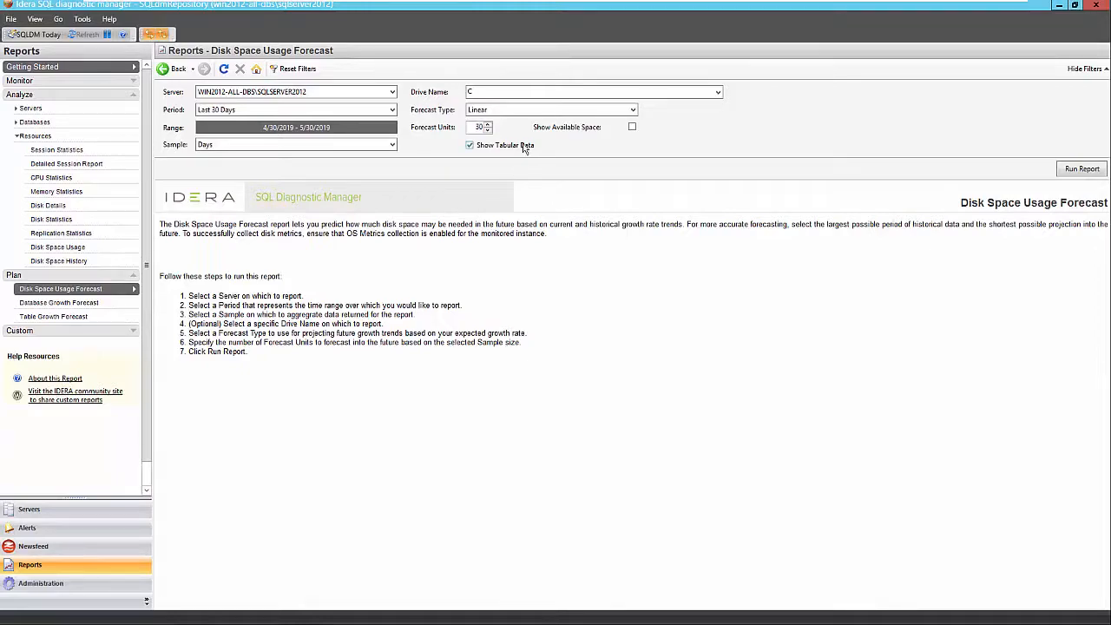
Set the Disk Space Usage Forecast to drive C, Linear type, with Show Tabular Data off.
{"action": "left_click", "coordinate": [468, 146]}
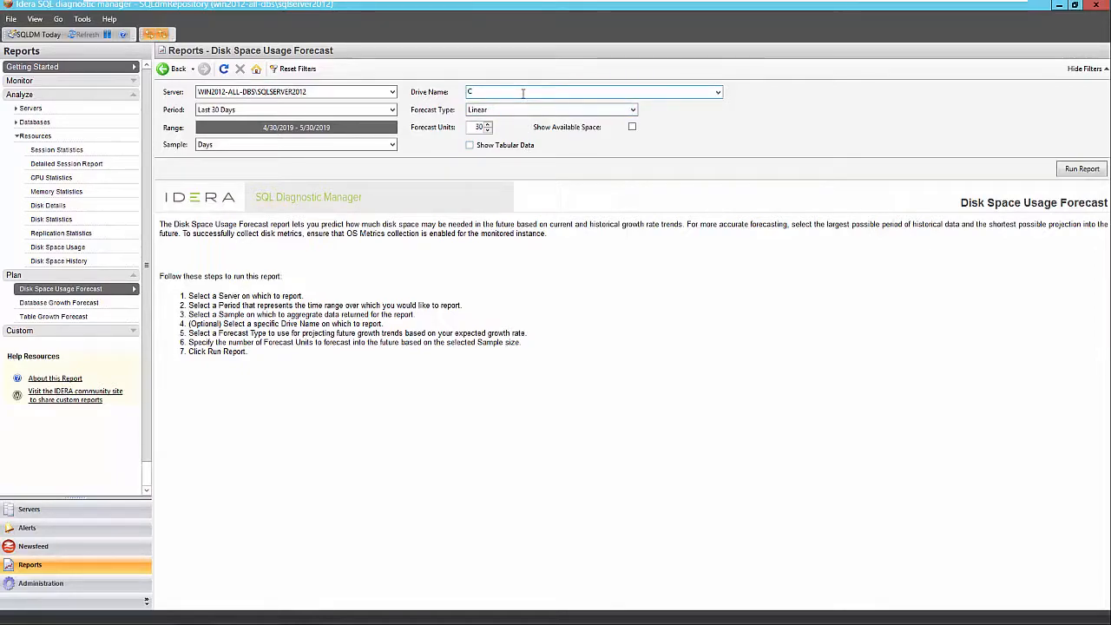
{"action": "left_click", "coordinate": [632, 109]}
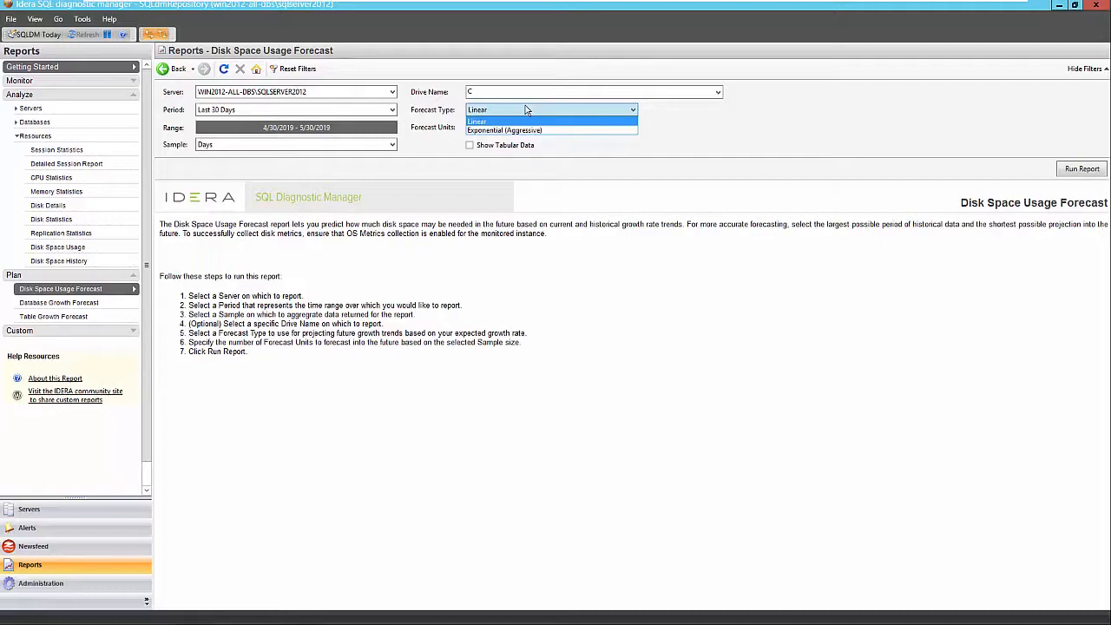
{"action": "left_click", "coordinate": [477, 122]}
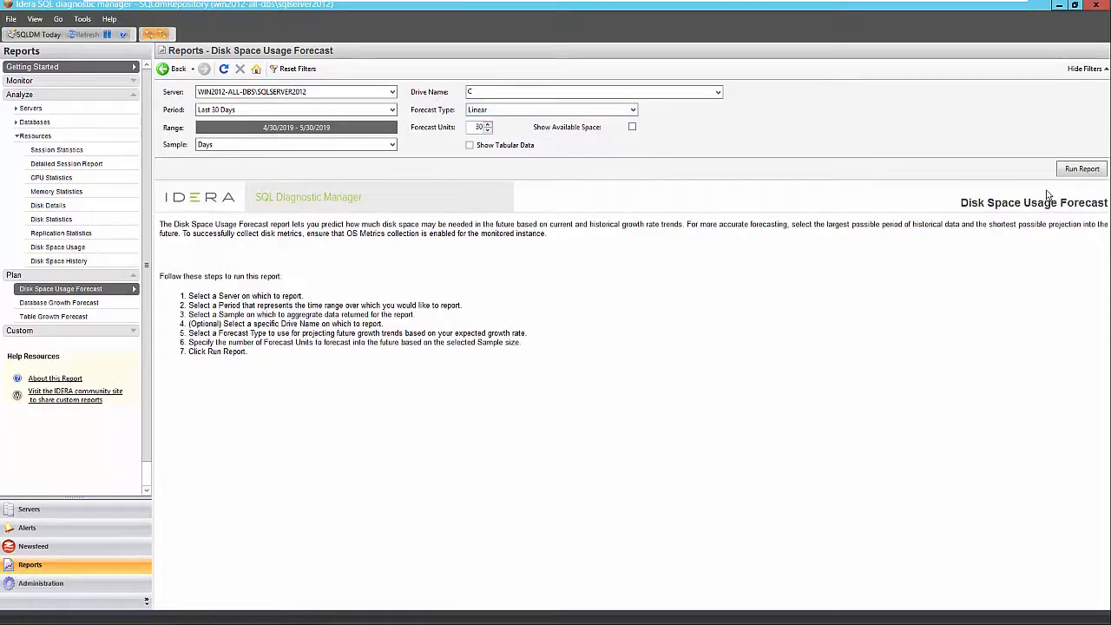
Run the drive C disk usage forecast, then switch it to Exponential (Aggressive) and re-run.
{"action": "left_click", "coordinate": [1082, 168]}
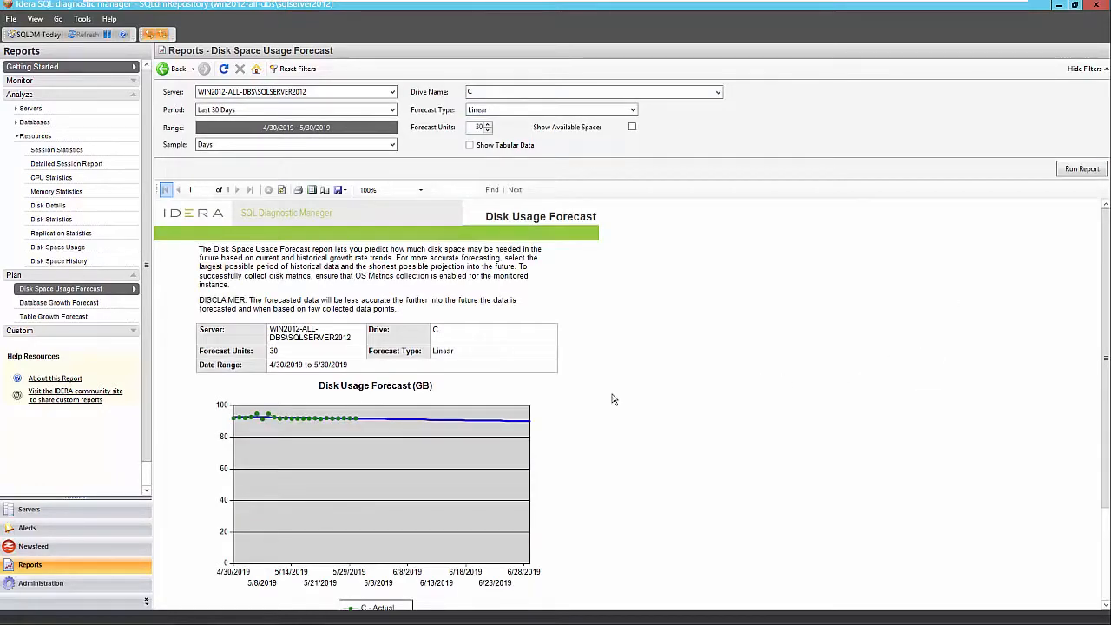
{"action": "mouse_move", "coordinate": [616, 462]}
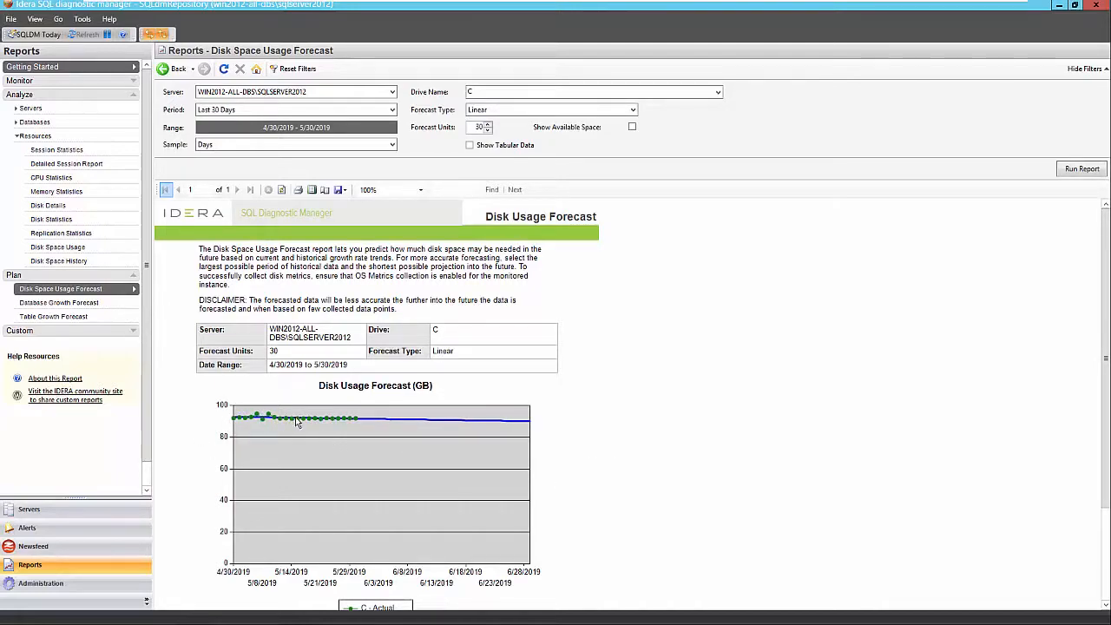
{"action": "mouse_move", "coordinate": [386, 424]}
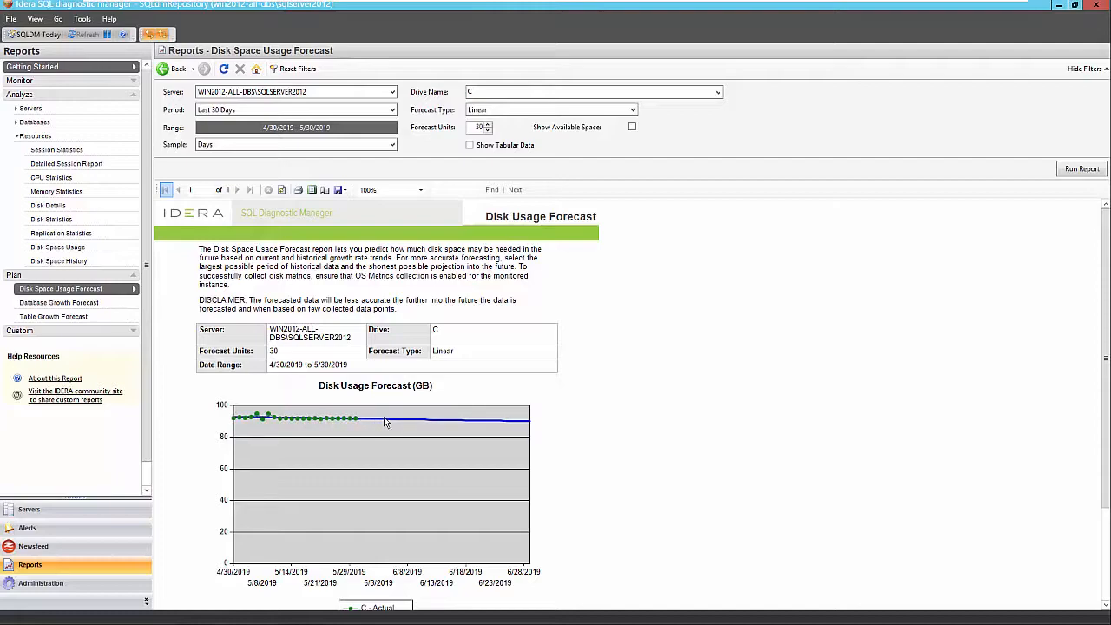
{"action": "mouse_move", "coordinate": [531, 427]}
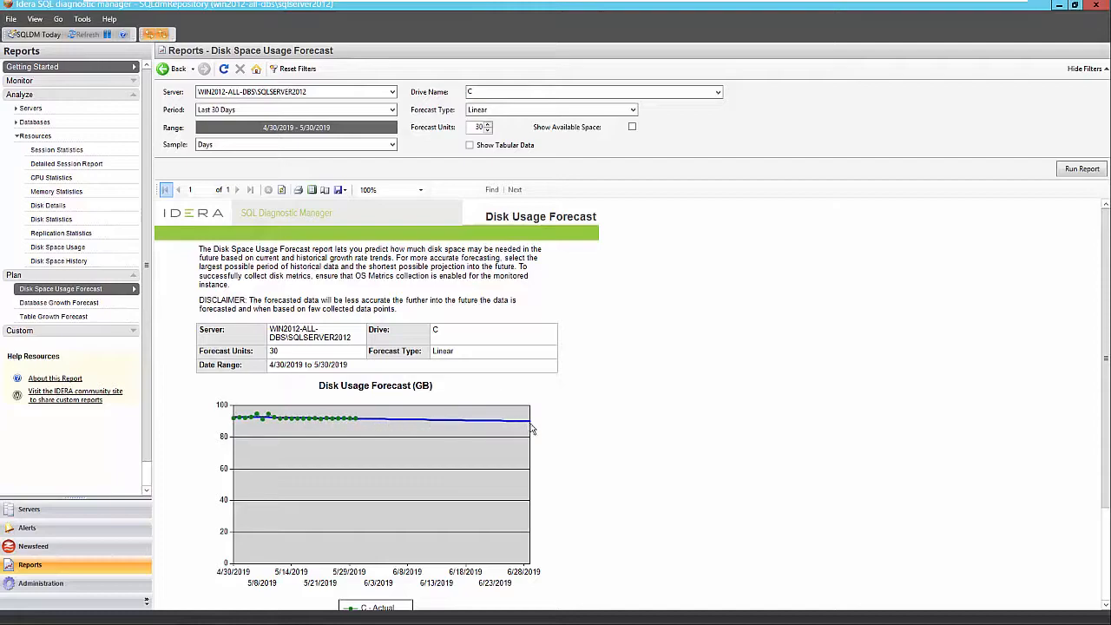
{"action": "mouse_move", "coordinate": [573, 411]}
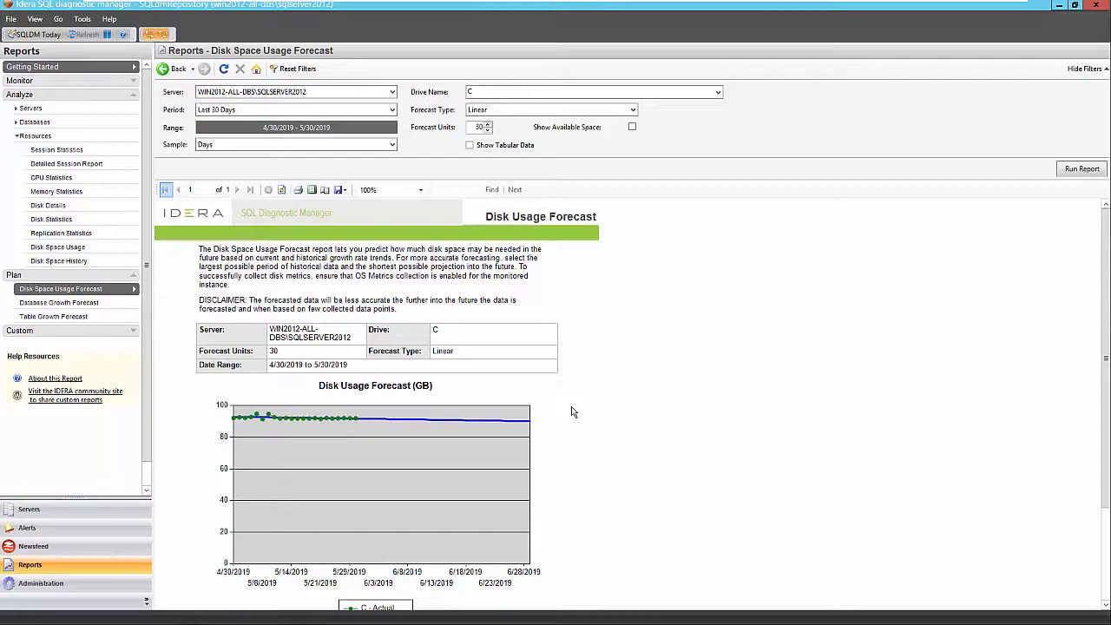
{"action": "mouse_move", "coordinate": [510, 469]}
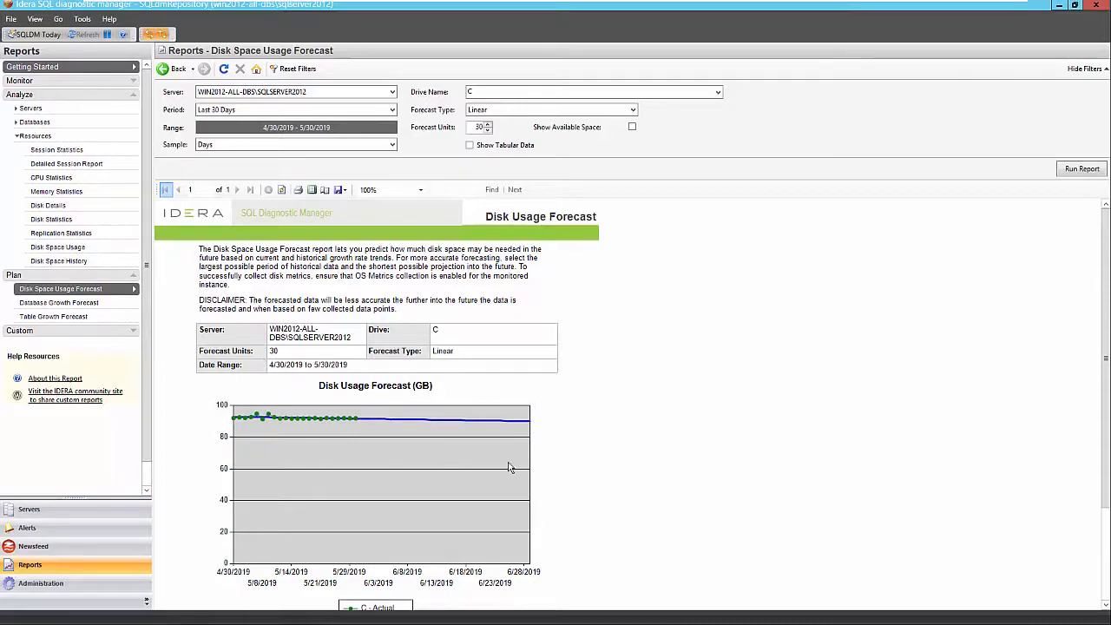
{"action": "mouse_move", "coordinate": [581, 432]}
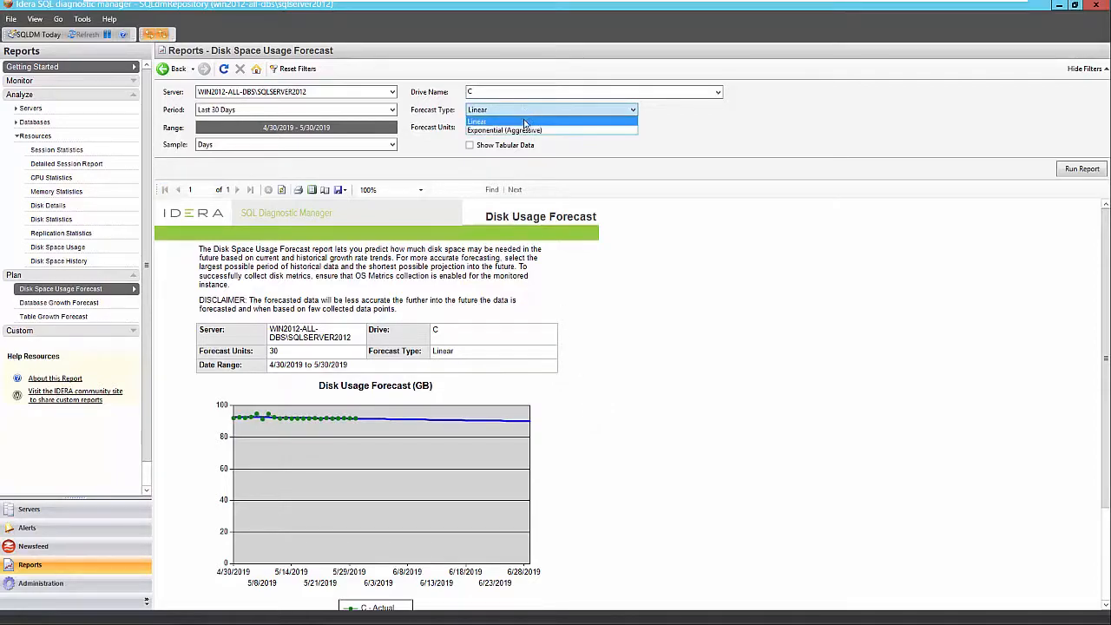
{"action": "left_click", "coordinate": [503, 131]}
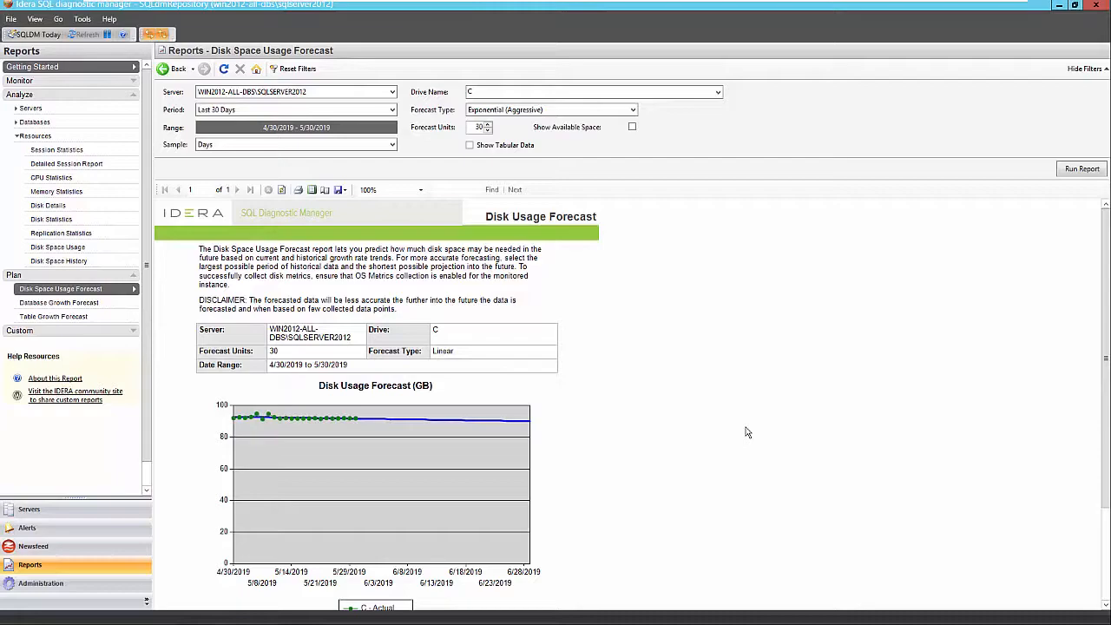
{"action": "mouse_move", "coordinate": [583, 427]}
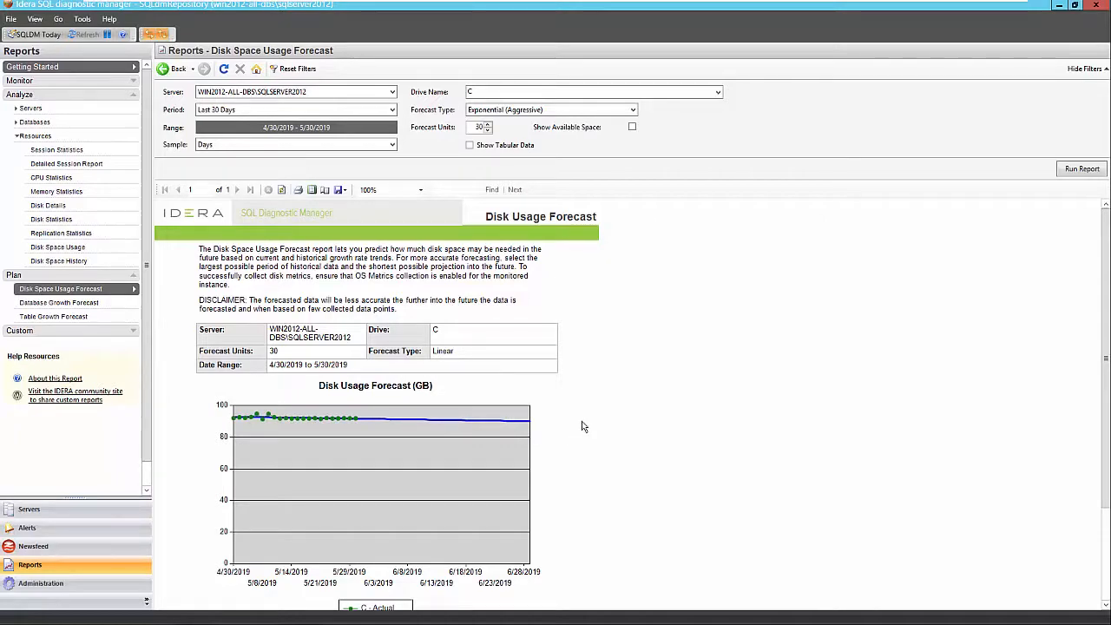
{"action": "mouse_move", "coordinate": [1058, 228]}
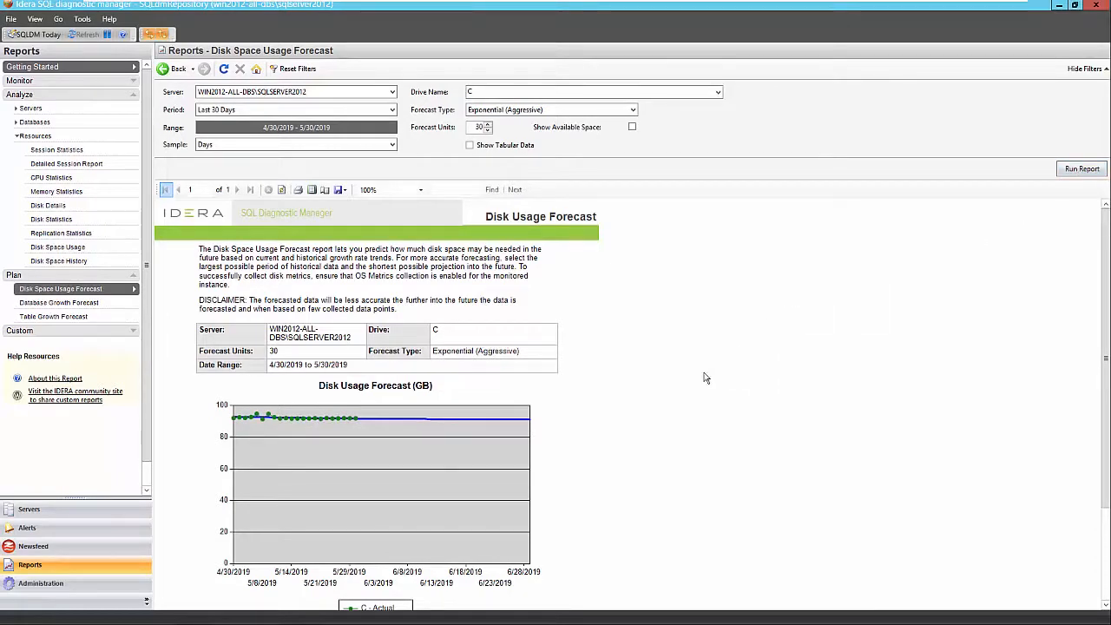
{"action": "mouse_move", "coordinate": [545, 425]}
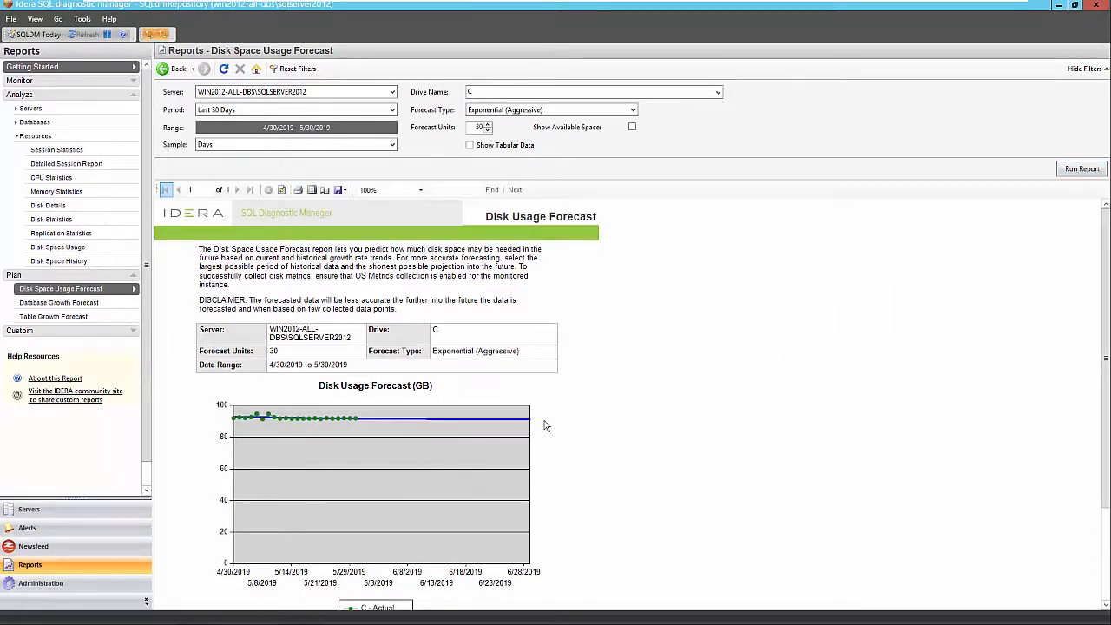
{"action": "mouse_move", "coordinate": [438, 455]}
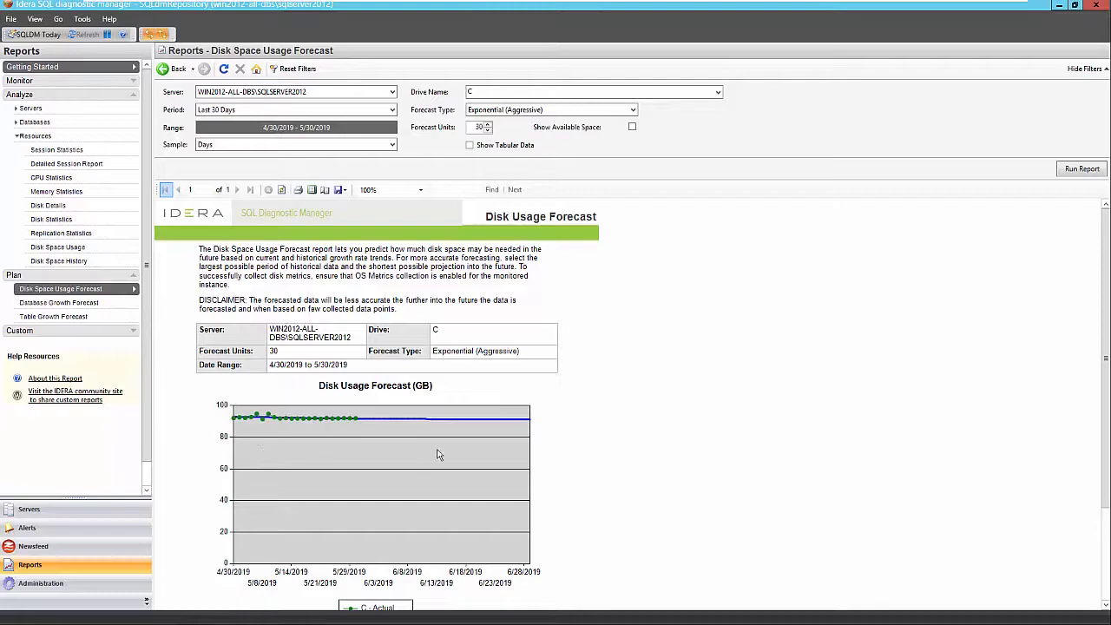
{"action": "mouse_move", "coordinate": [569, 427]}
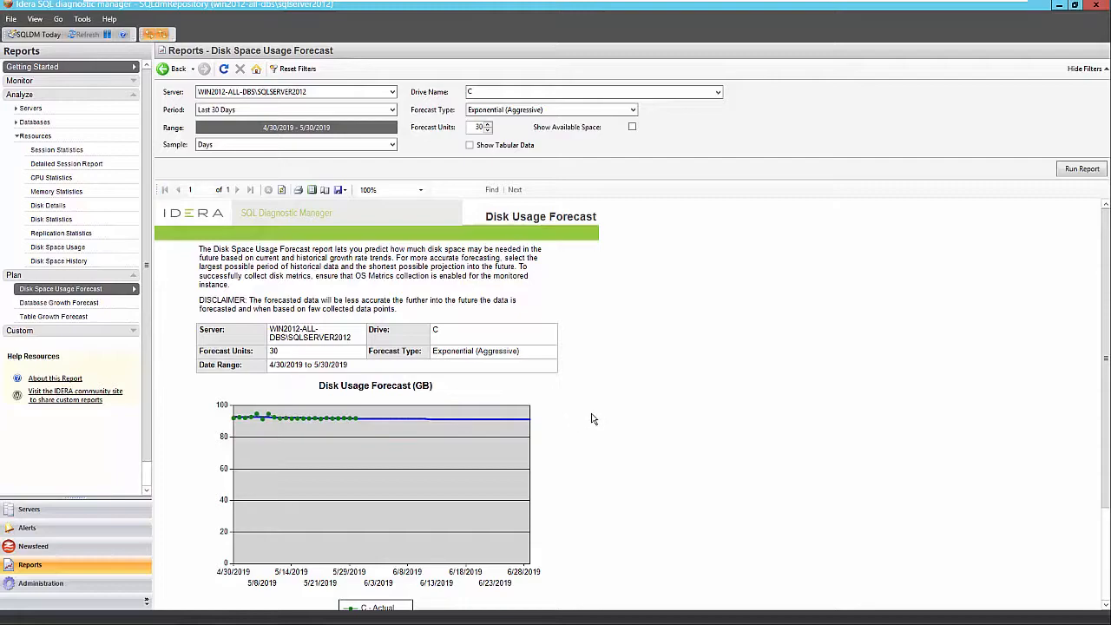
{"action": "scroll", "scroll_direction": "down", "scroll_amount": 3}
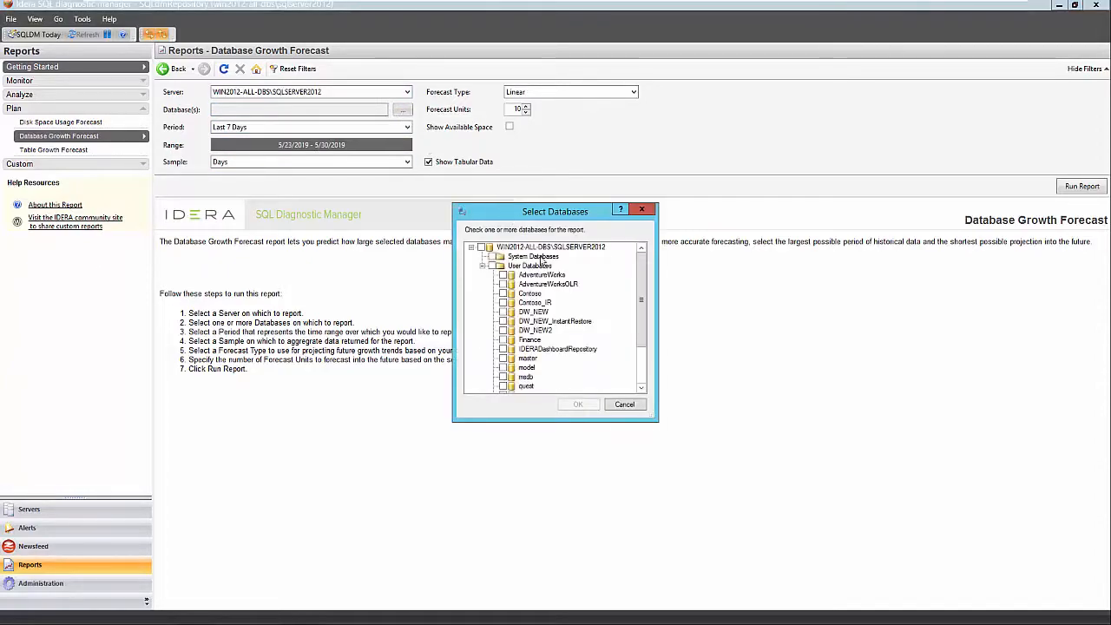
Select SQLdmRepository for the Database Growth Forecast with Last 30 Days and 30 forecast units.
{"action": "scroll", "scroll_direction": "down", "scroll_amount": 3}
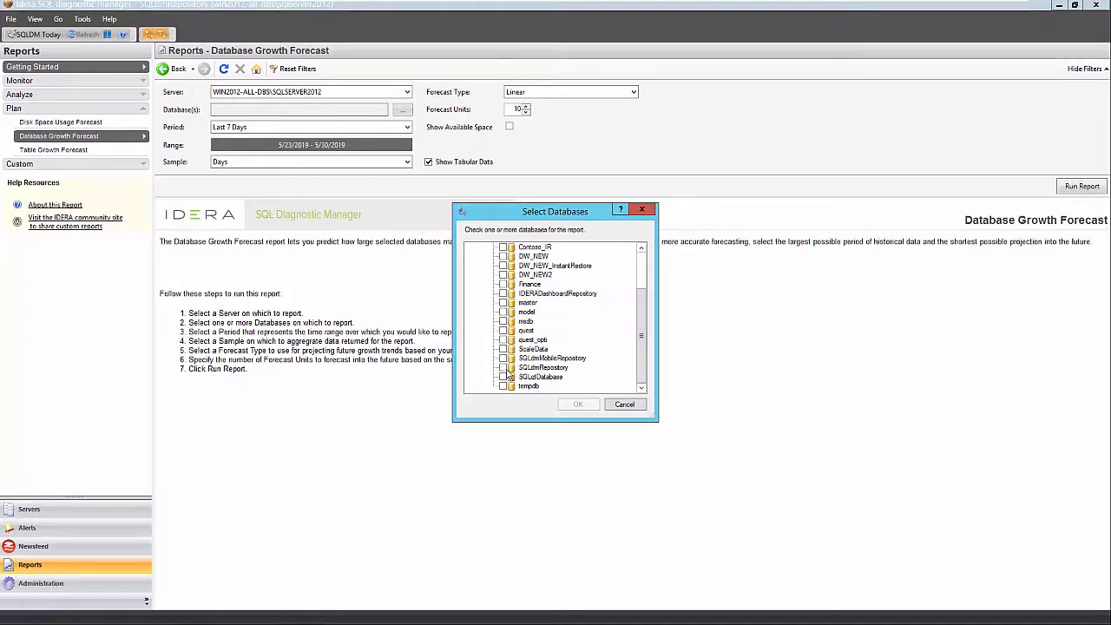
{"action": "left_click", "coordinate": [504, 368]}
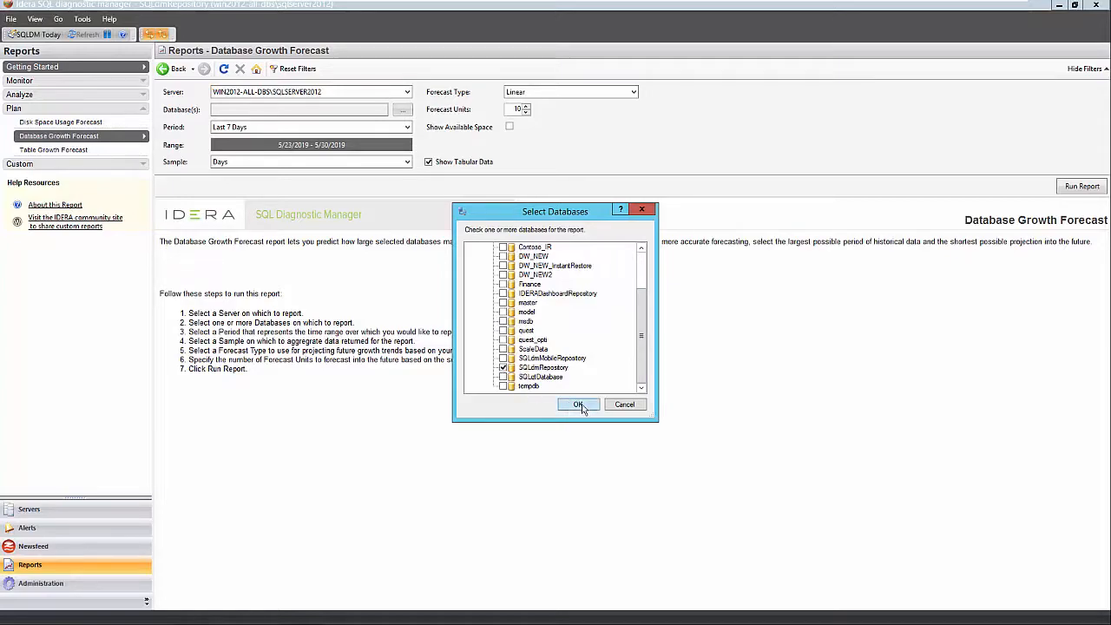
{"action": "left_click", "coordinate": [580, 403]}
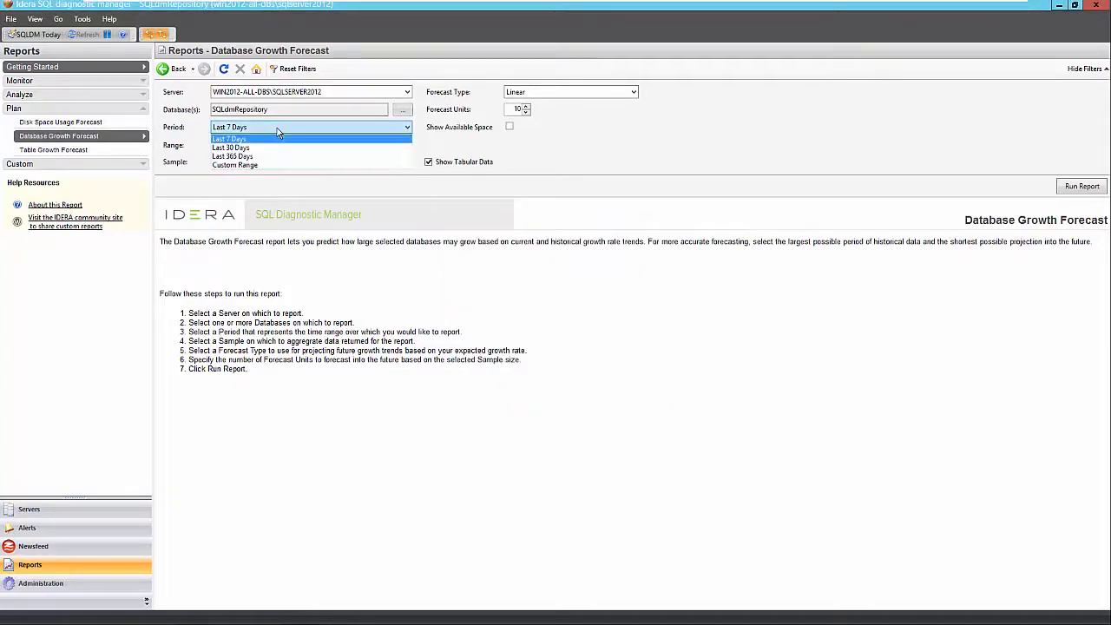
{"action": "left_click", "coordinate": [229, 147]}
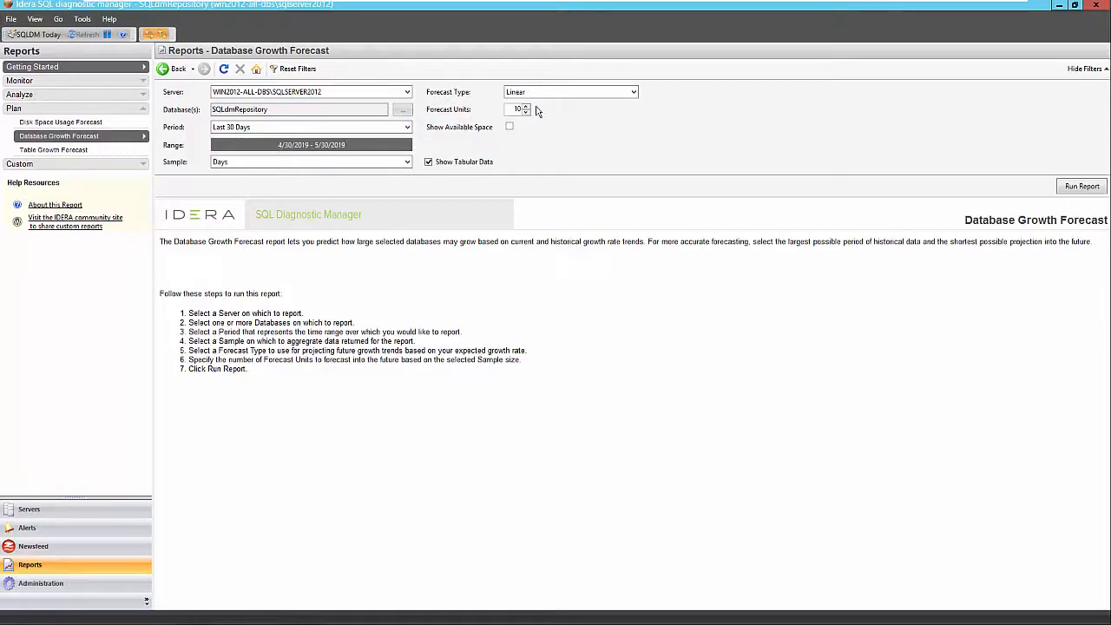
{"action": "left_click", "coordinate": [427, 161]}
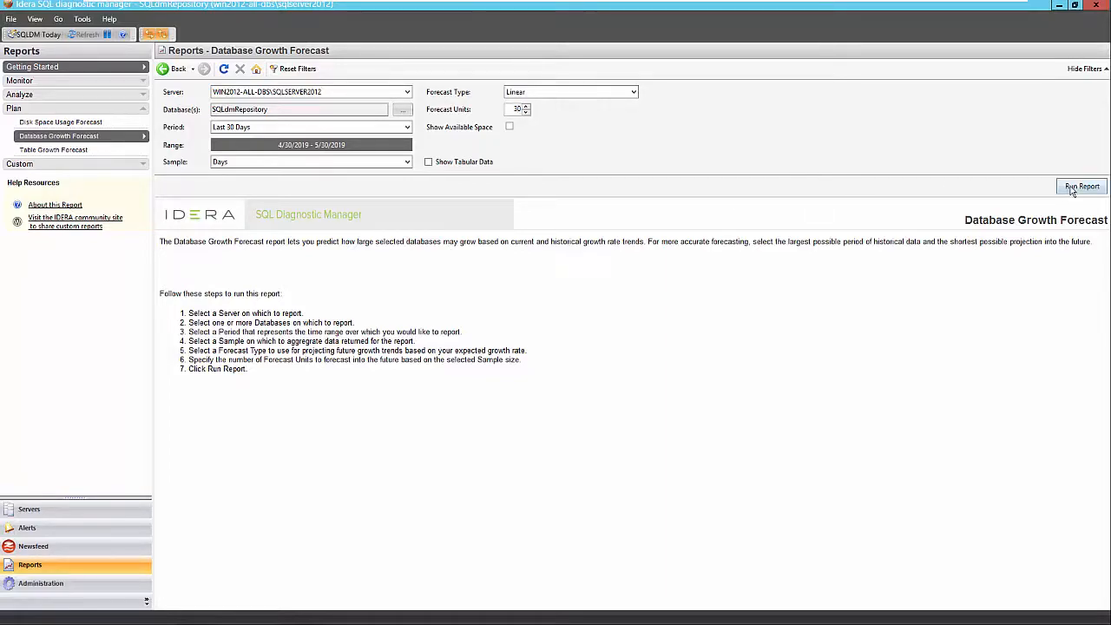
{"action": "left_click", "coordinate": [1082, 185]}
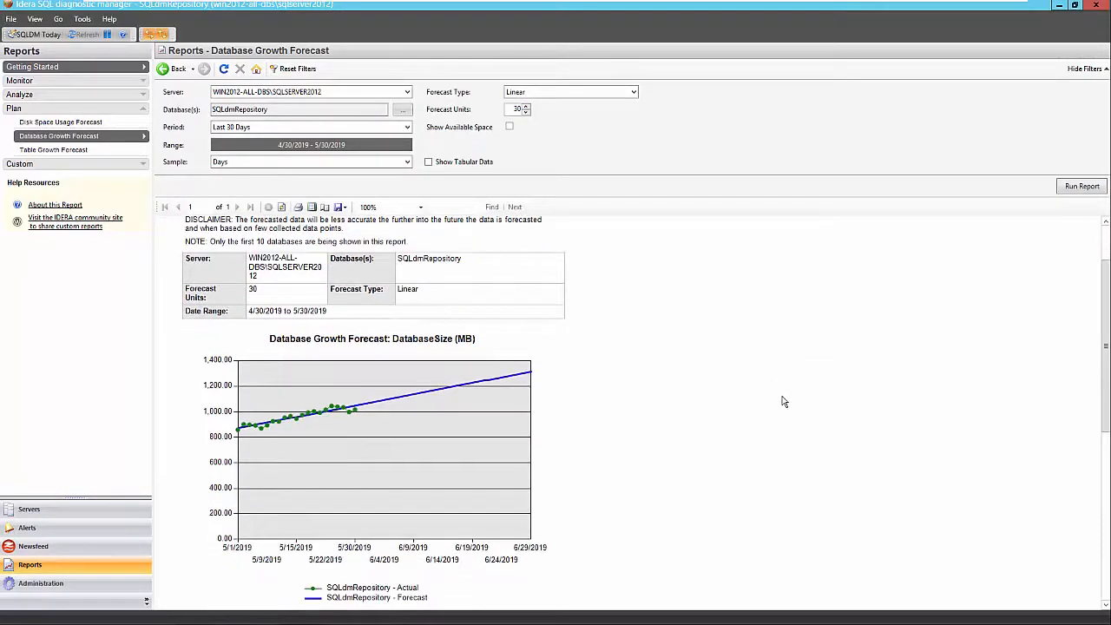
{"action": "scroll", "scroll_direction": "down", "scroll_amount": 3}
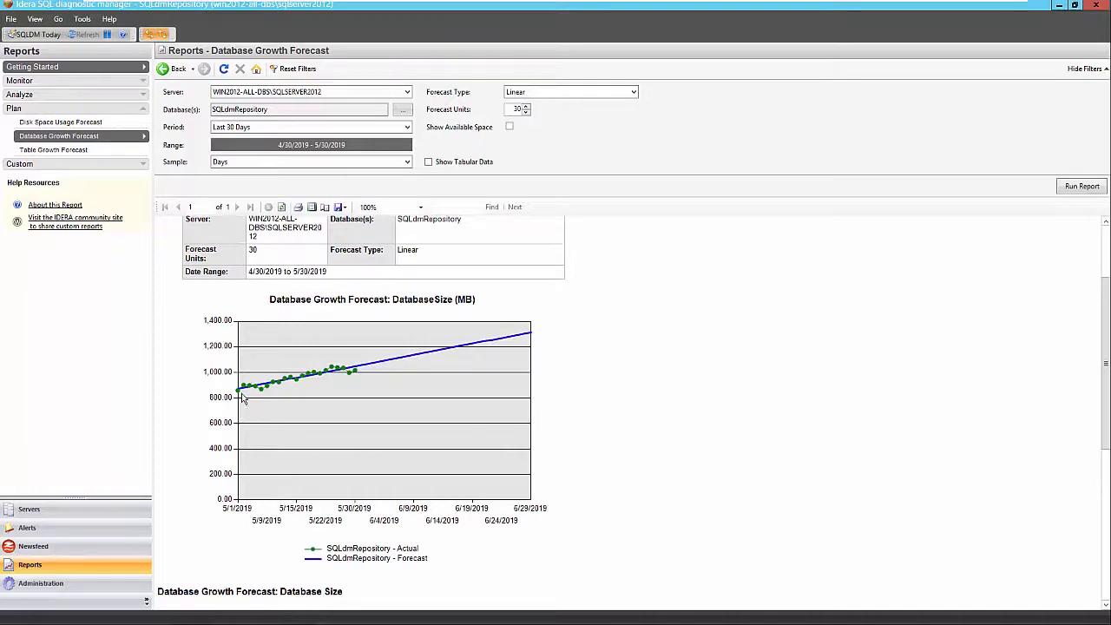
{"action": "mouse_move", "coordinate": [542, 330]}
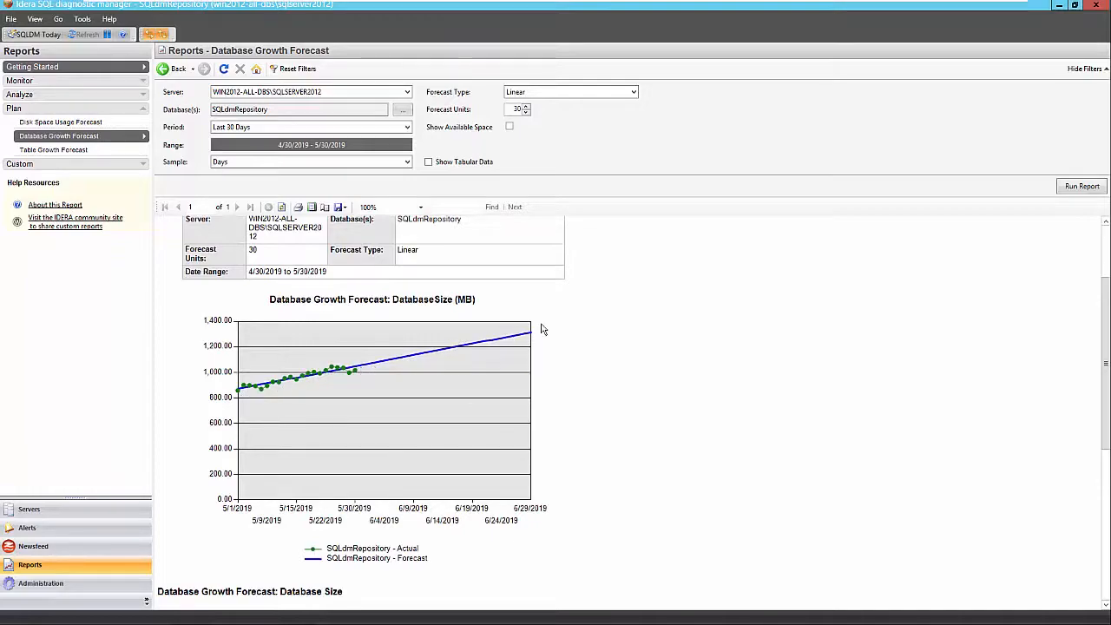
{"action": "mouse_move", "coordinate": [337, 383]}
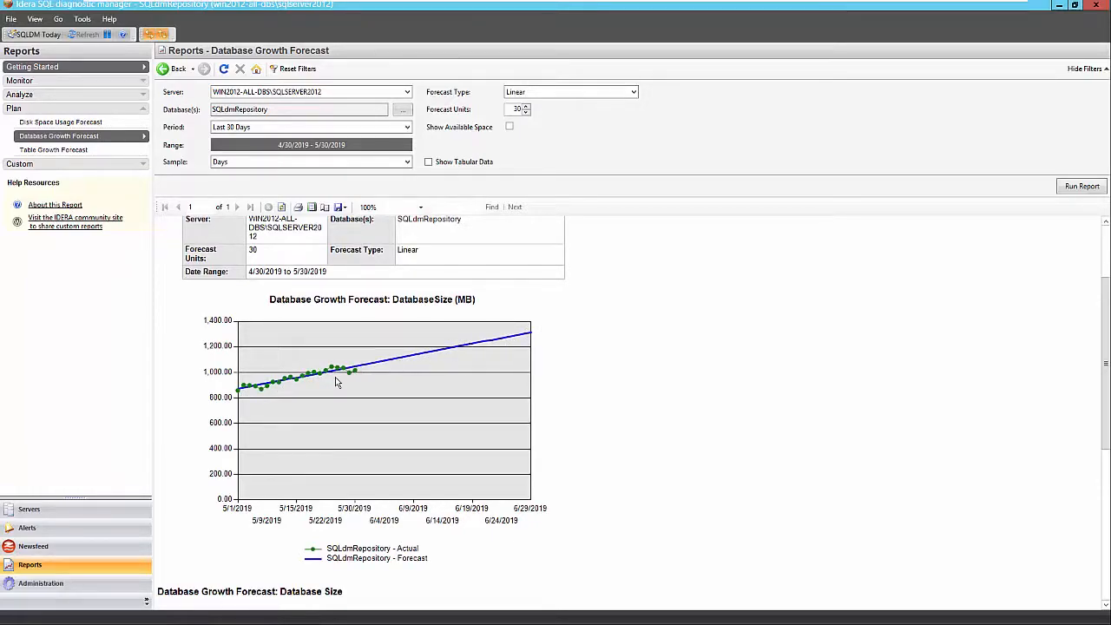
{"action": "mouse_move", "coordinate": [354, 375]}
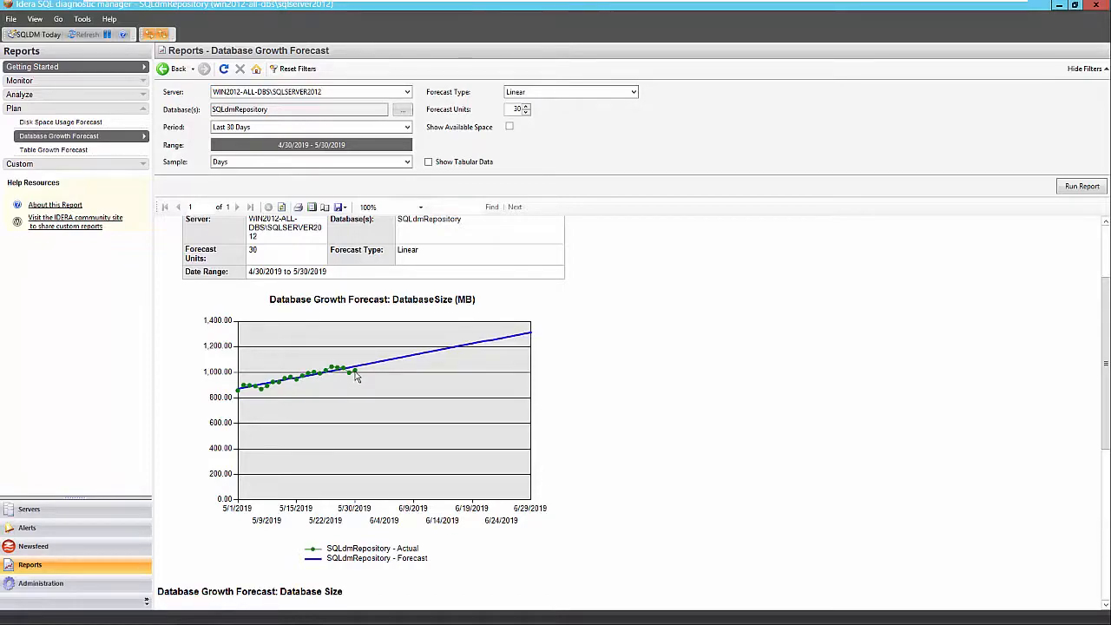
{"action": "mouse_move", "coordinate": [534, 337]}
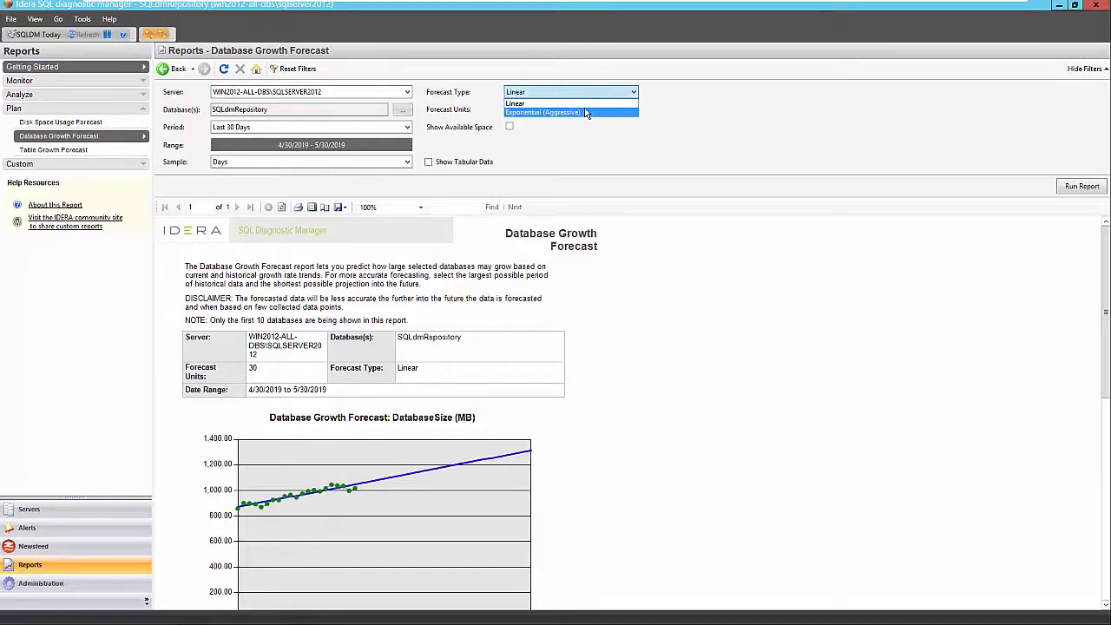
Switch the SQLdmRepository growth forecast type to Exponential (Aggressive).
{"action": "left_click", "coordinate": [542, 111]}
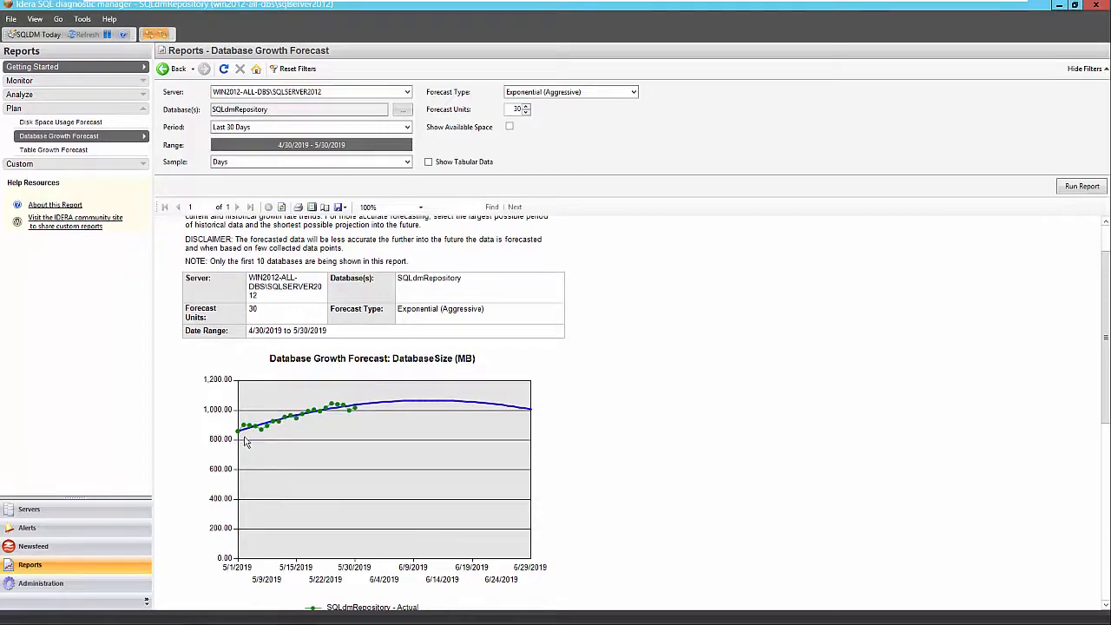
{"action": "mouse_move", "coordinate": [396, 407]}
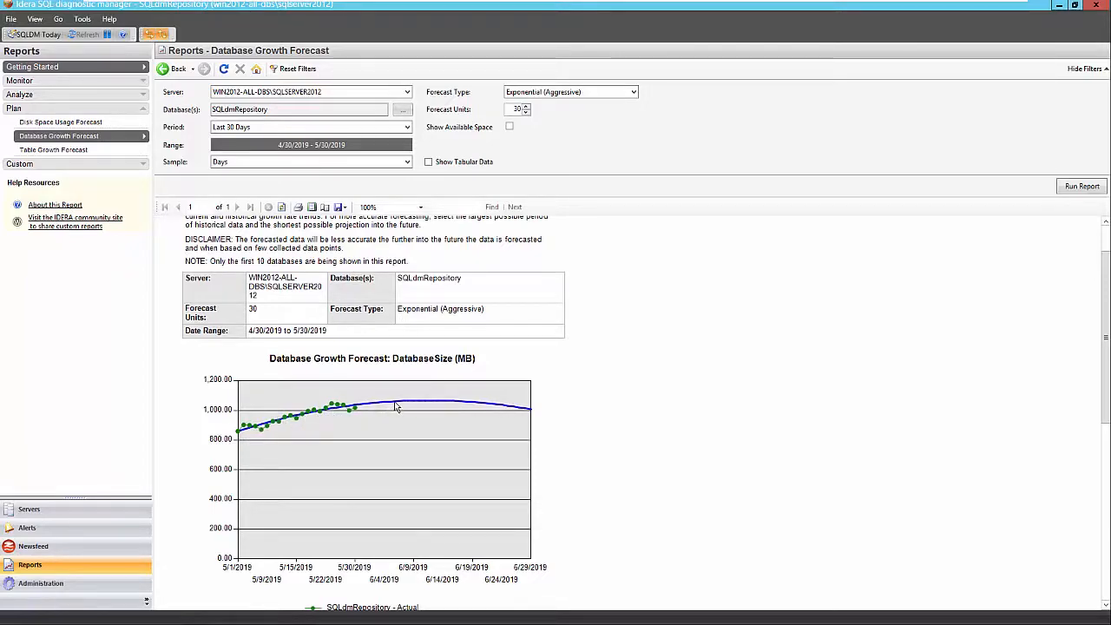
{"action": "mouse_move", "coordinate": [427, 405]}
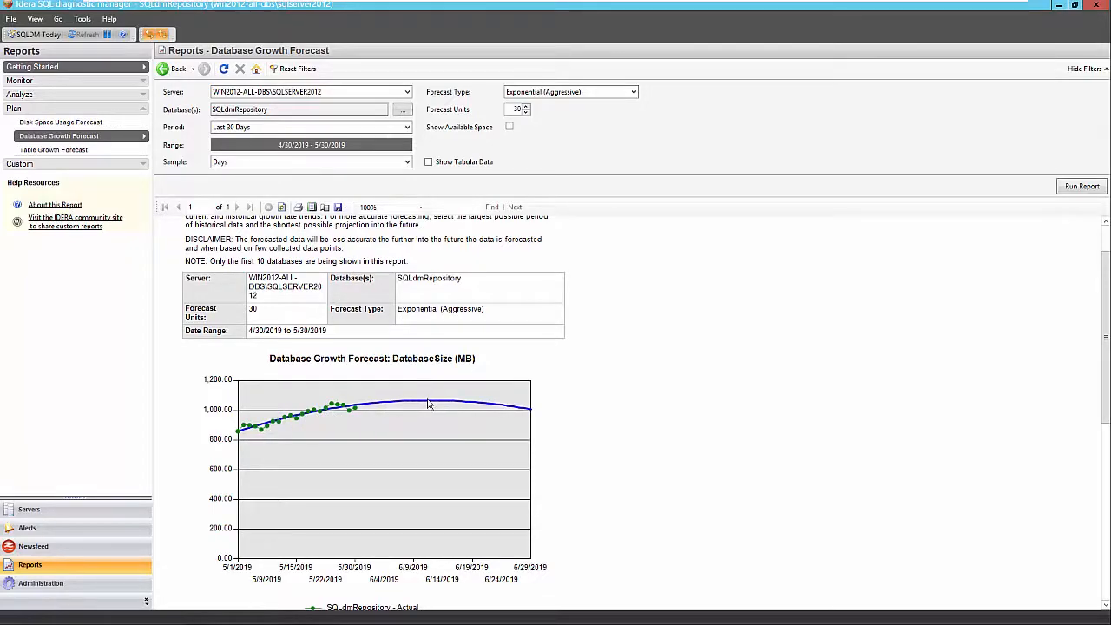
{"action": "mouse_move", "coordinate": [448, 406]}
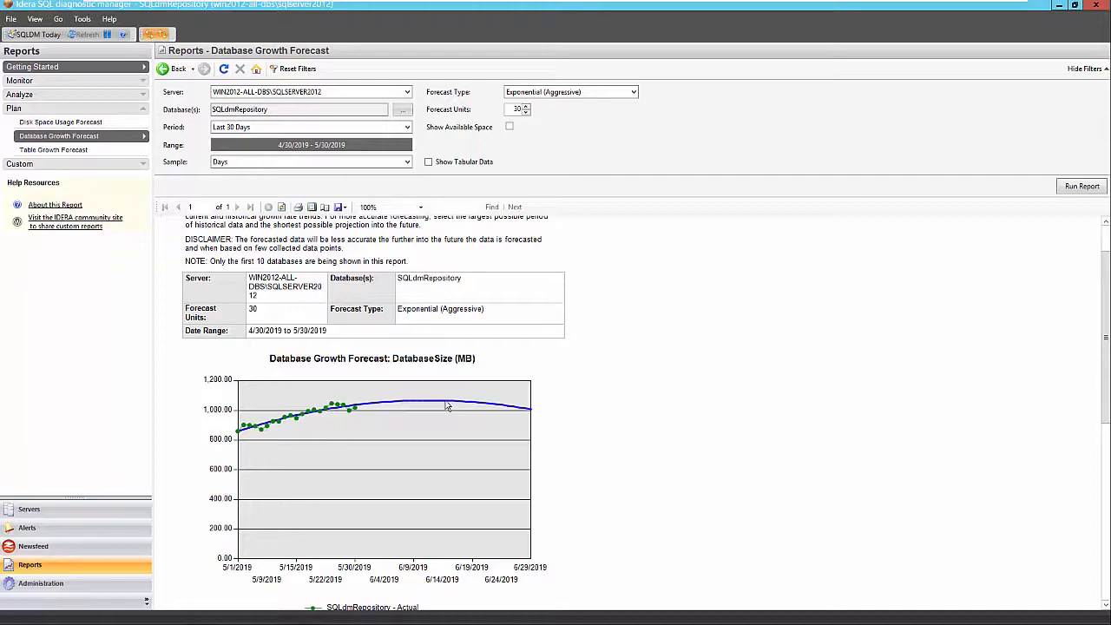
{"action": "mouse_move", "coordinate": [528, 415]}
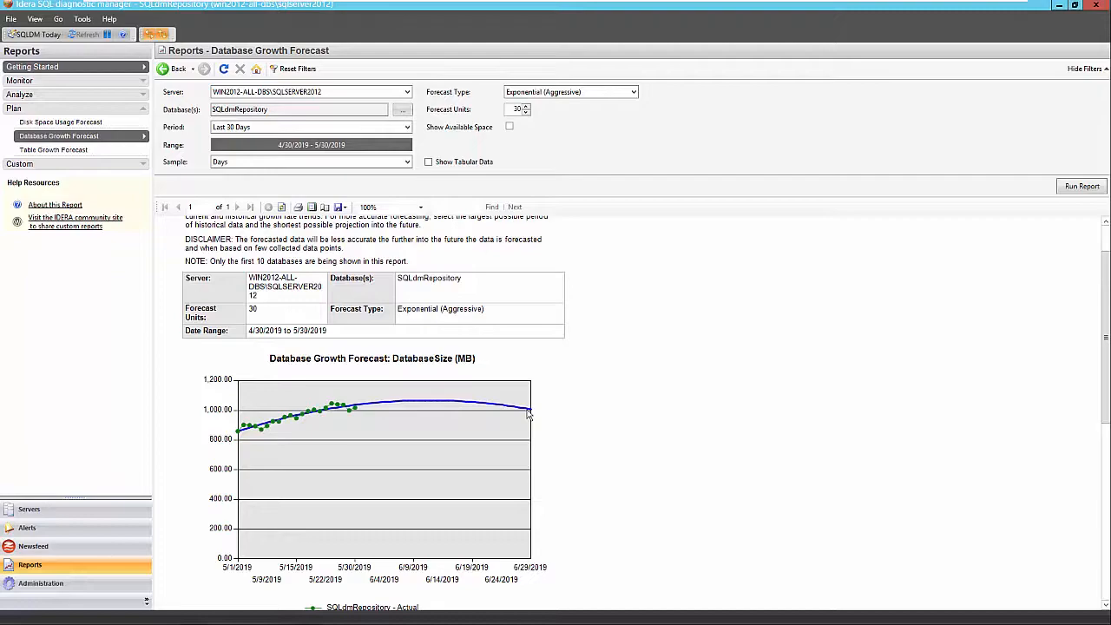
{"action": "mouse_move", "coordinate": [367, 410]}
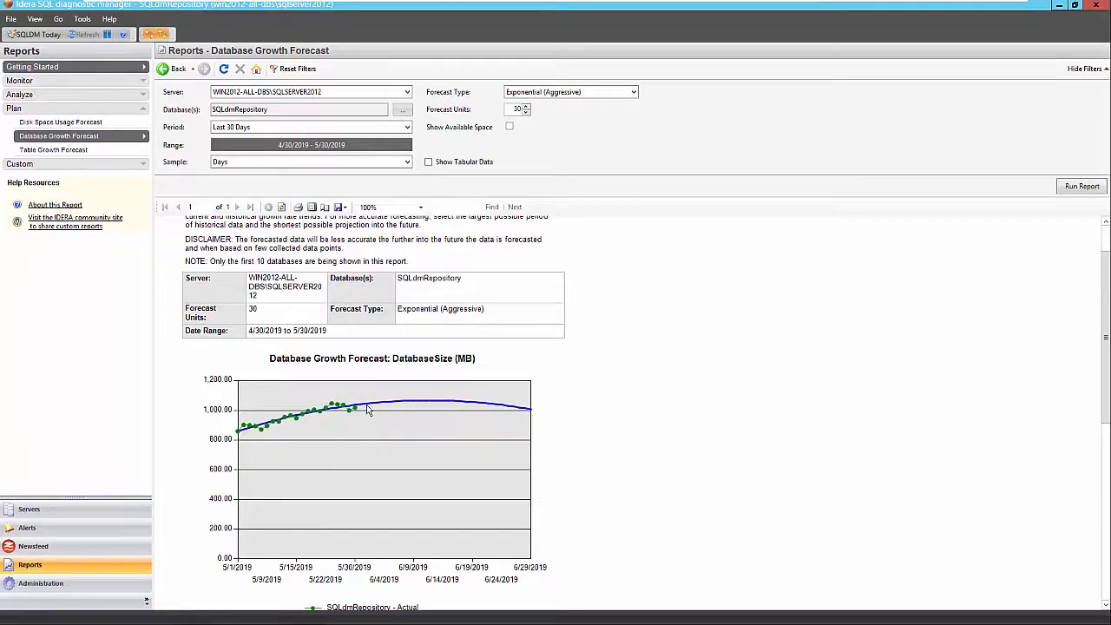
{"action": "mouse_move", "coordinate": [660, 455]}
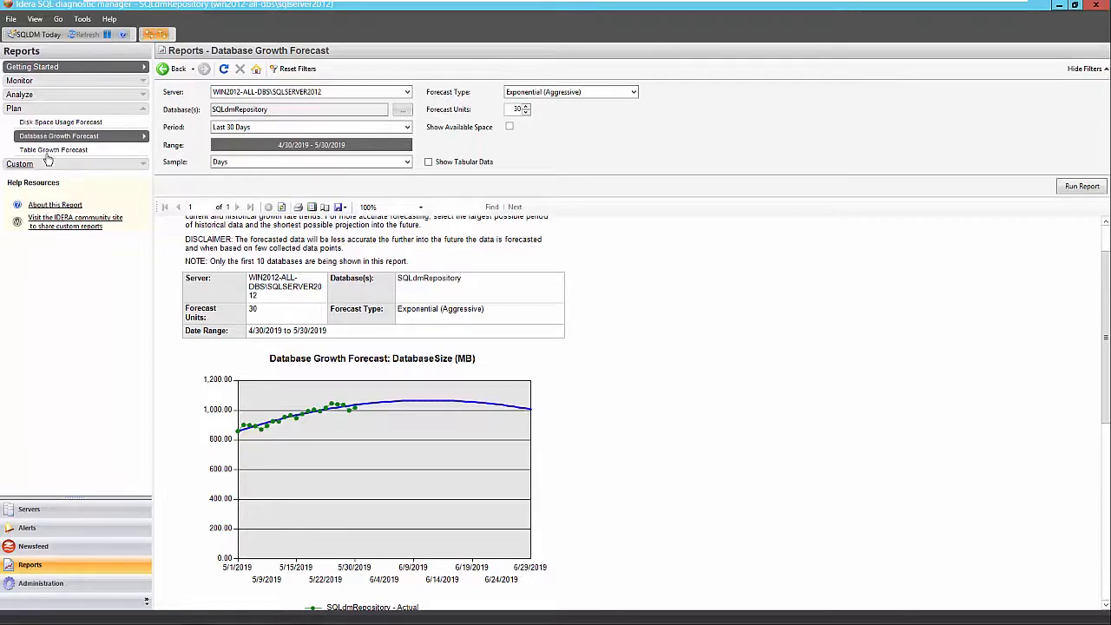
Start a Table Growth Forecast on SQLdmRepository including dbo.Alerts and dbo.DatabaseStatistics.
{"action": "left_click", "coordinate": [54, 150]}
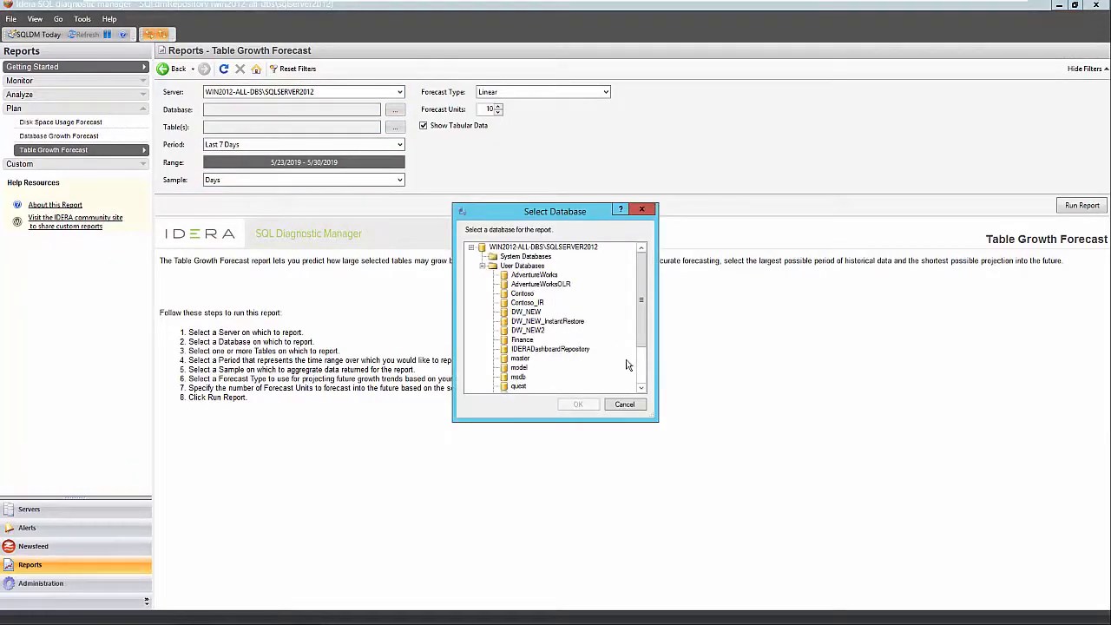
{"action": "left_click", "coordinate": [577, 403]}
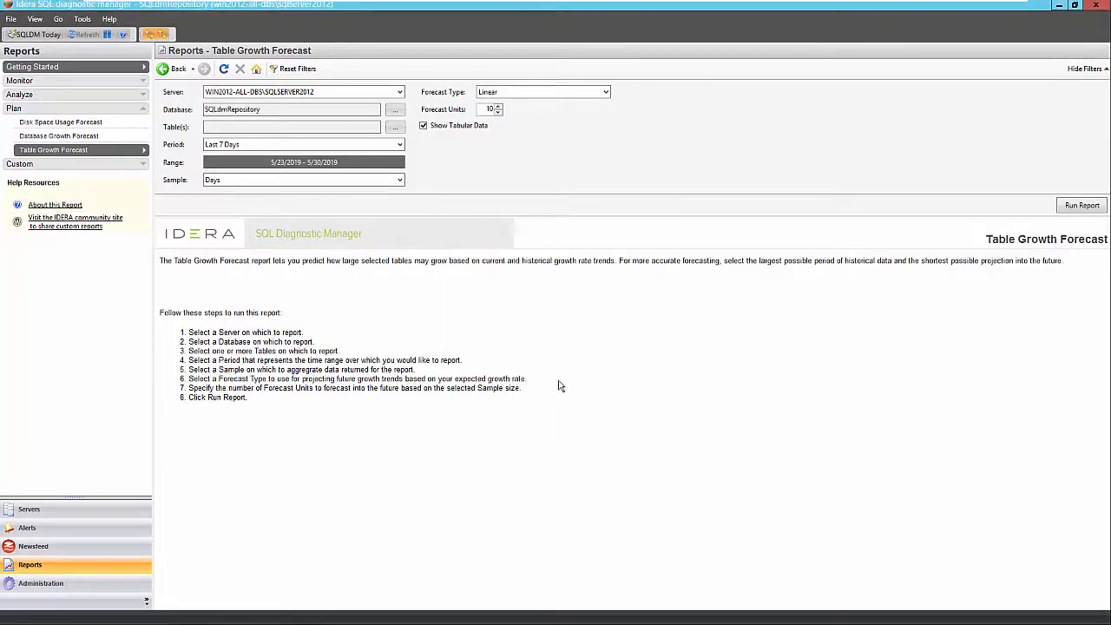
{"action": "left_click", "coordinate": [394, 127]}
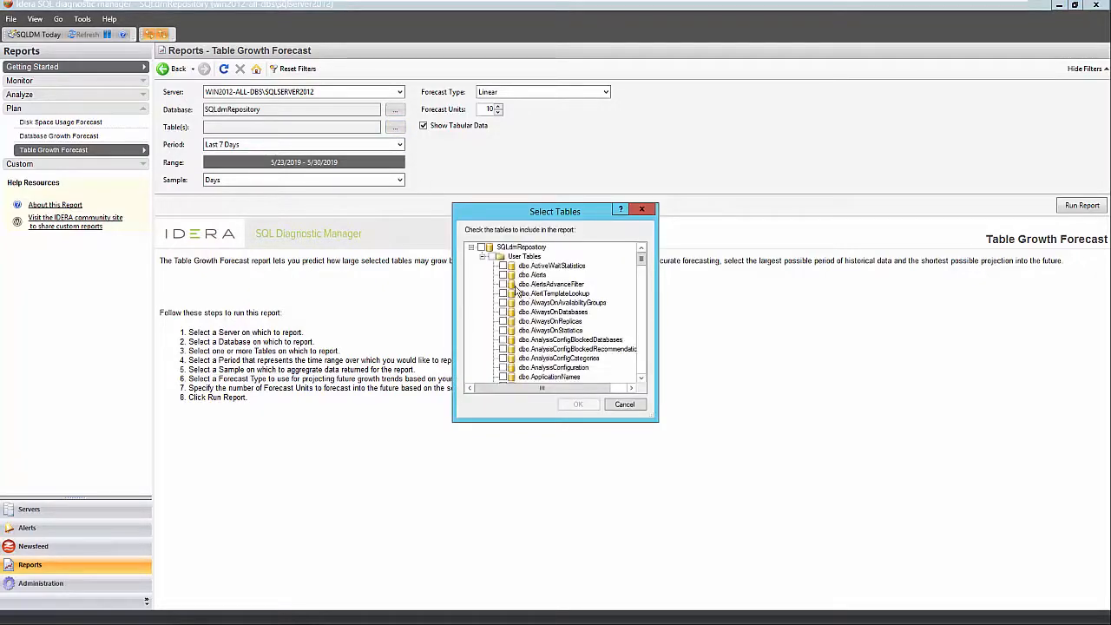
{"action": "left_click", "coordinate": [503, 274]}
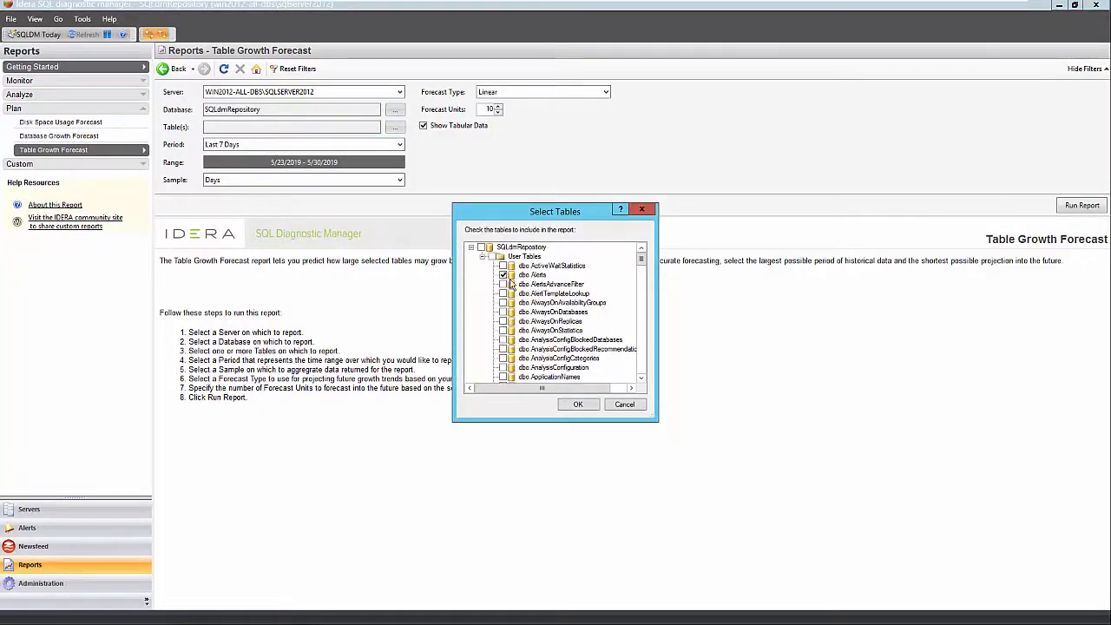
{"action": "scroll", "scroll_direction": "down", "scroll_amount": 3}
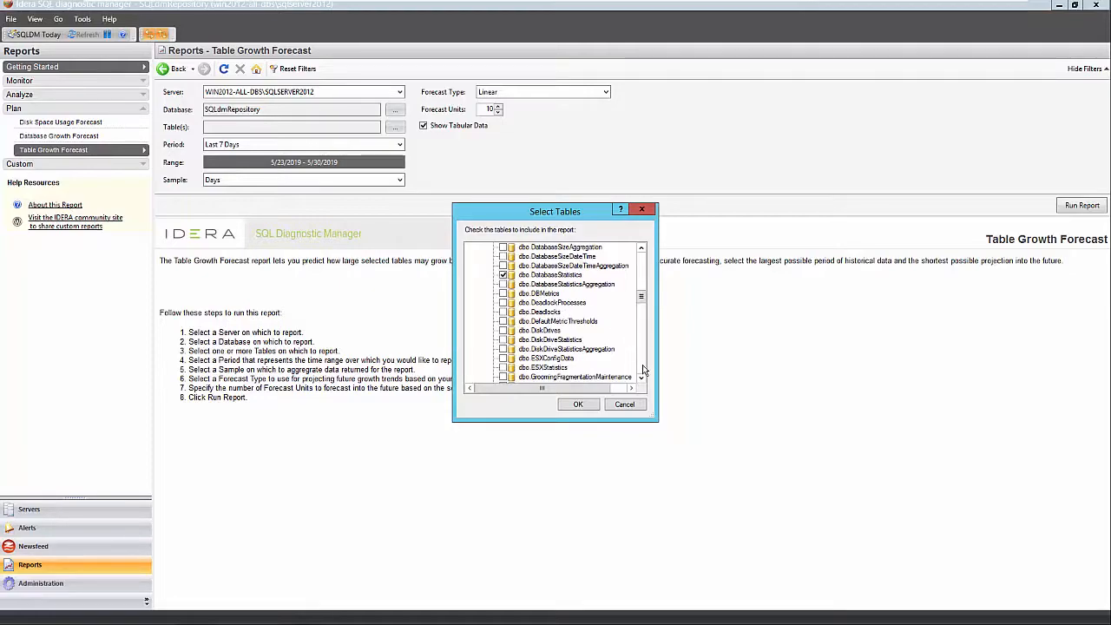
{"action": "left_click", "coordinate": [578, 403]}
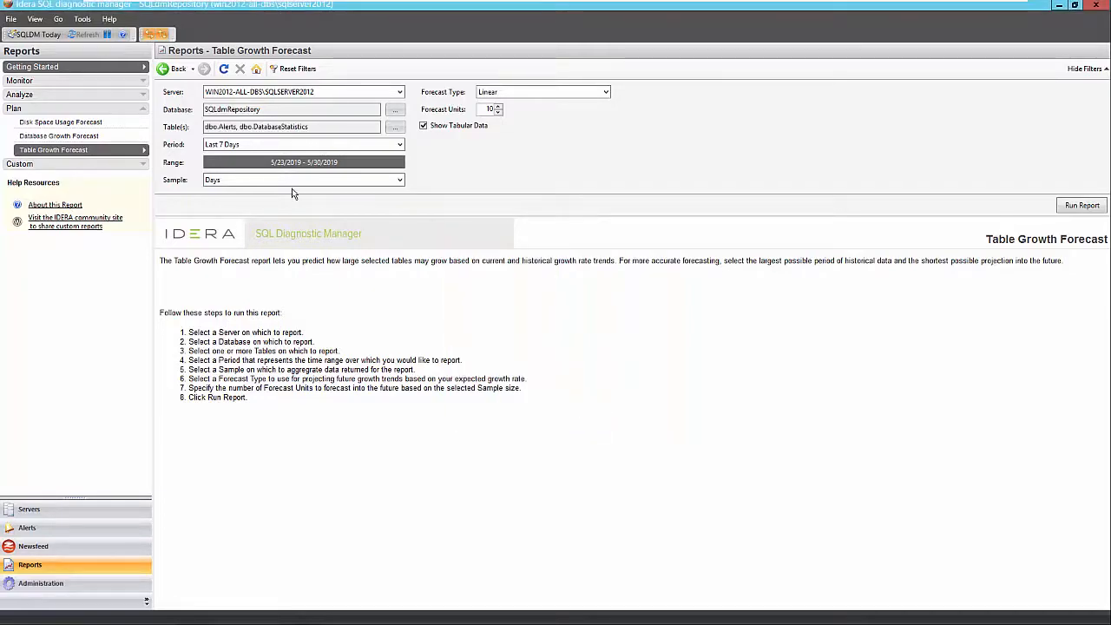
Set the forecast to Last 30 Days, 30 units, without tabular data.
{"action": "left_click", "coordinate": [303, 144]}
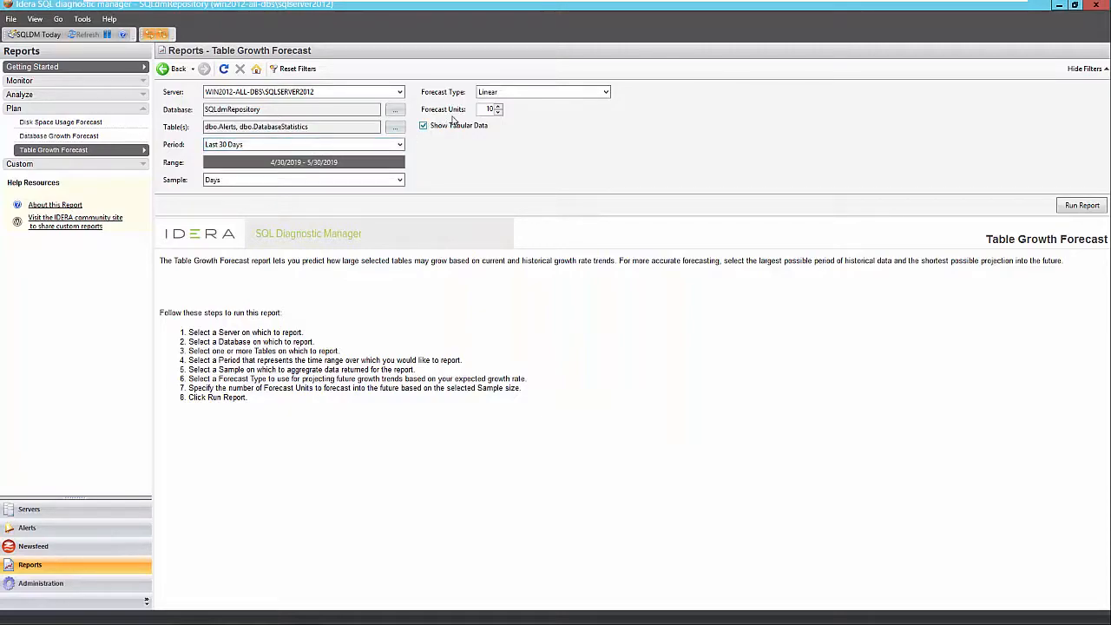
{"action": "left_click", "coordinate": [490, 108]}
{"action": "type", "text": "30"}
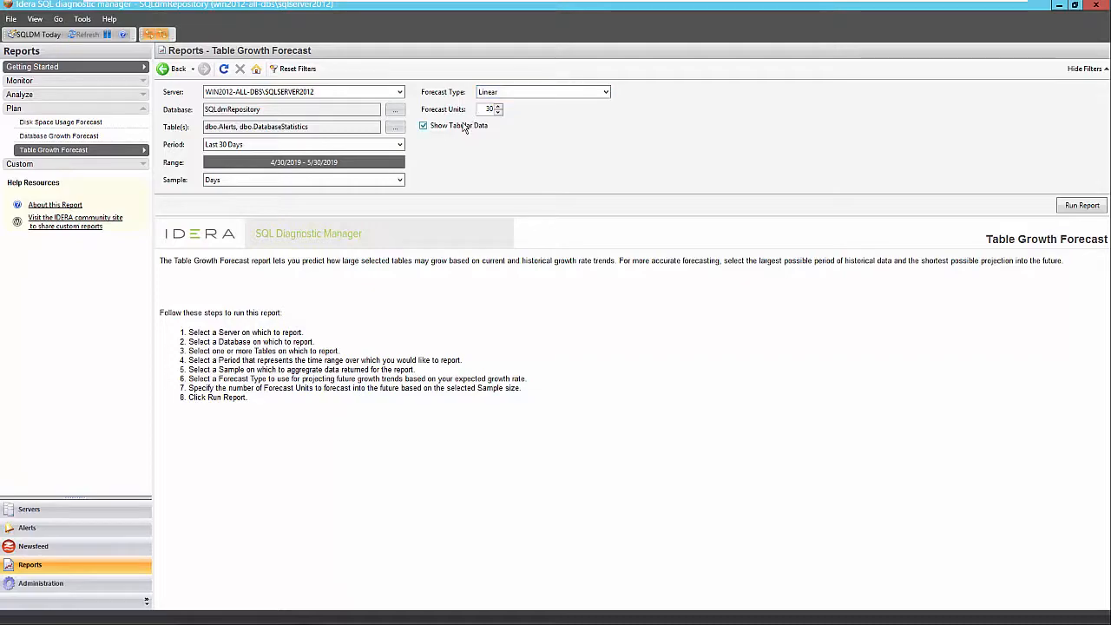
{"action": "left_click", "coordinate": [424, 125]}
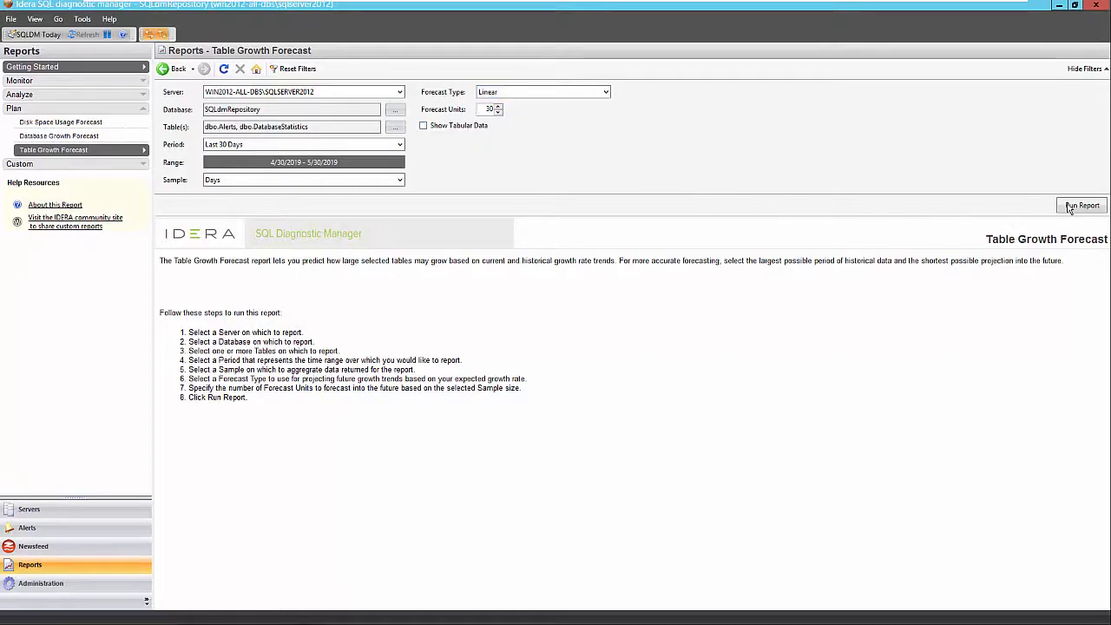
Run the Table Growth Forecast and view the linear chart for dbo.Alerts and dbo.DatabaseStatistics.
{"action": "left_click", "coordinate": [1082, 205]}
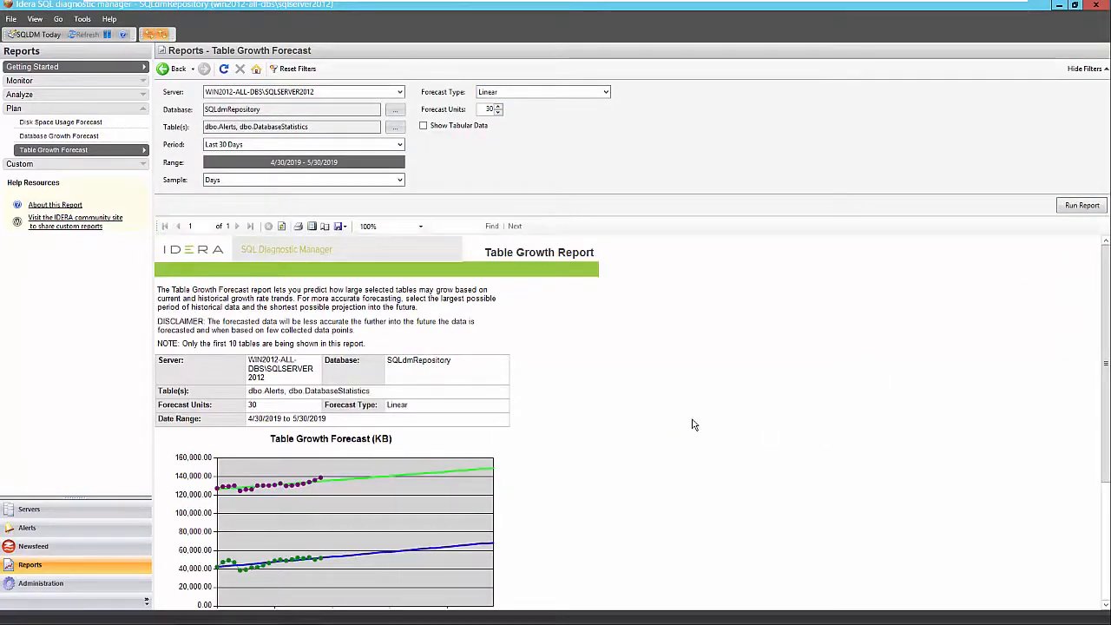
{"action": "scroll", "scroll_direction": "down", "scroll_amount": 3}
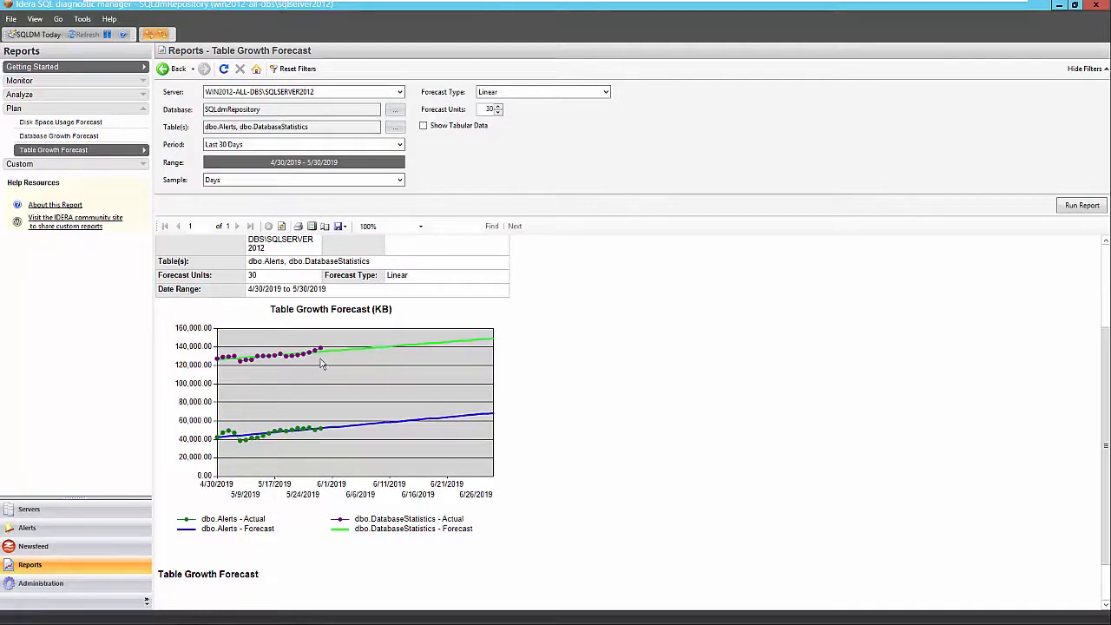
{"action": "mouse_move", "coordinate": [326, 355]}
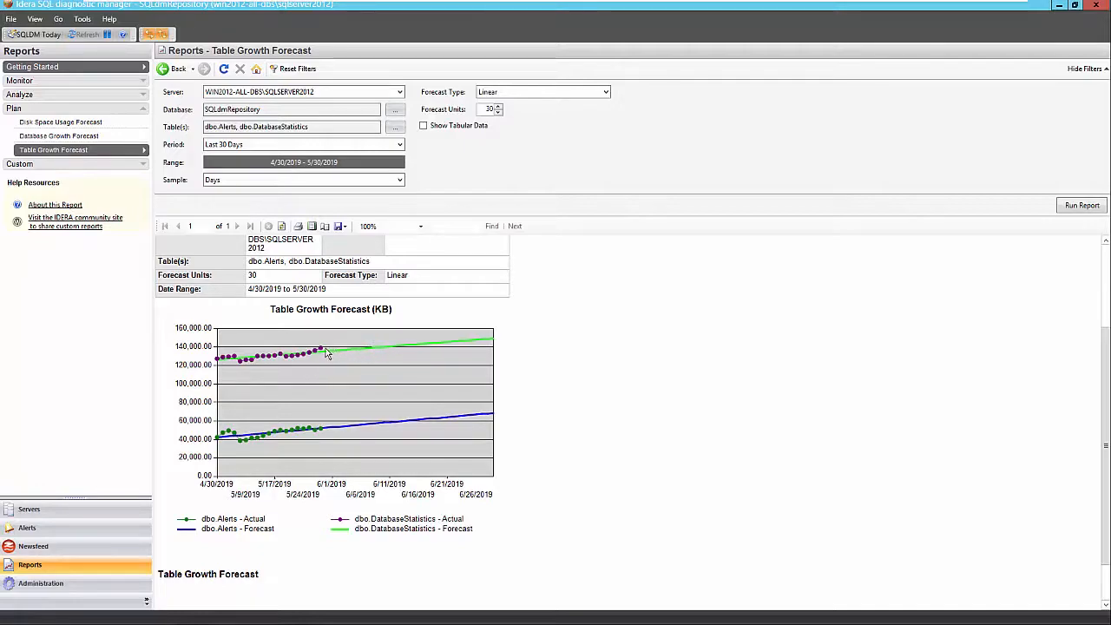
{"action": "mouse_move", "coordinate": [382, 349]}
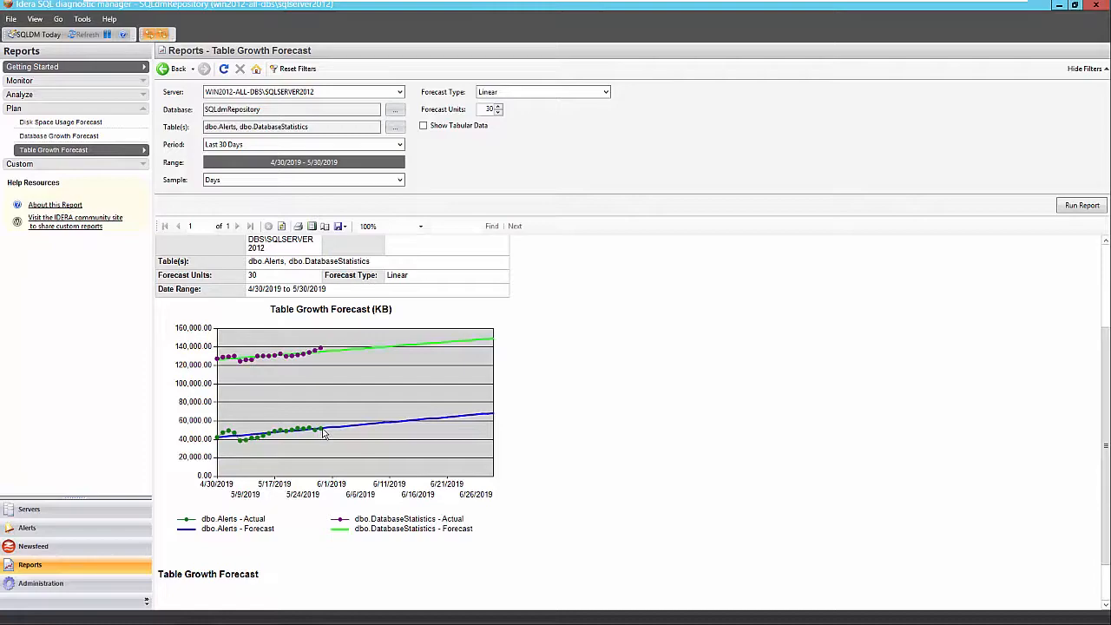
{"action": "mouse_move", "coordinate": [517, 411]}
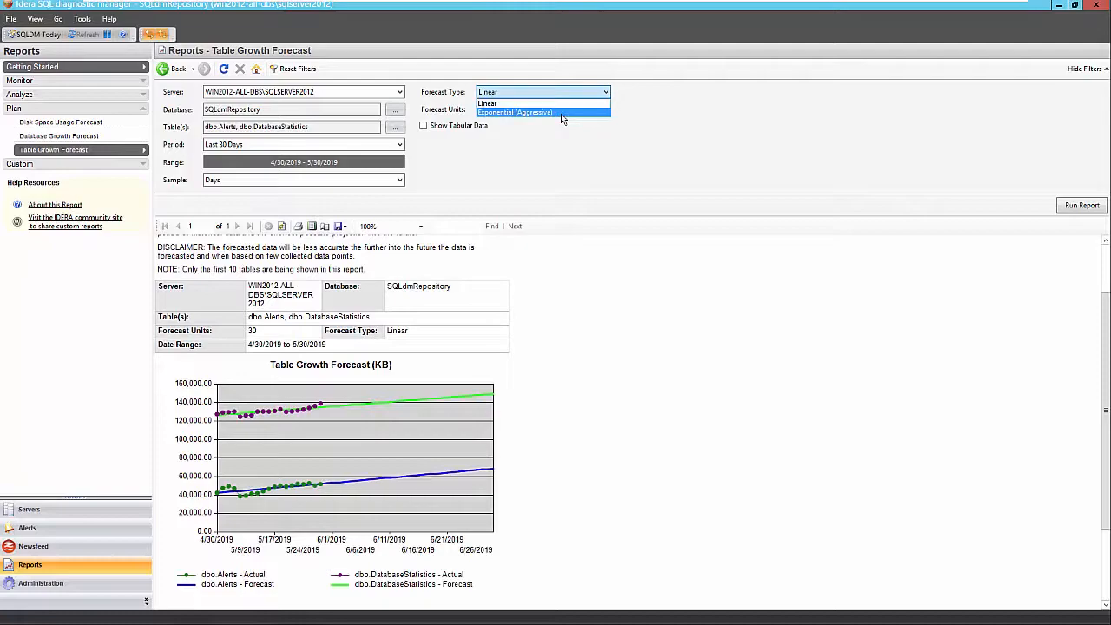
Re-run the Table Growth Forecast with Exponential (Aggressive) for both tables.
{"action": "left_click", "coordinate": [514, 111]}
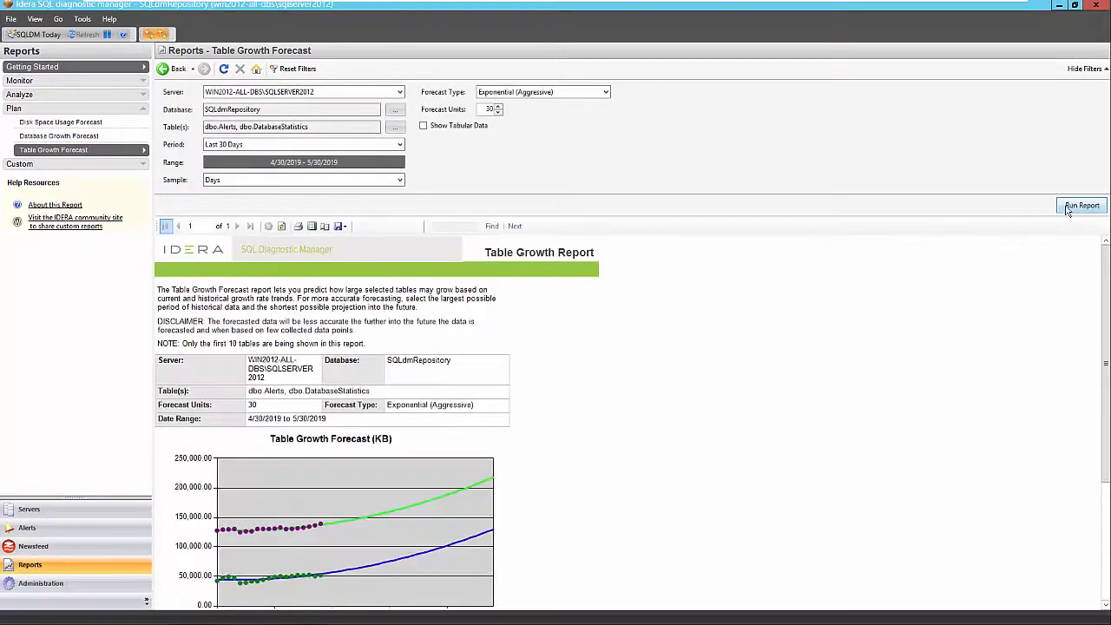
{"action": "left_click", "coordinate": [1082, 205]}
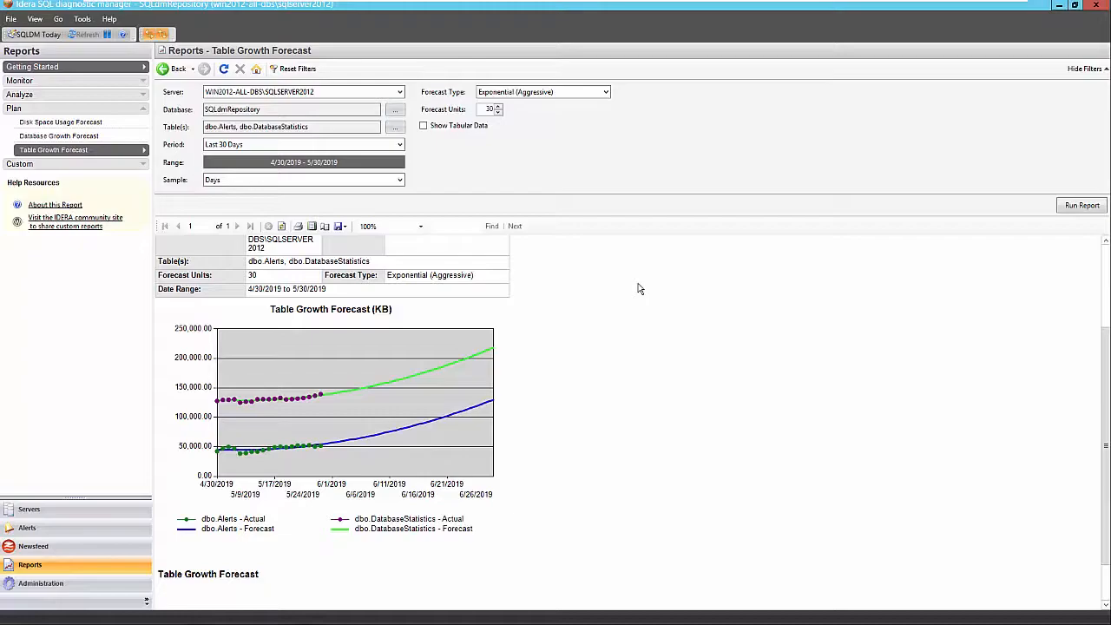
{"action": "mouse_move", "coordinate": [886, 399]}
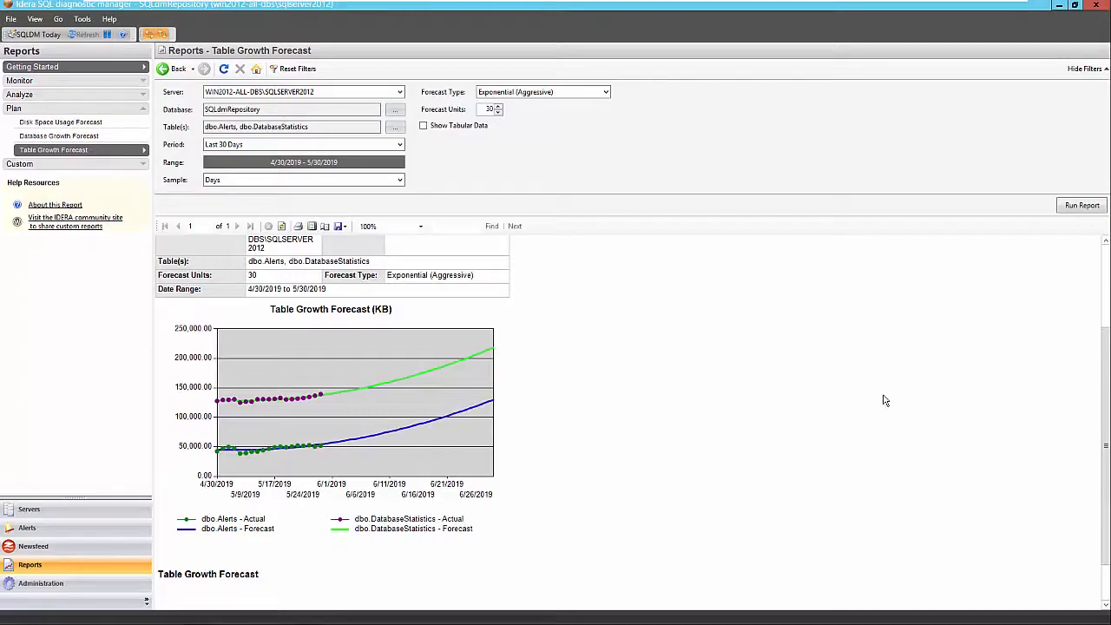